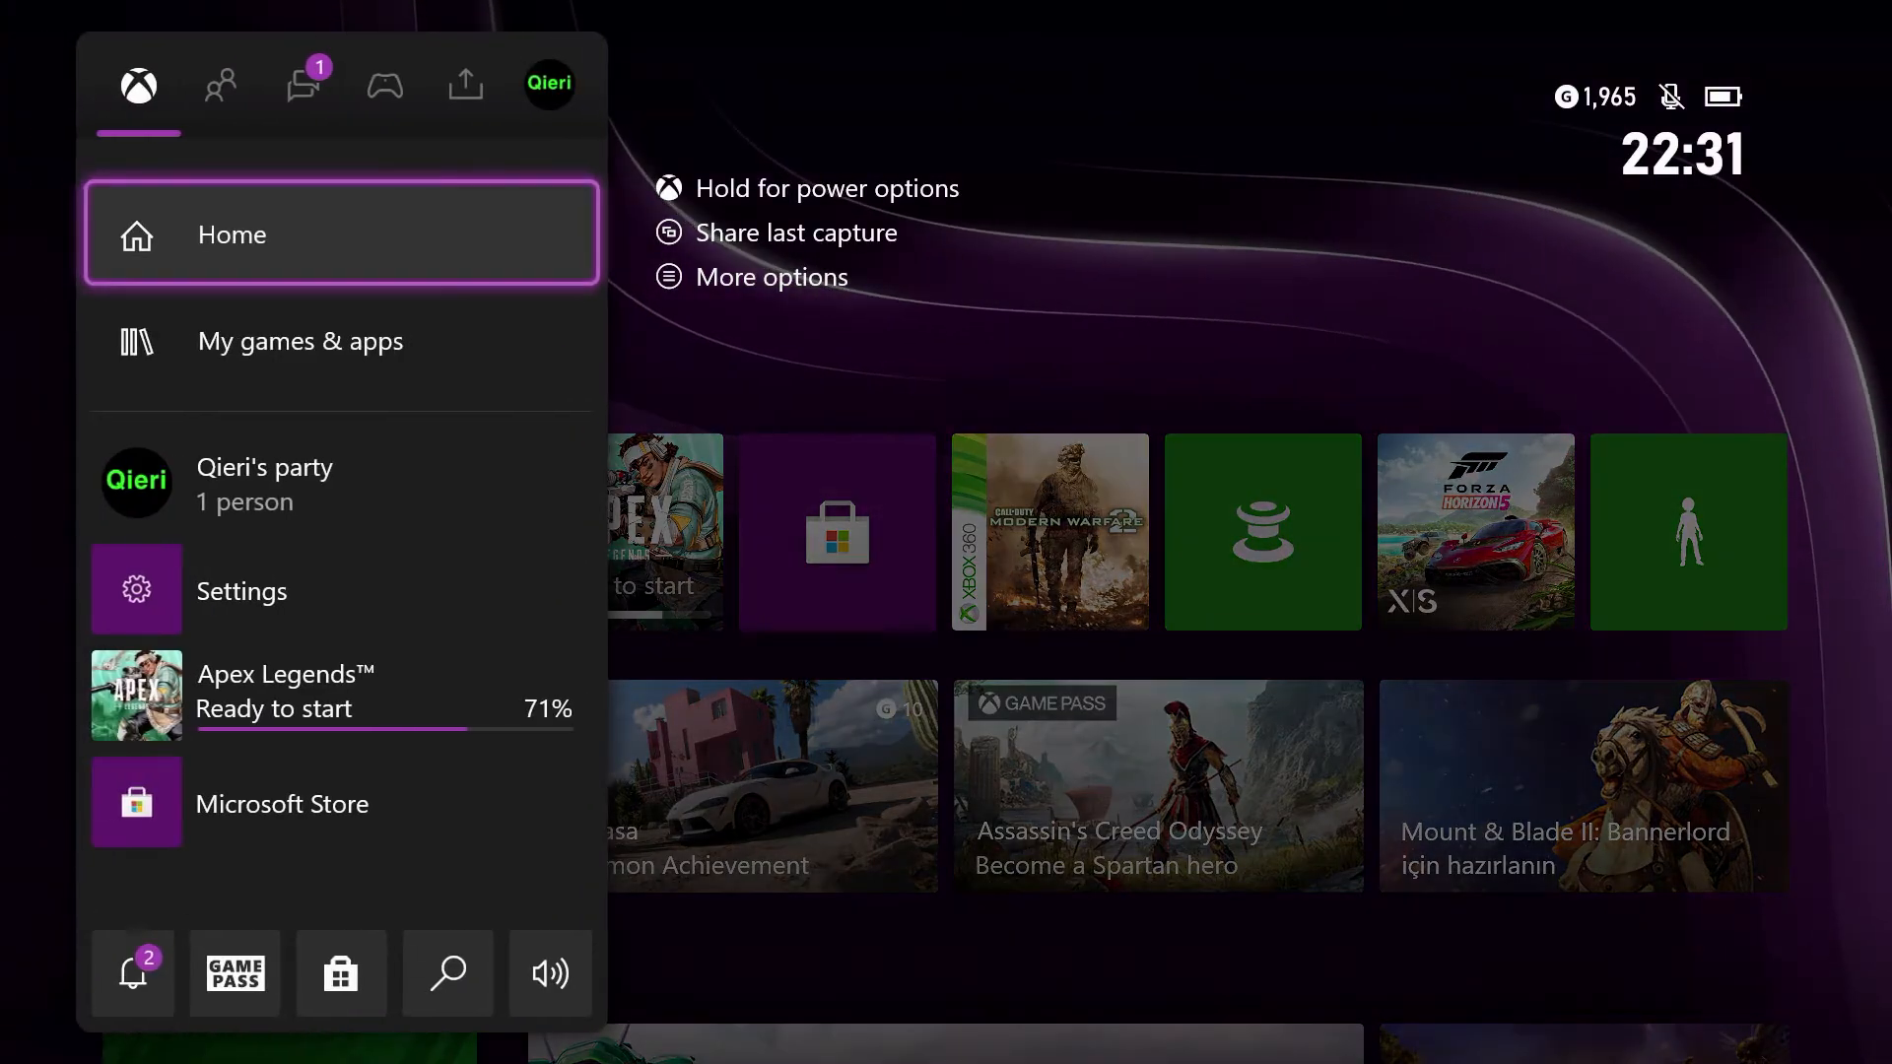
Reach Profile & system in the guide and enter the console Settings
{"action": "left_click", "coordinate": [384, 83]}
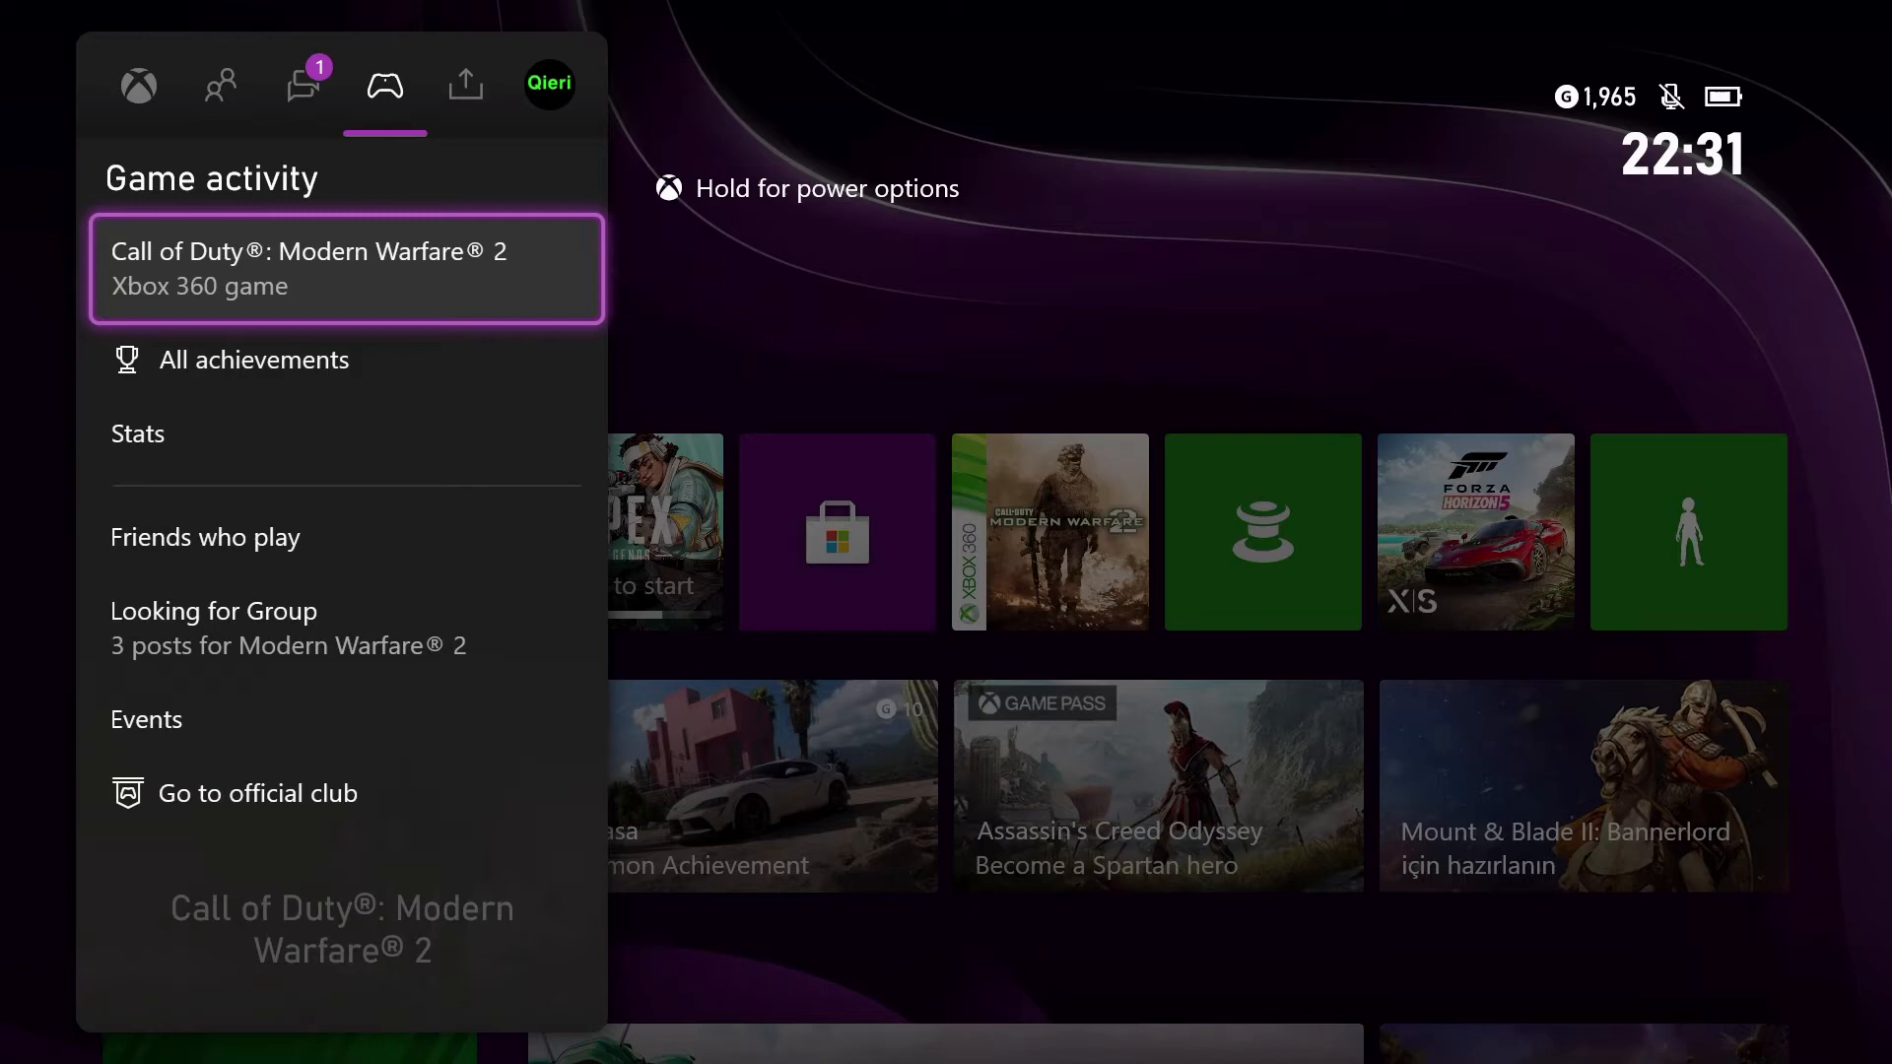
{"action": "left_click", "coordinate": [549, 84]}
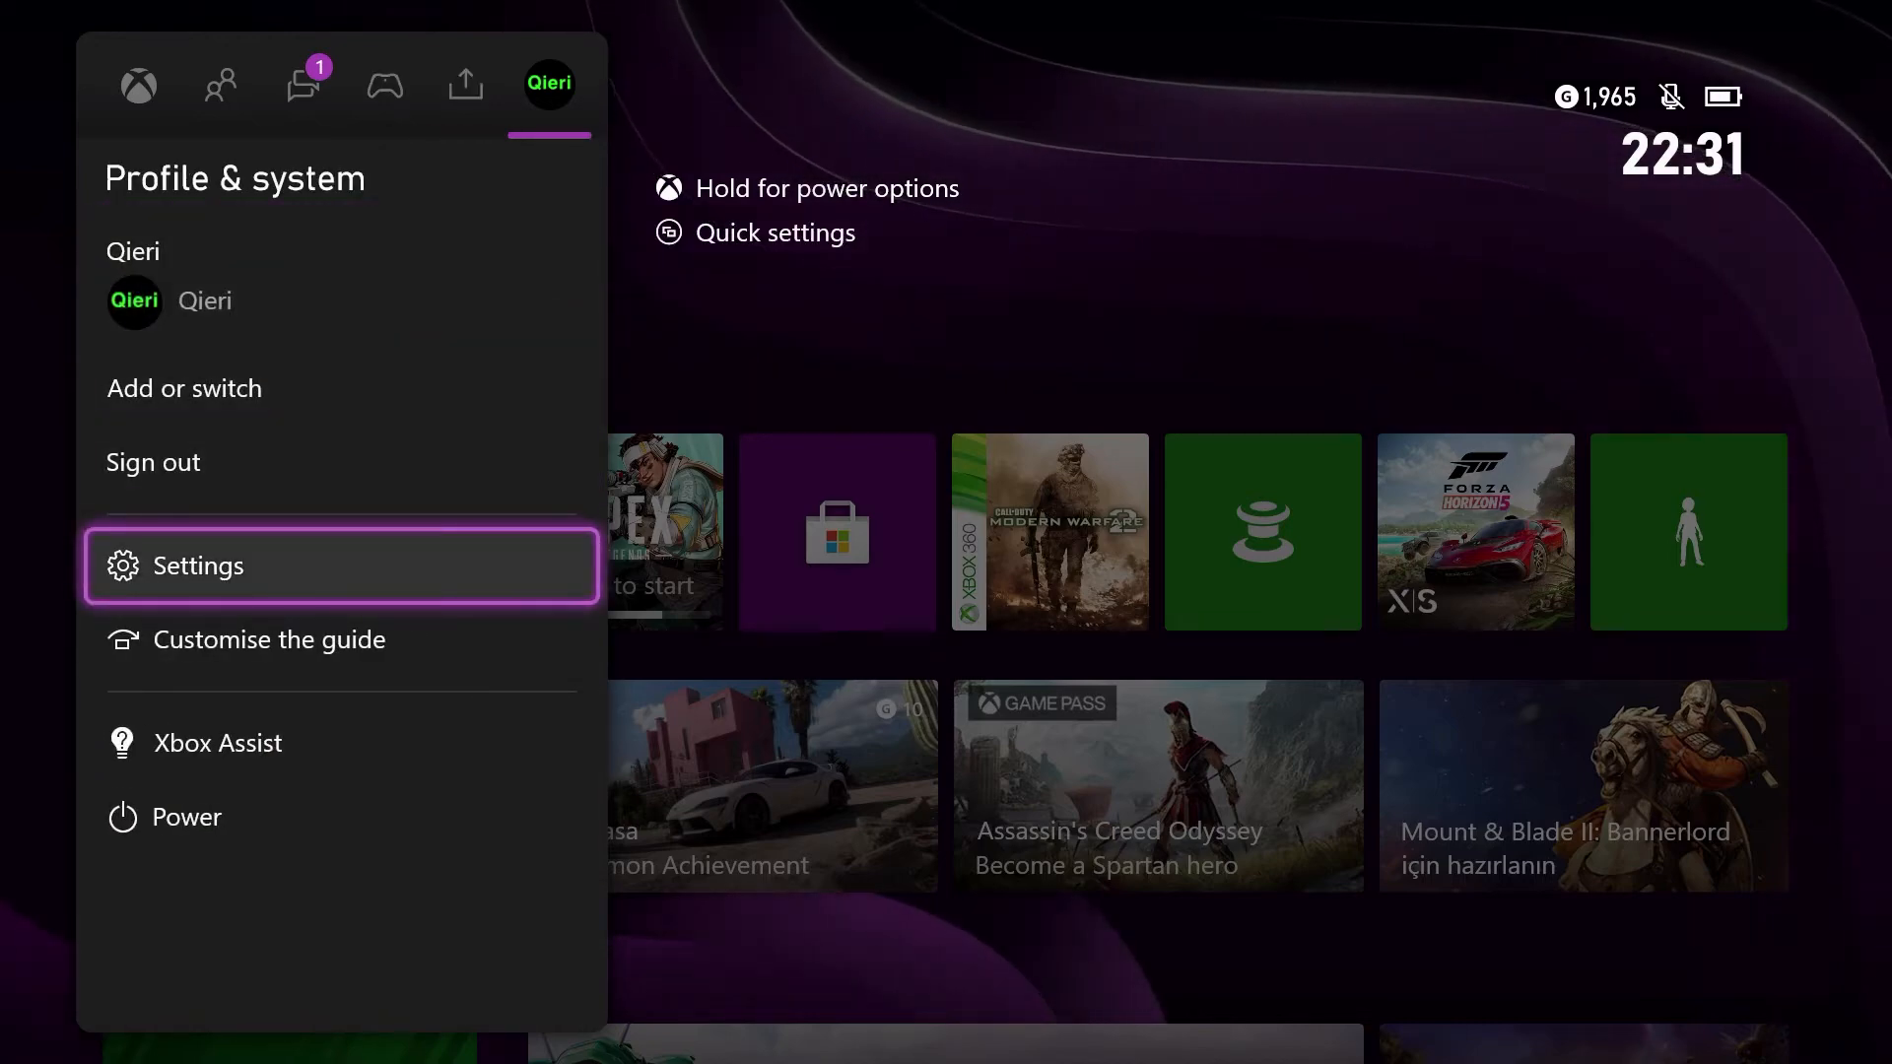
{"action": "left_click", "coordinate": [199, 566]}
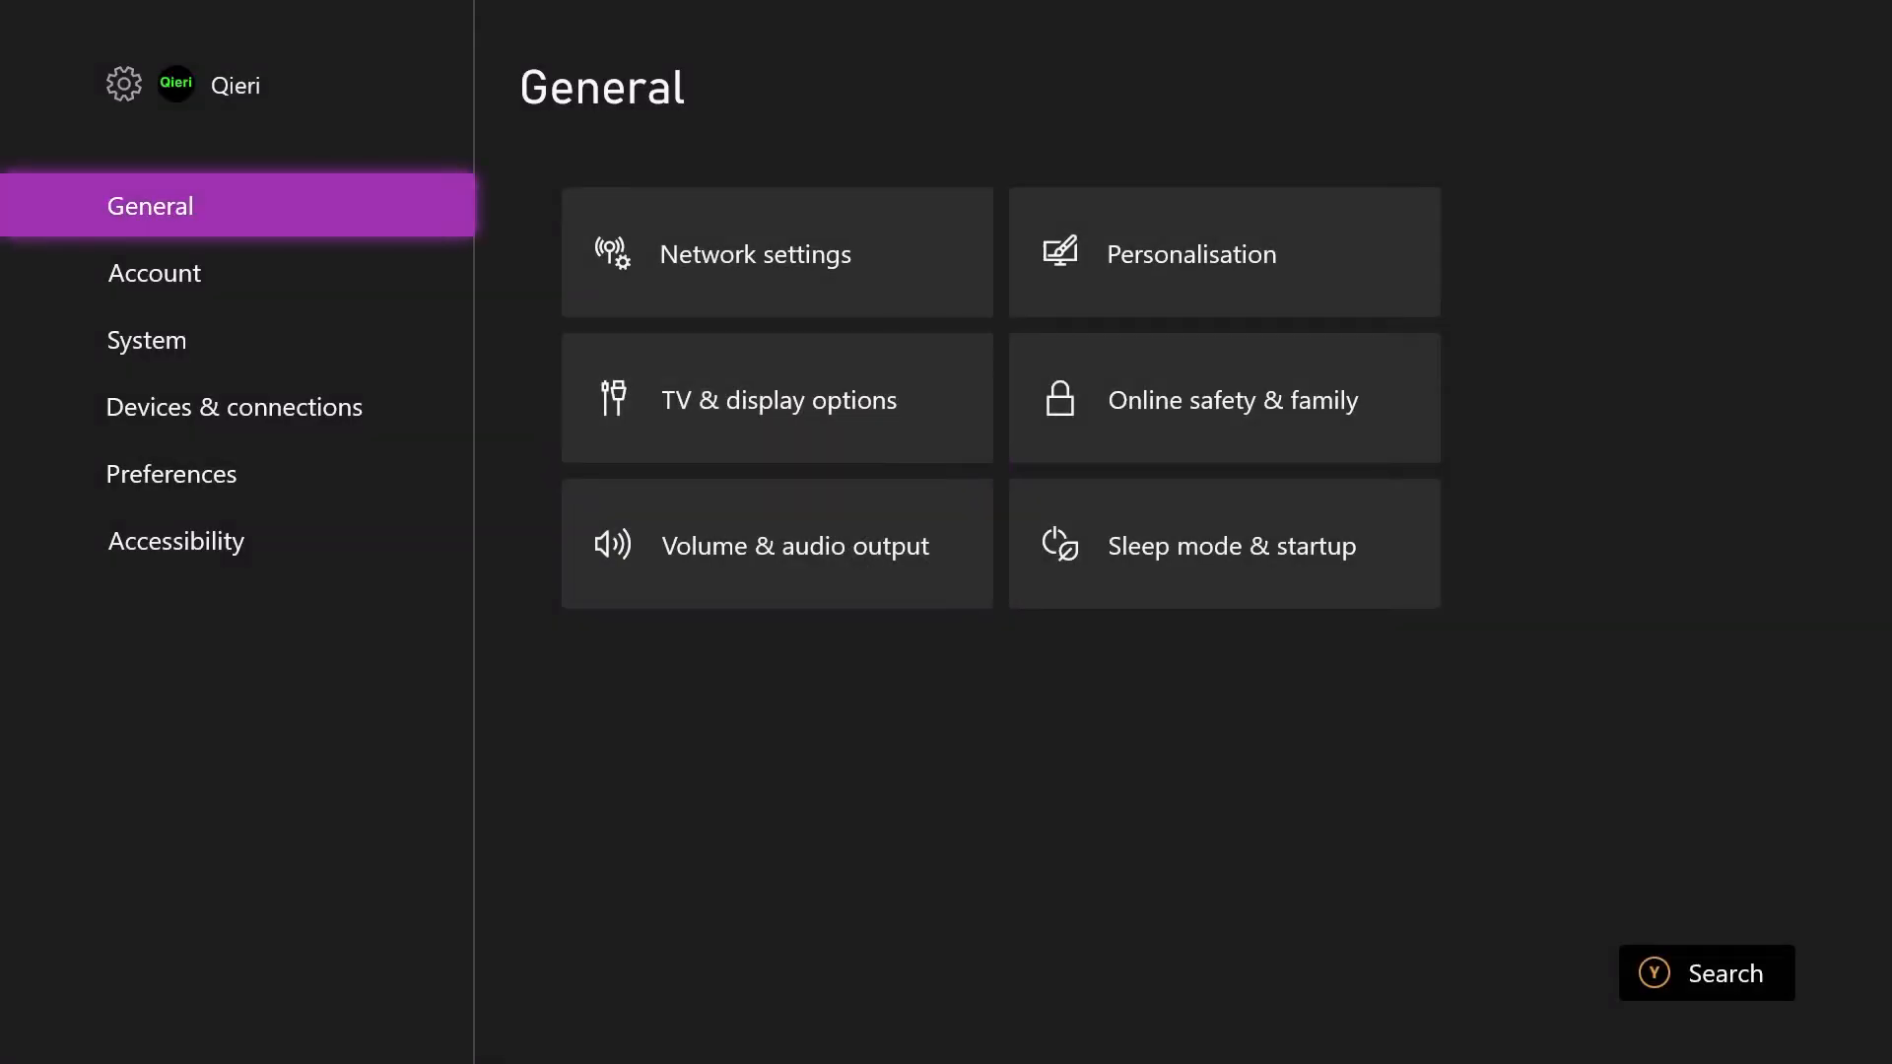
{"action": "mouse_move", "coordinate": [776, 398]}
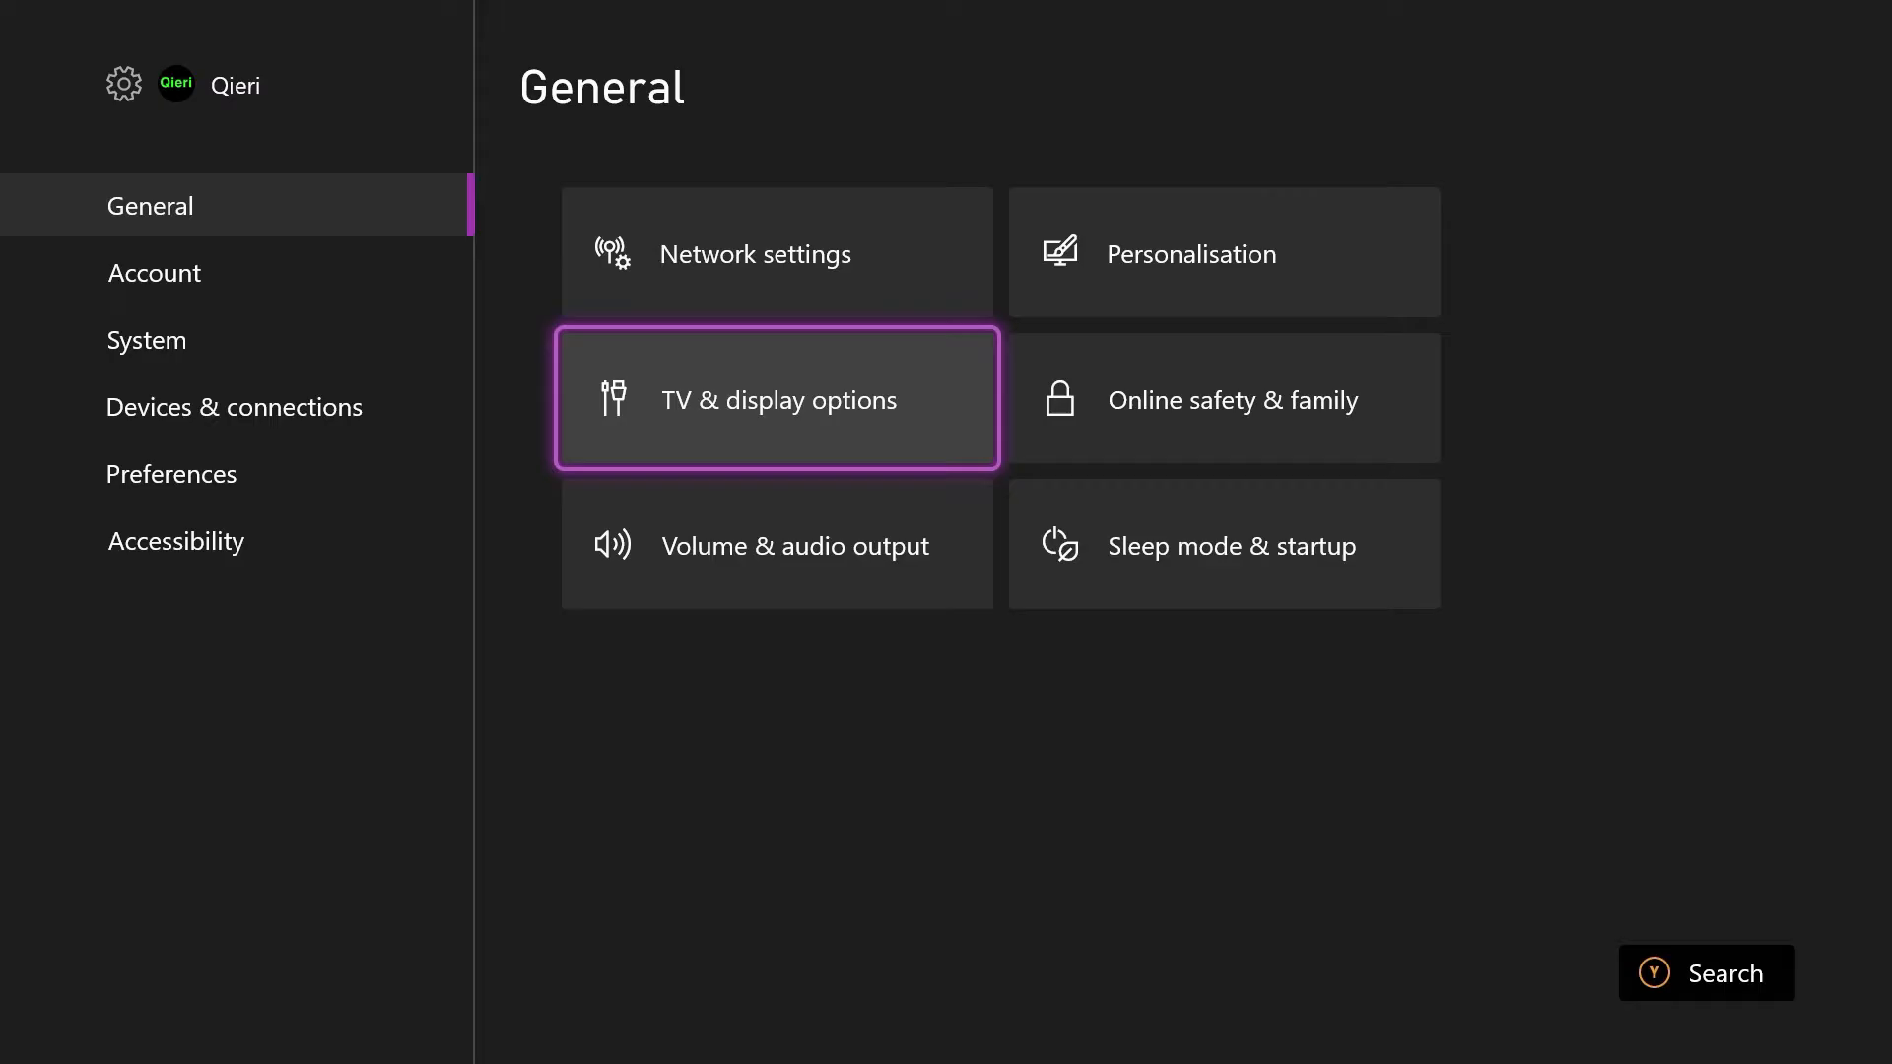
Review the 4K TV details report confirming 4K UHD 120Hz, HDR10 and Dolby Vision, then leave it
{"action": "left_click", "coordinate": [777, 398]}
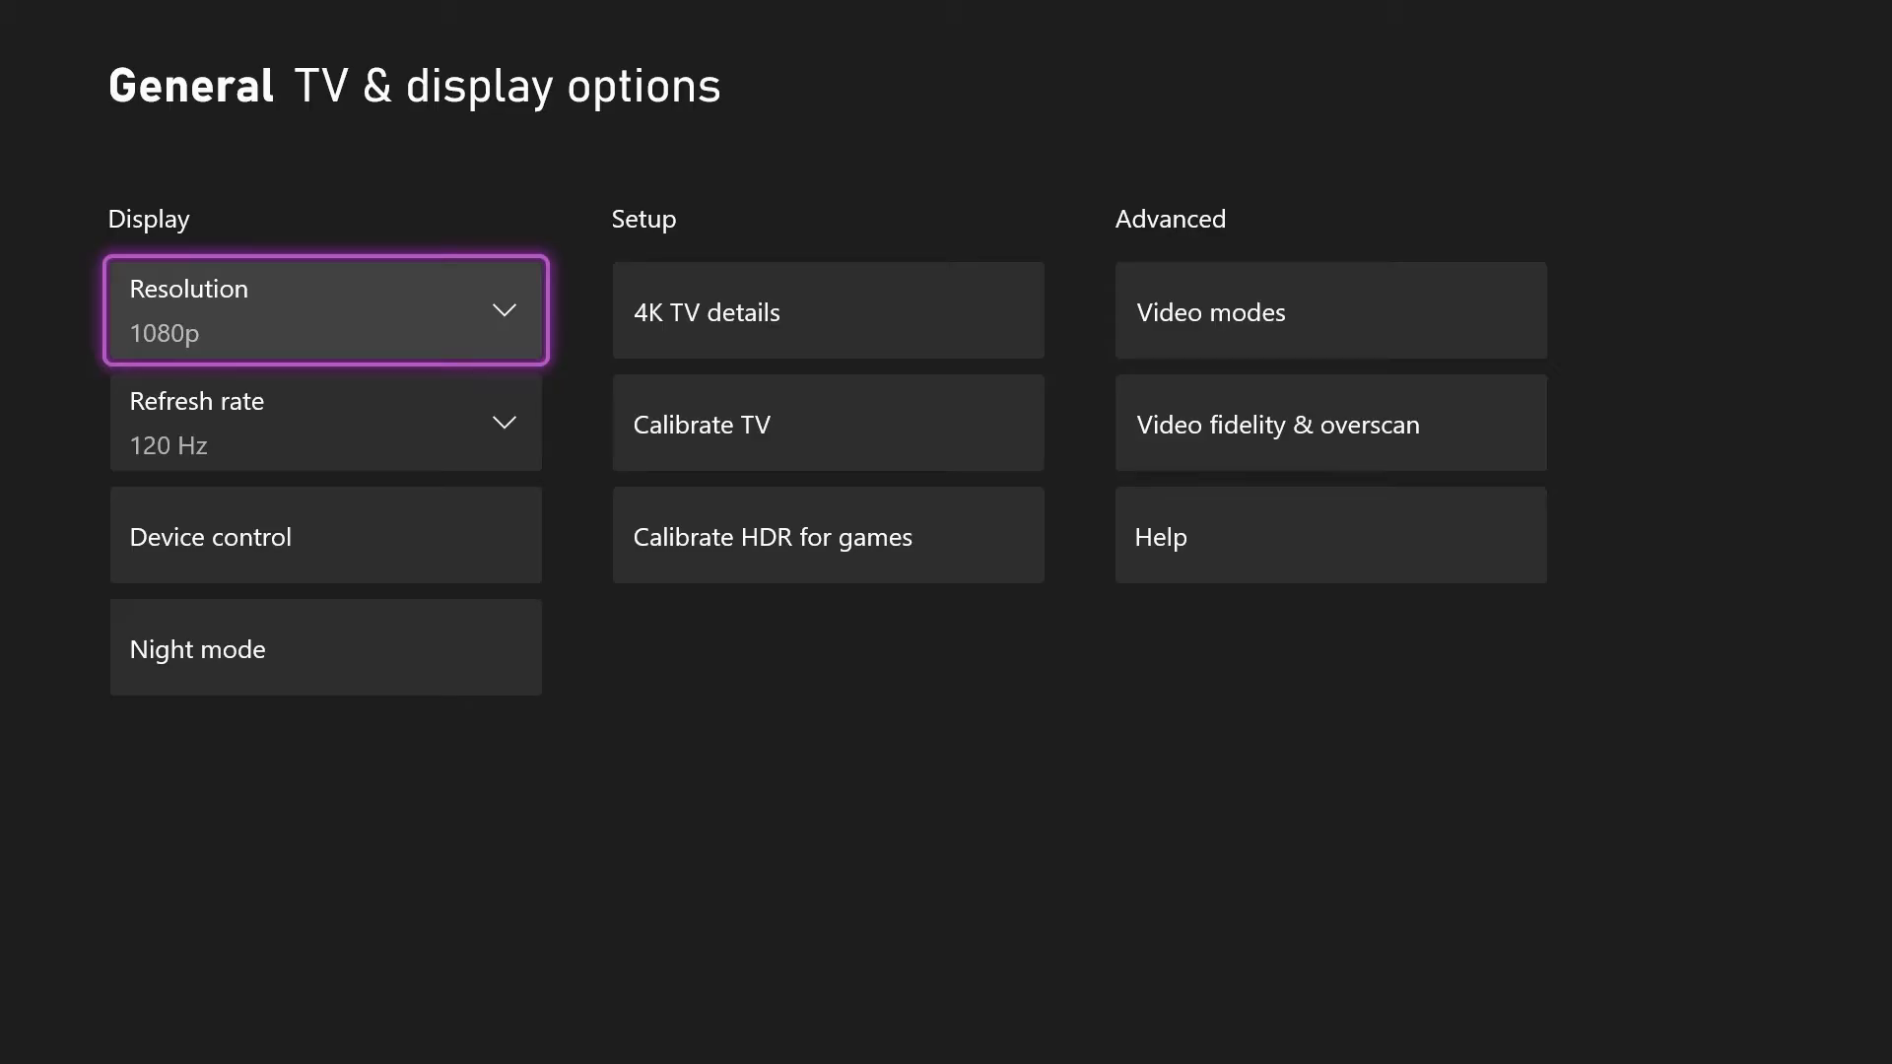
{"action": "left_click", "coordinate": [826, 309]}
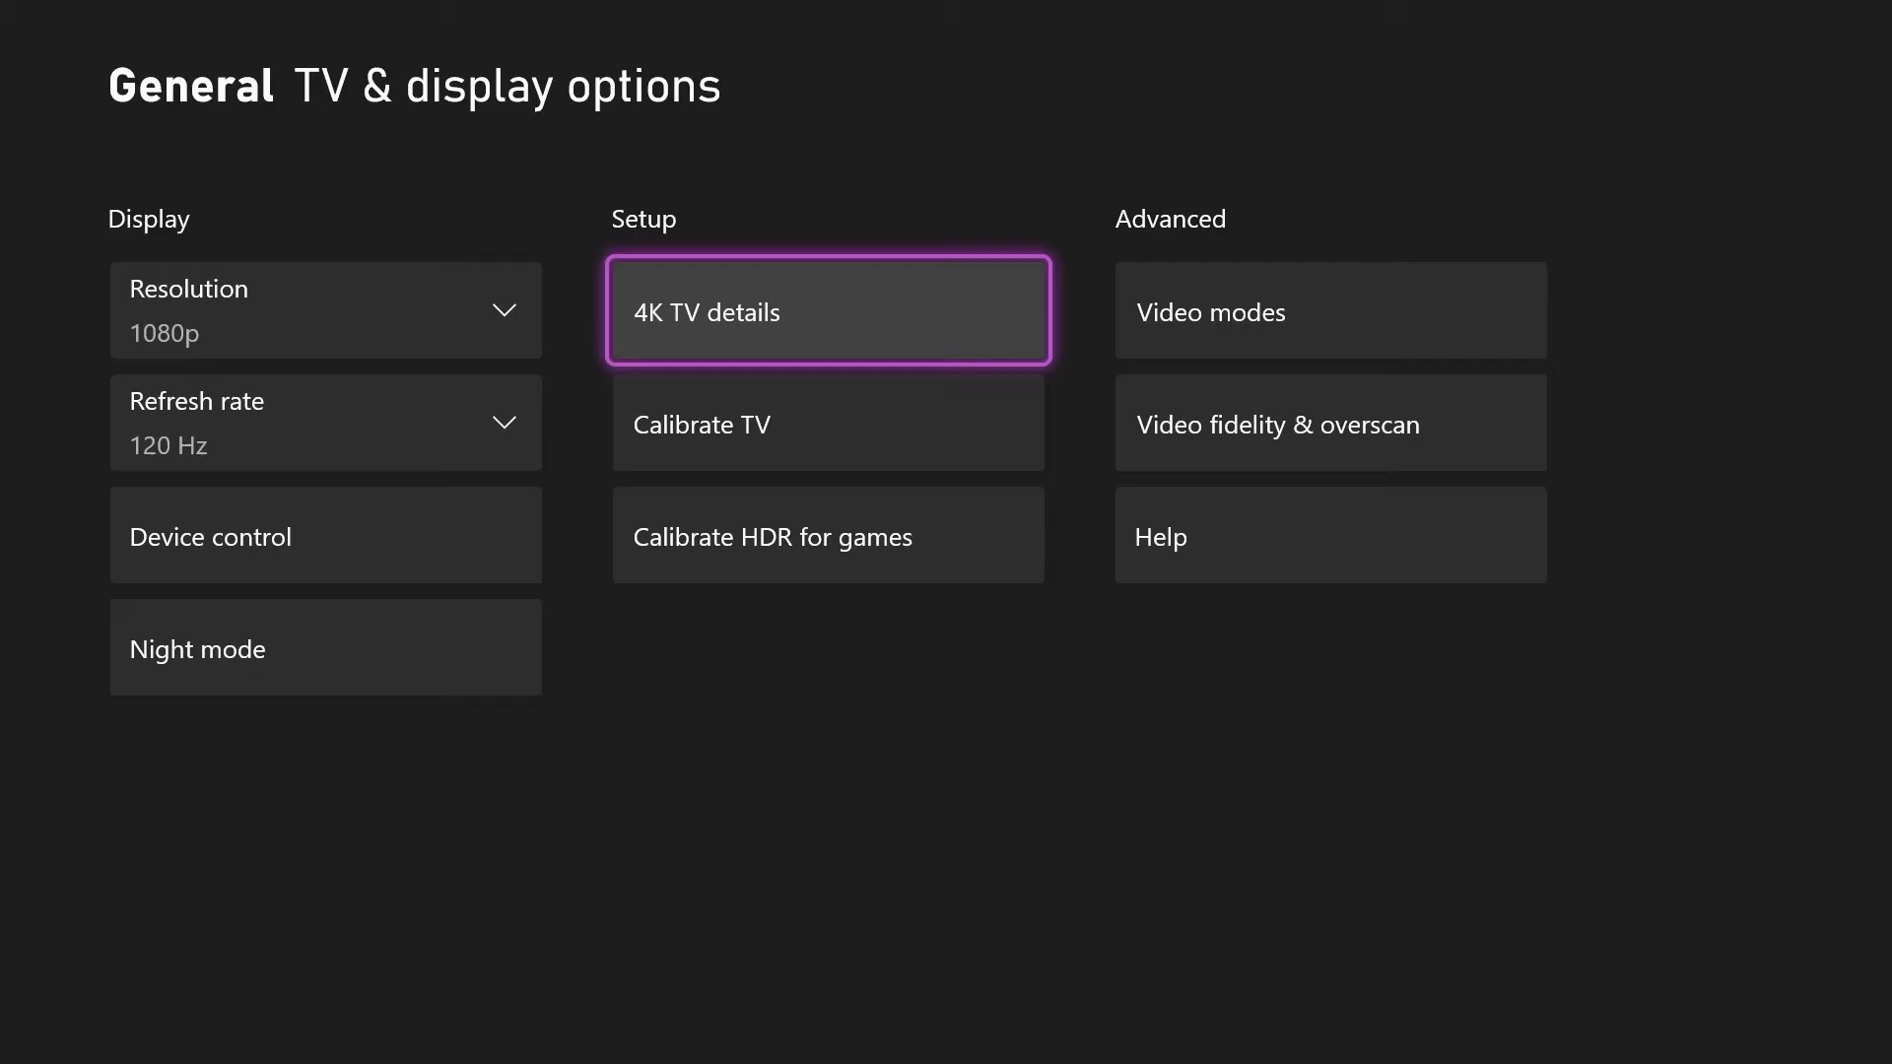
{"action": "left_click", "coordinate": [825, 310]}
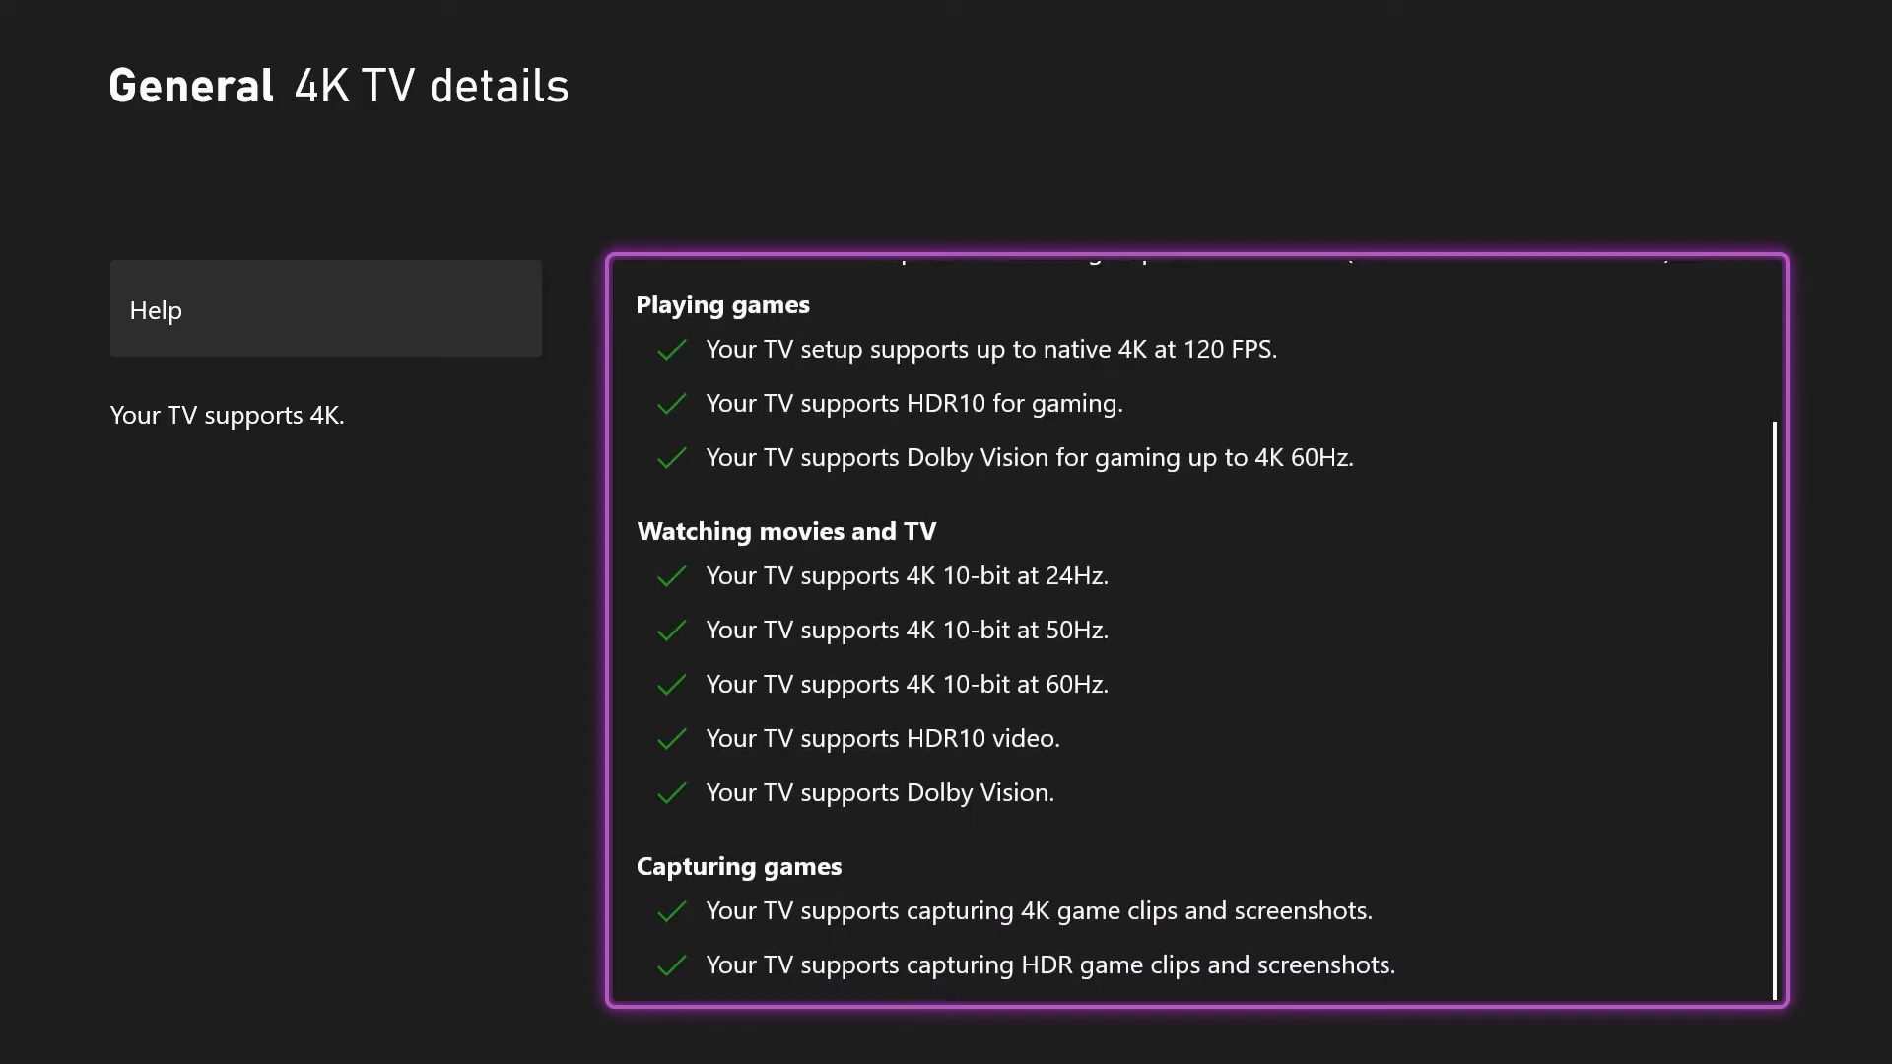
{"action": "scroll", "scroll_direction": "up", "scroll_amount": 3}
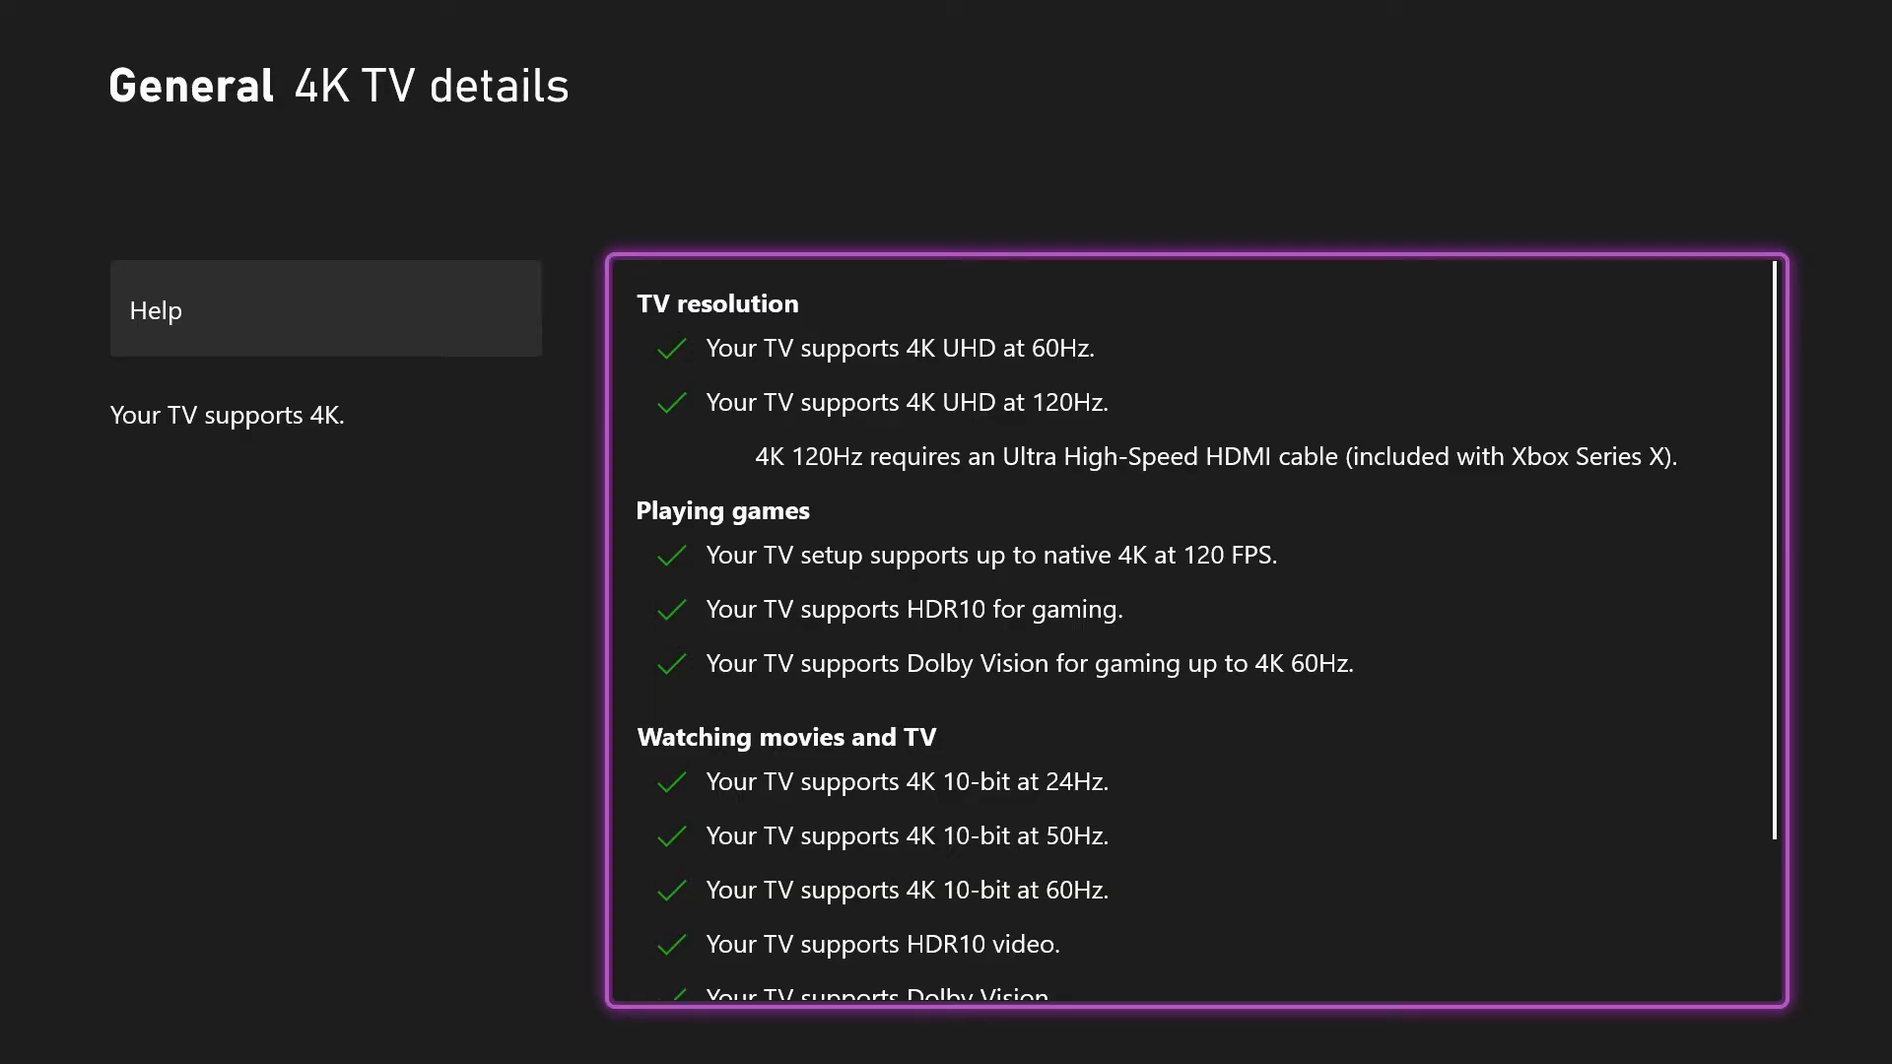
{"action": "key", "text": "Escape"}
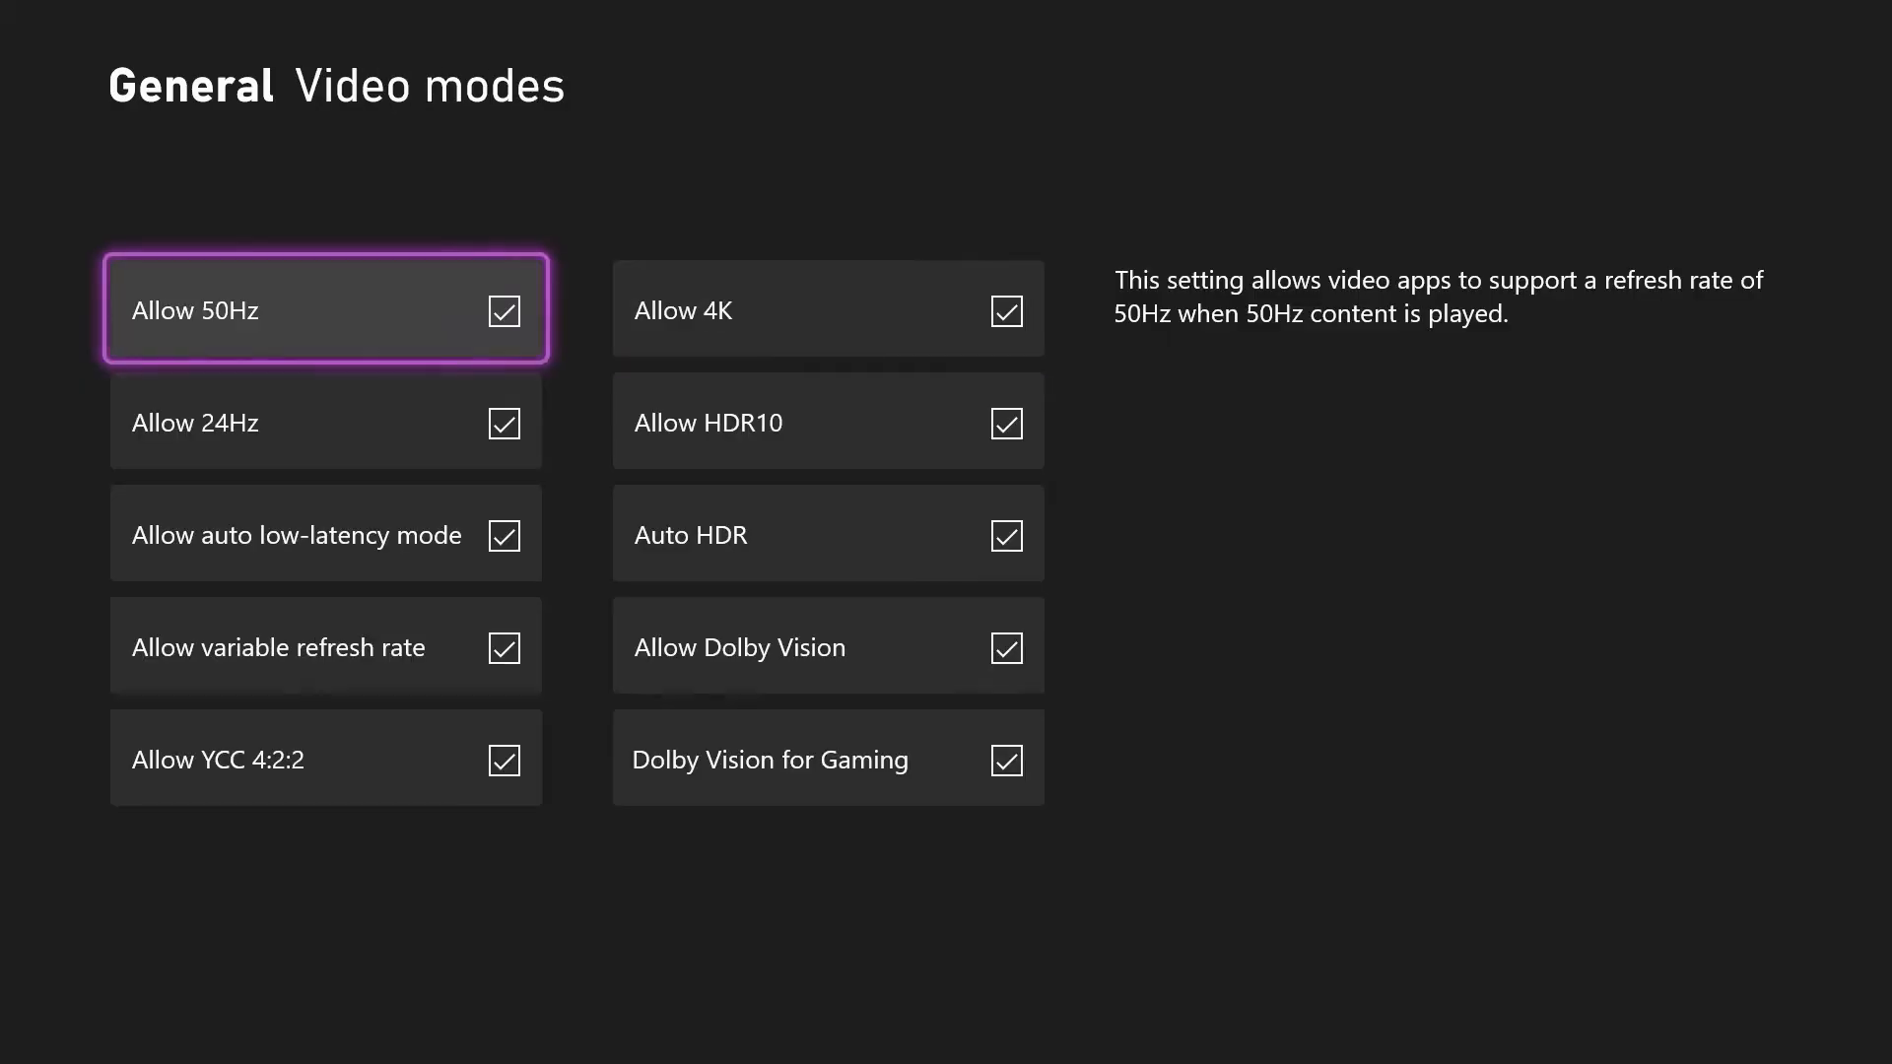
Show Video modes with 50Hz, 24Hz, VRR, 4K, HDR10 and Dolby Vision all enabled
{"action": "left_click", "coordinate": [826, 534]}
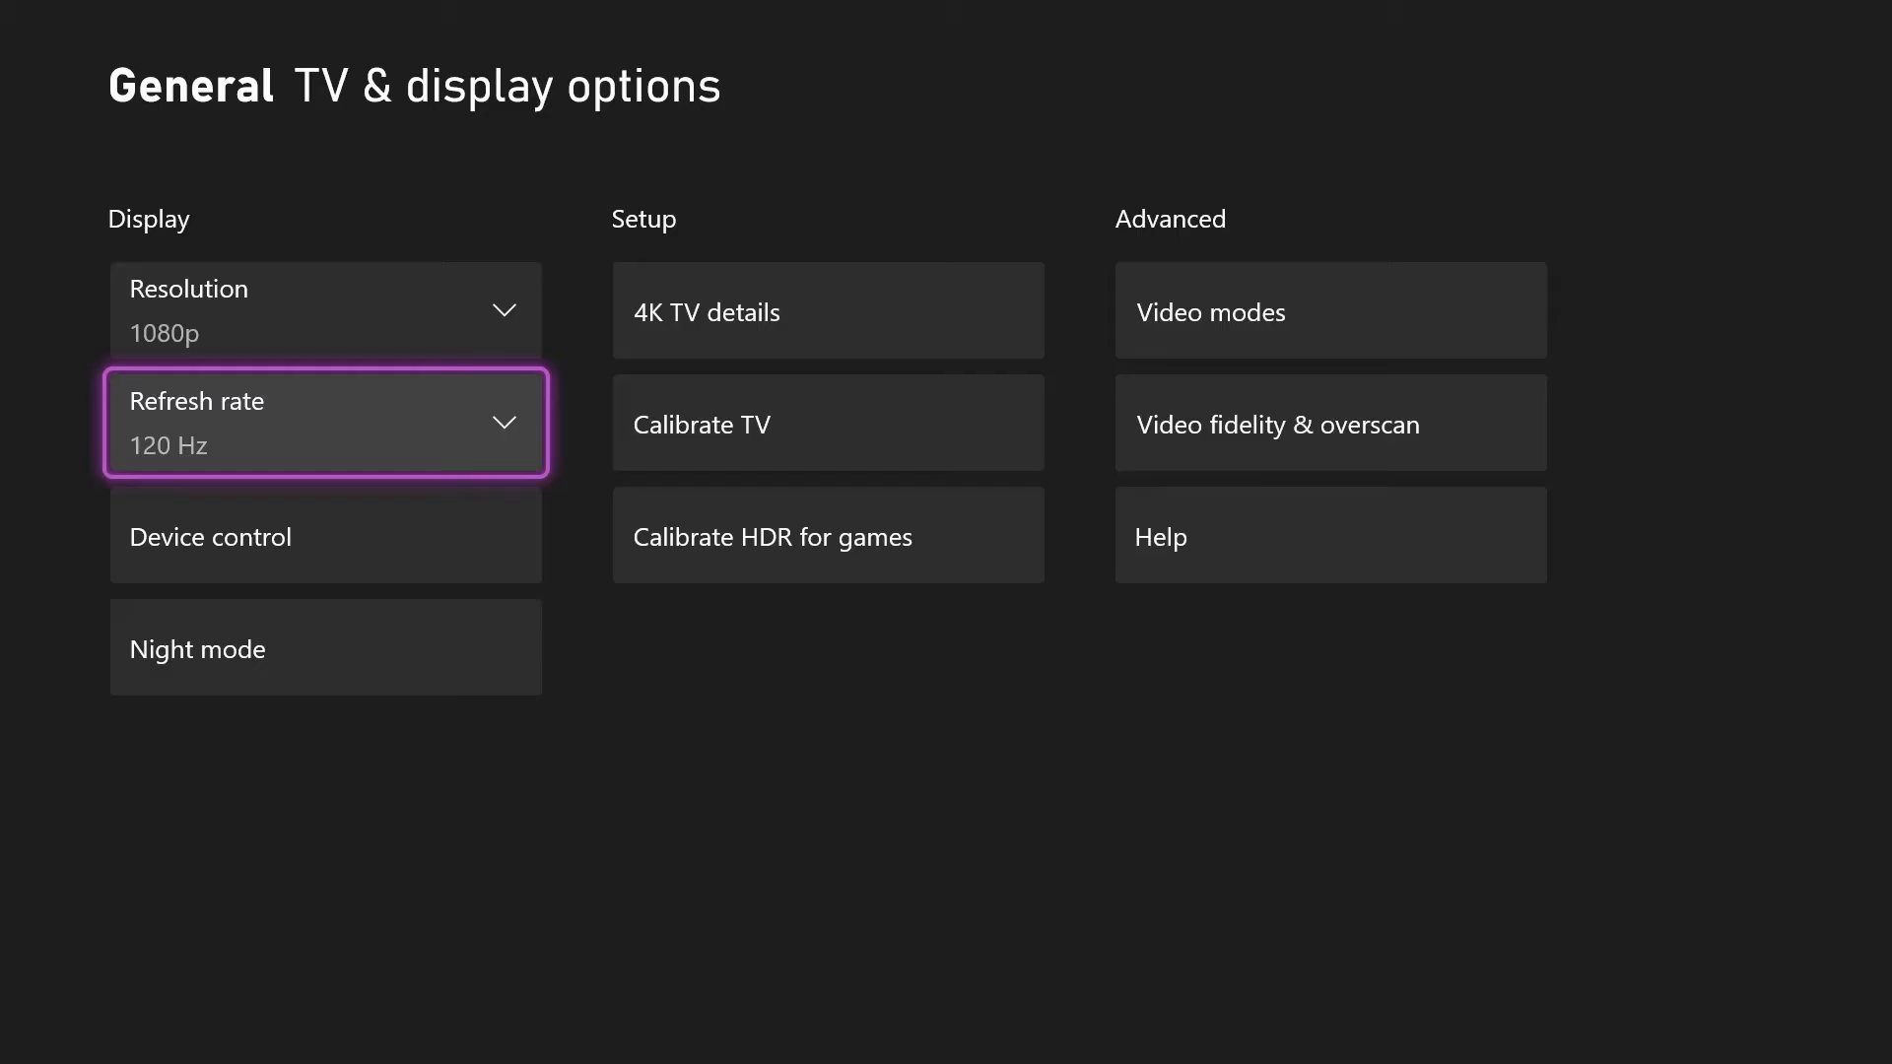
Keep refresh rate at 120 Hz and resolution at 1080p after viewing both dropdowns
{"action": "left_click", "coordinate": [325, 422]}
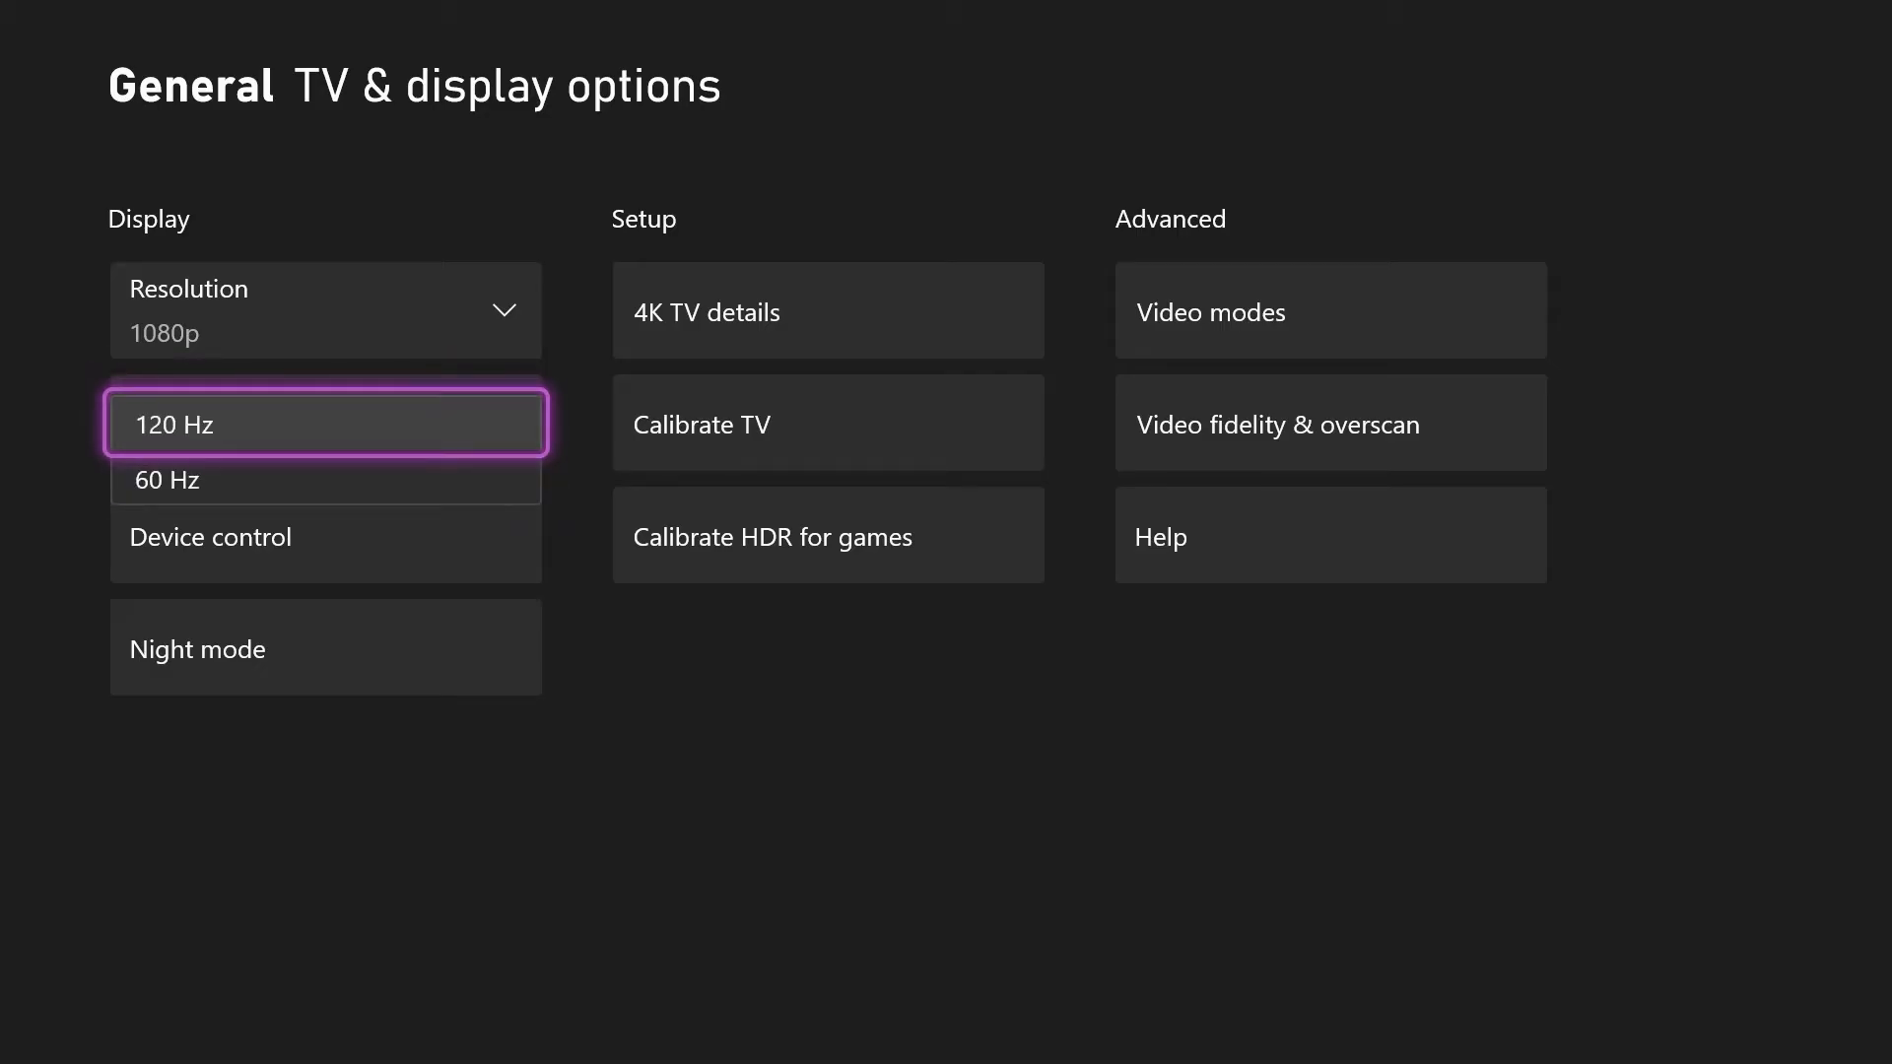
{"action": "left_click", "coordinate": [323, 424]}
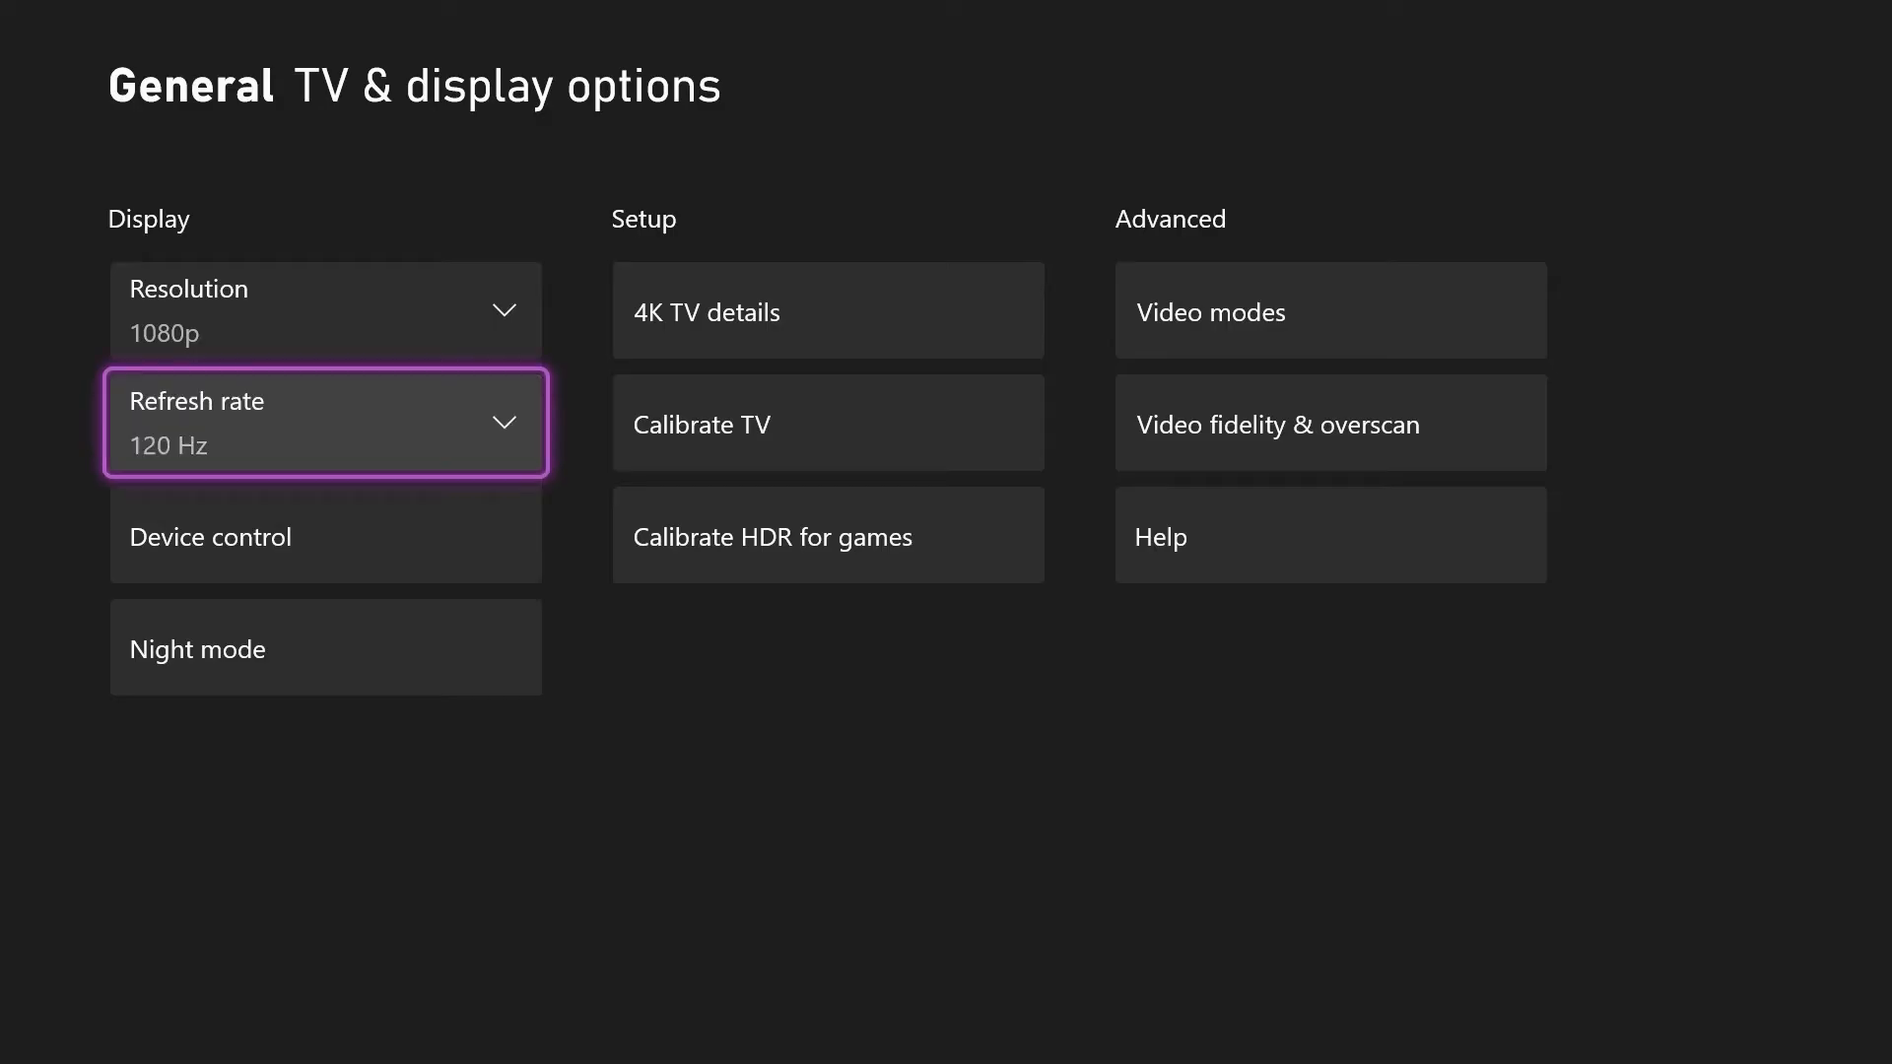
{"action": "left_click", "coordinate": [325, 310]}
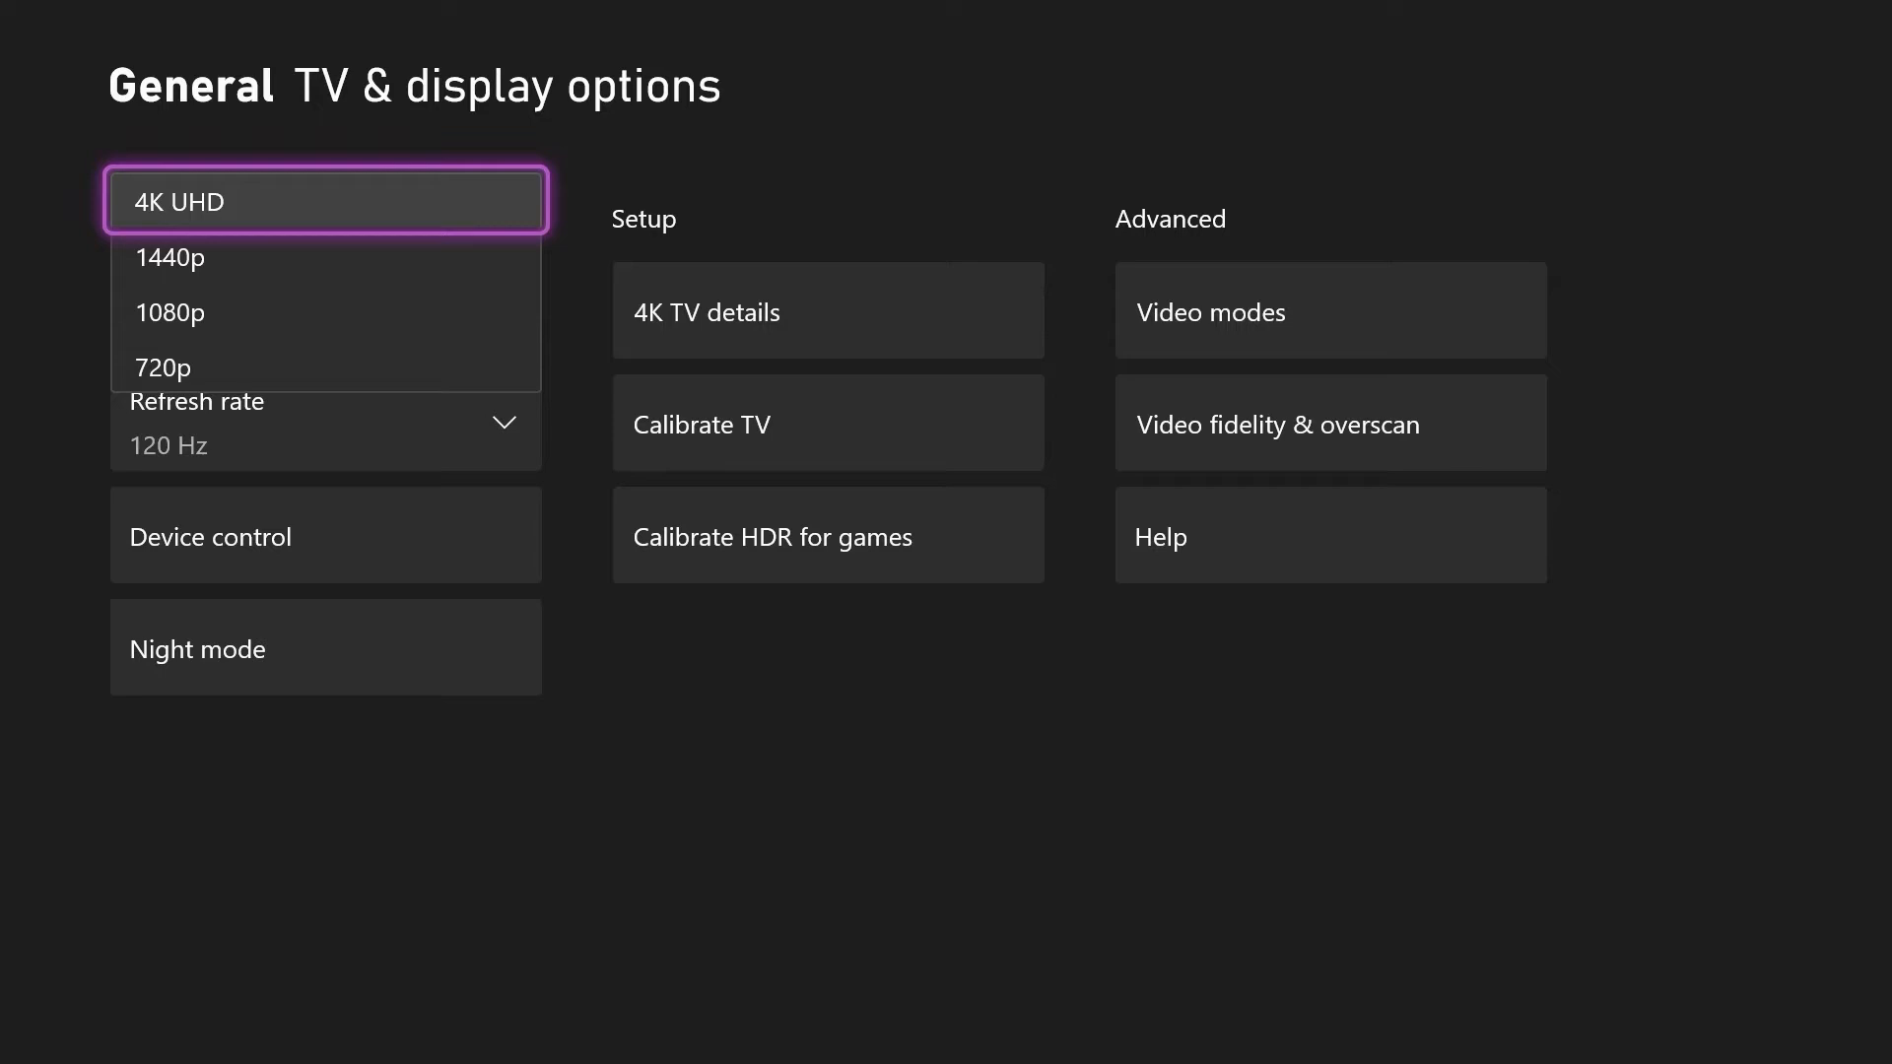
{"action": "left_click", "coordinate": [325, 314]}
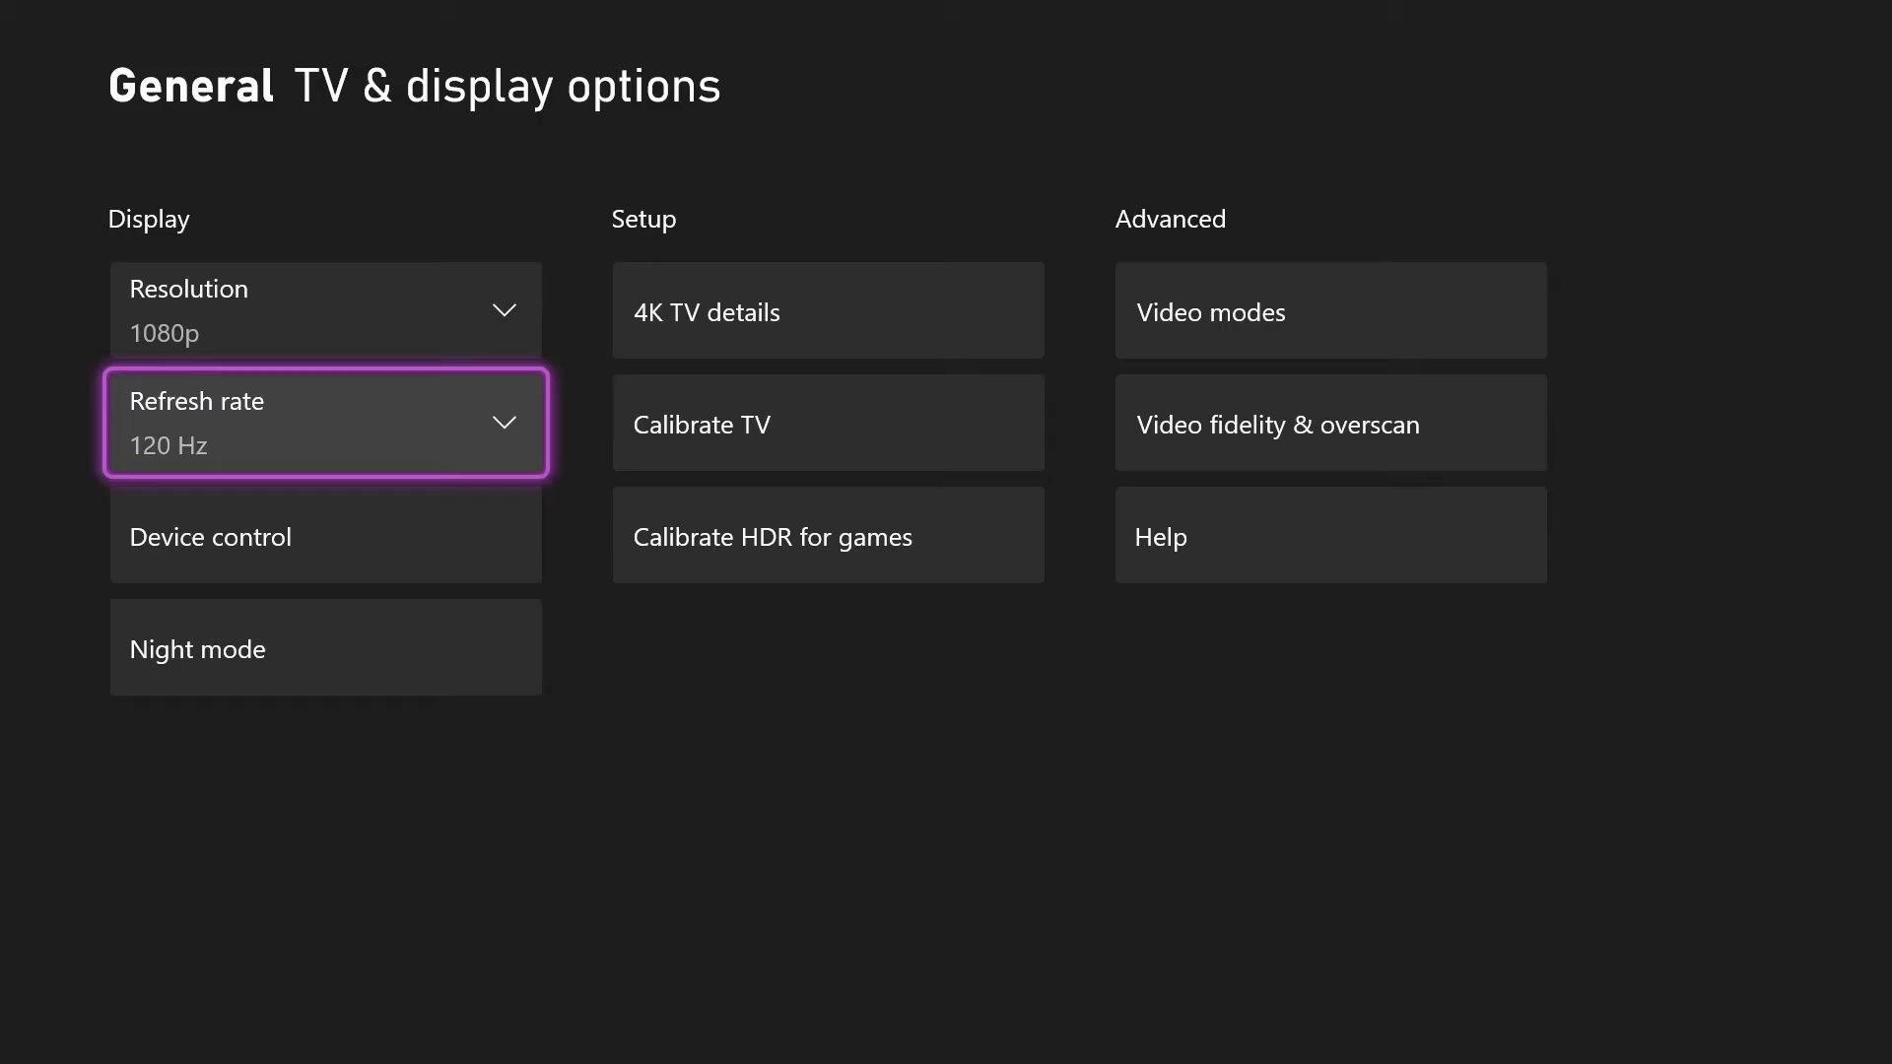
Browse the resolution choices from 720p up to 4K UHD, then dismiss them
{"action": "left_click", "coordinate": [326, 309]}
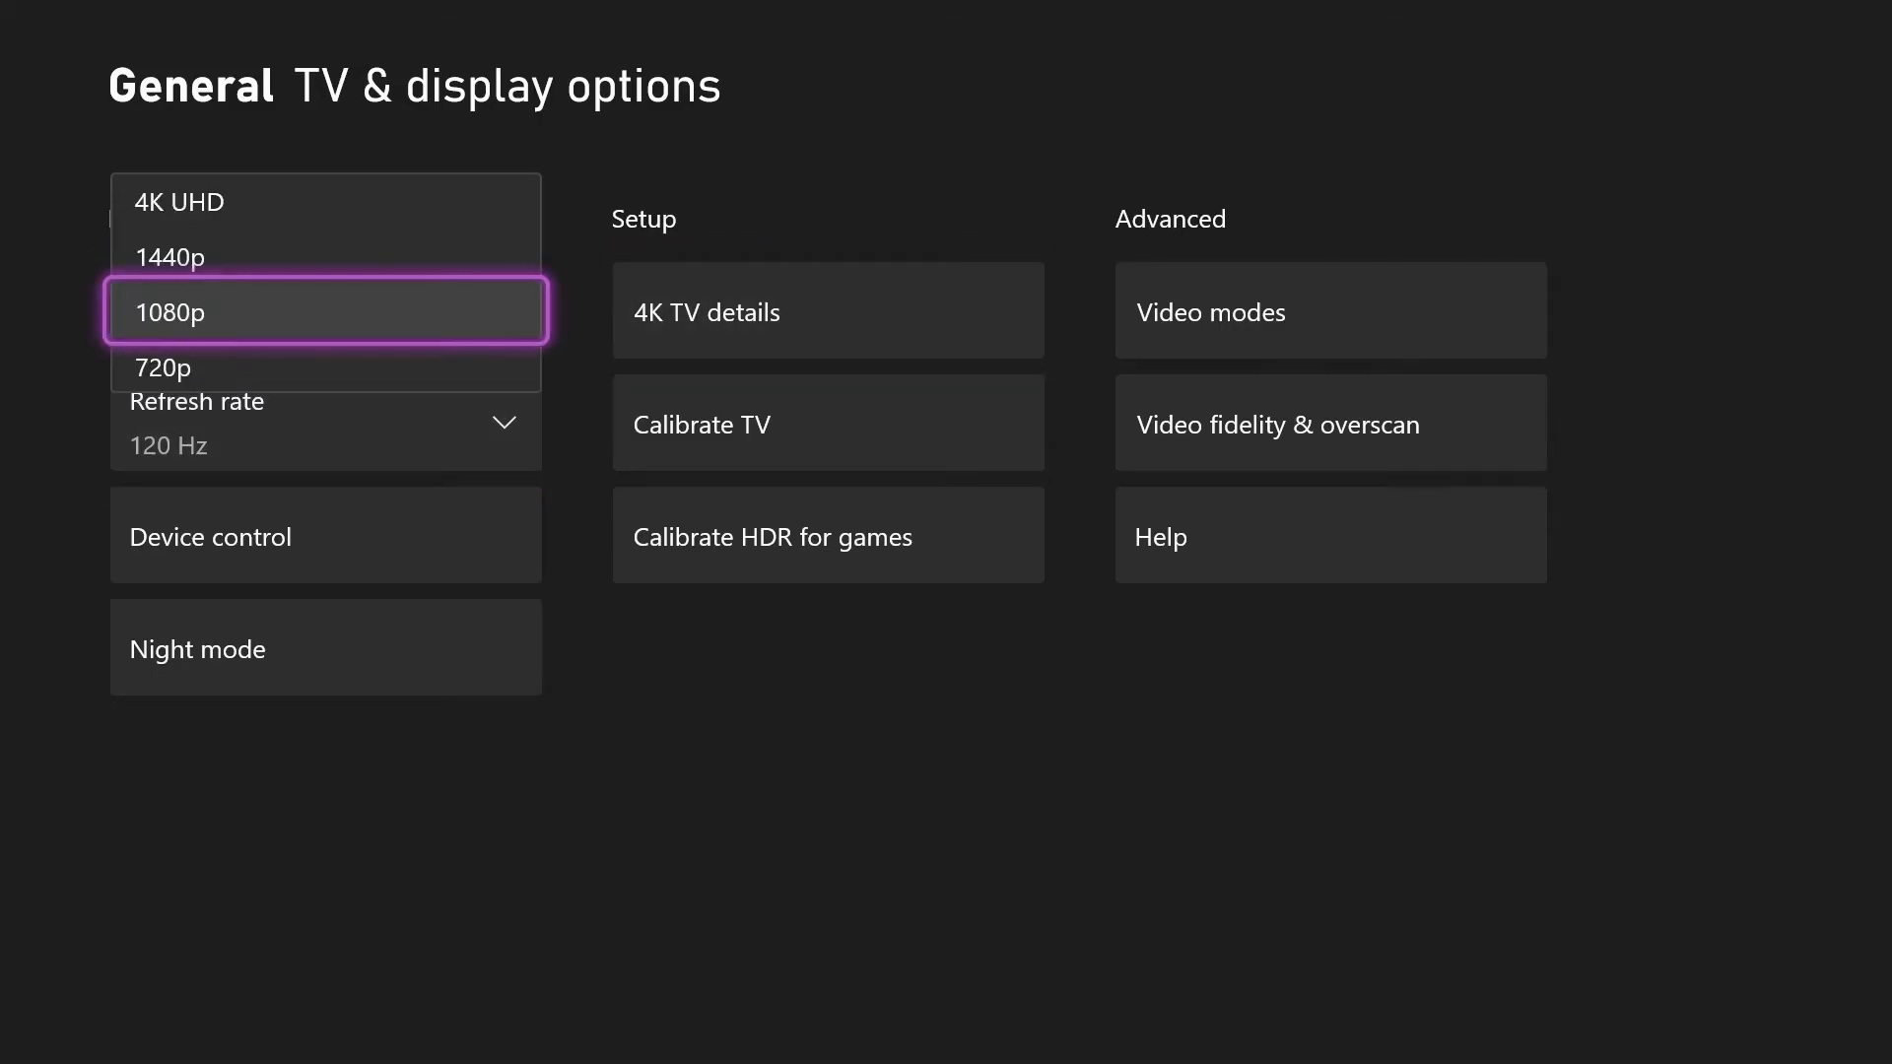
{"action": "key", "text": "Up"}
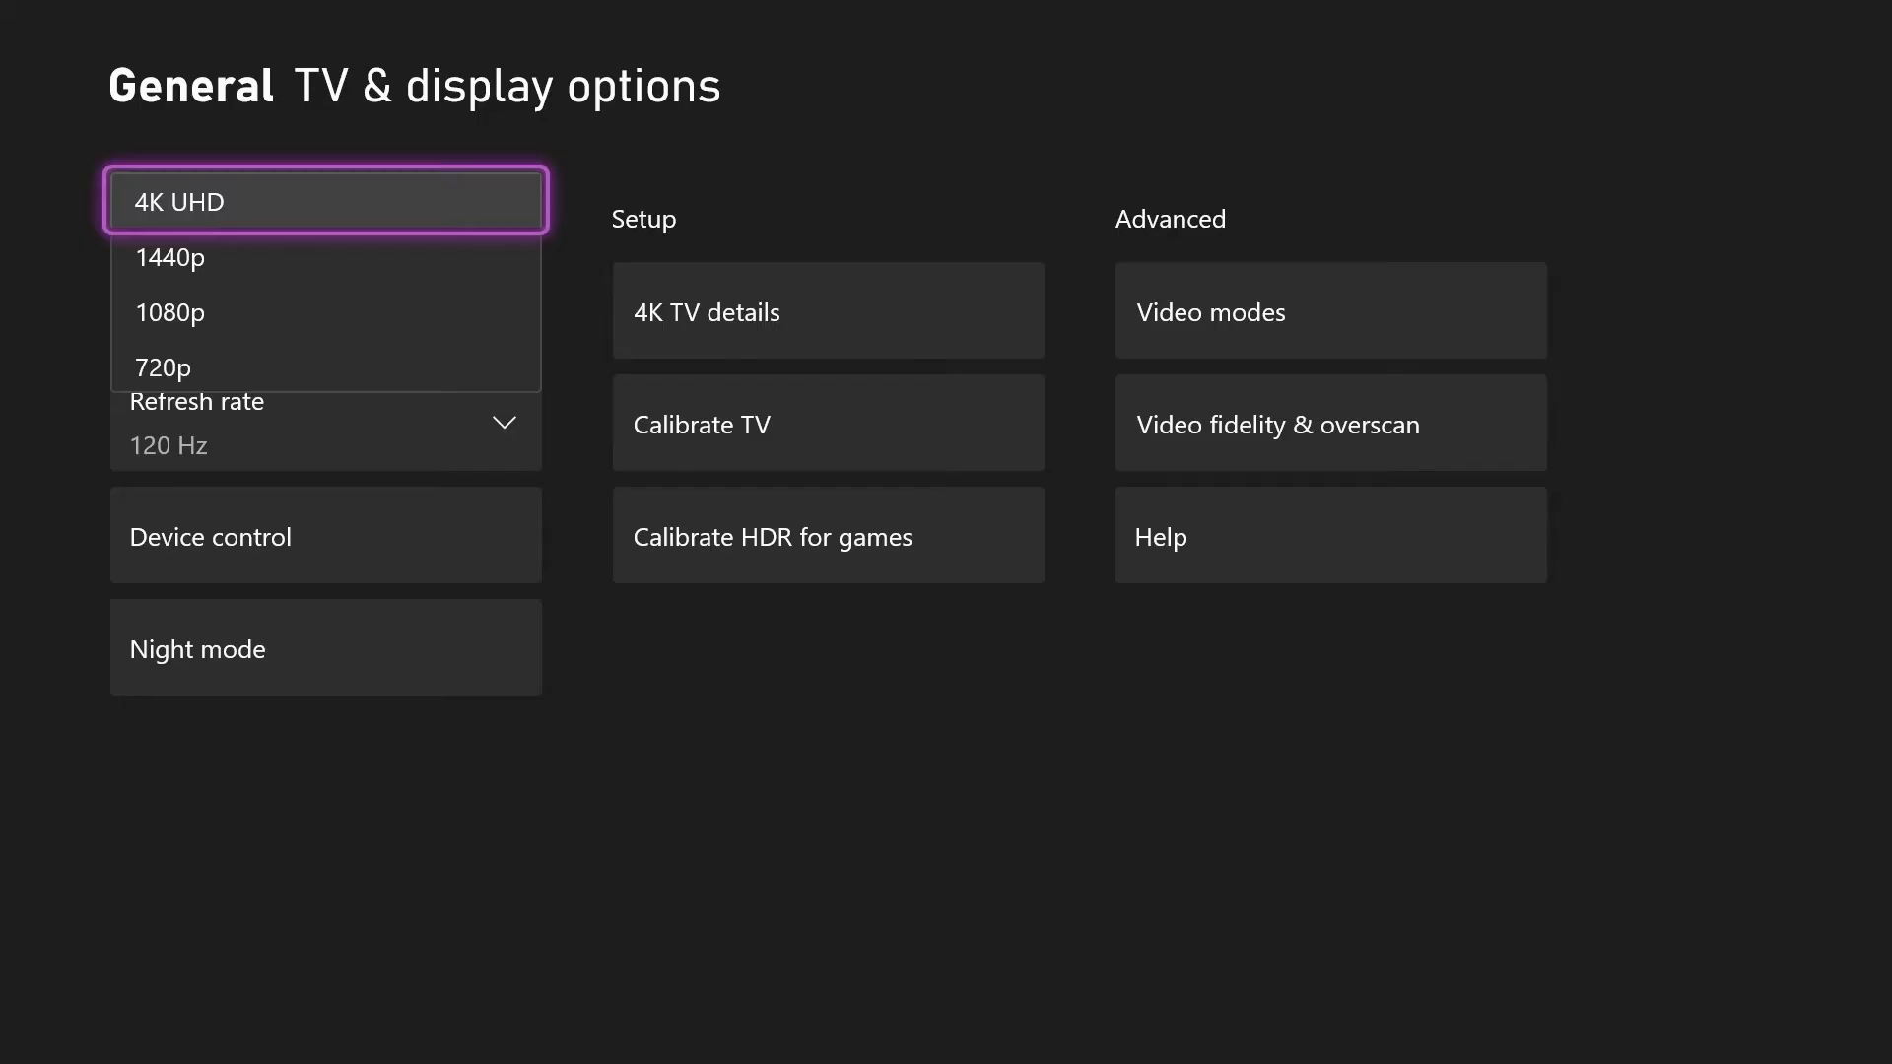
{"action": "left_click", "coordinate": [169, 313]}
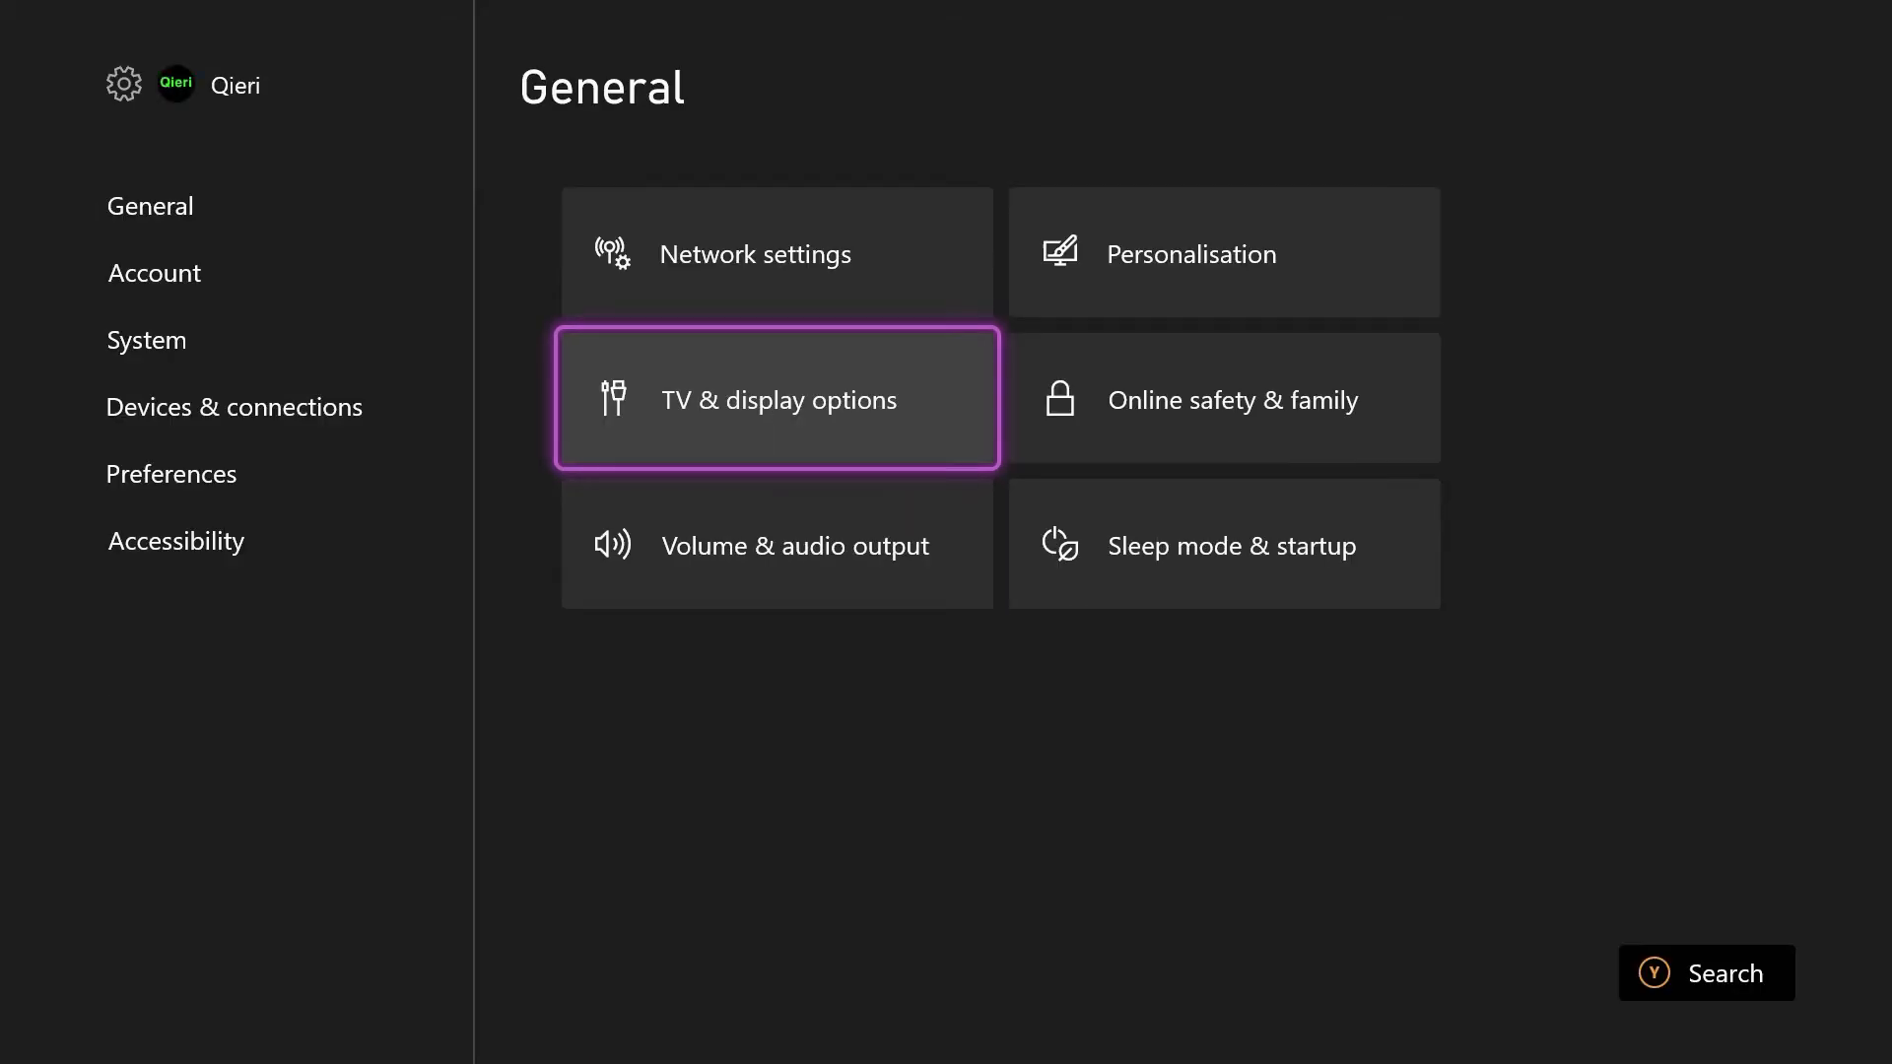
{"action": "mouse_move", "coordinate": [150, 205]}
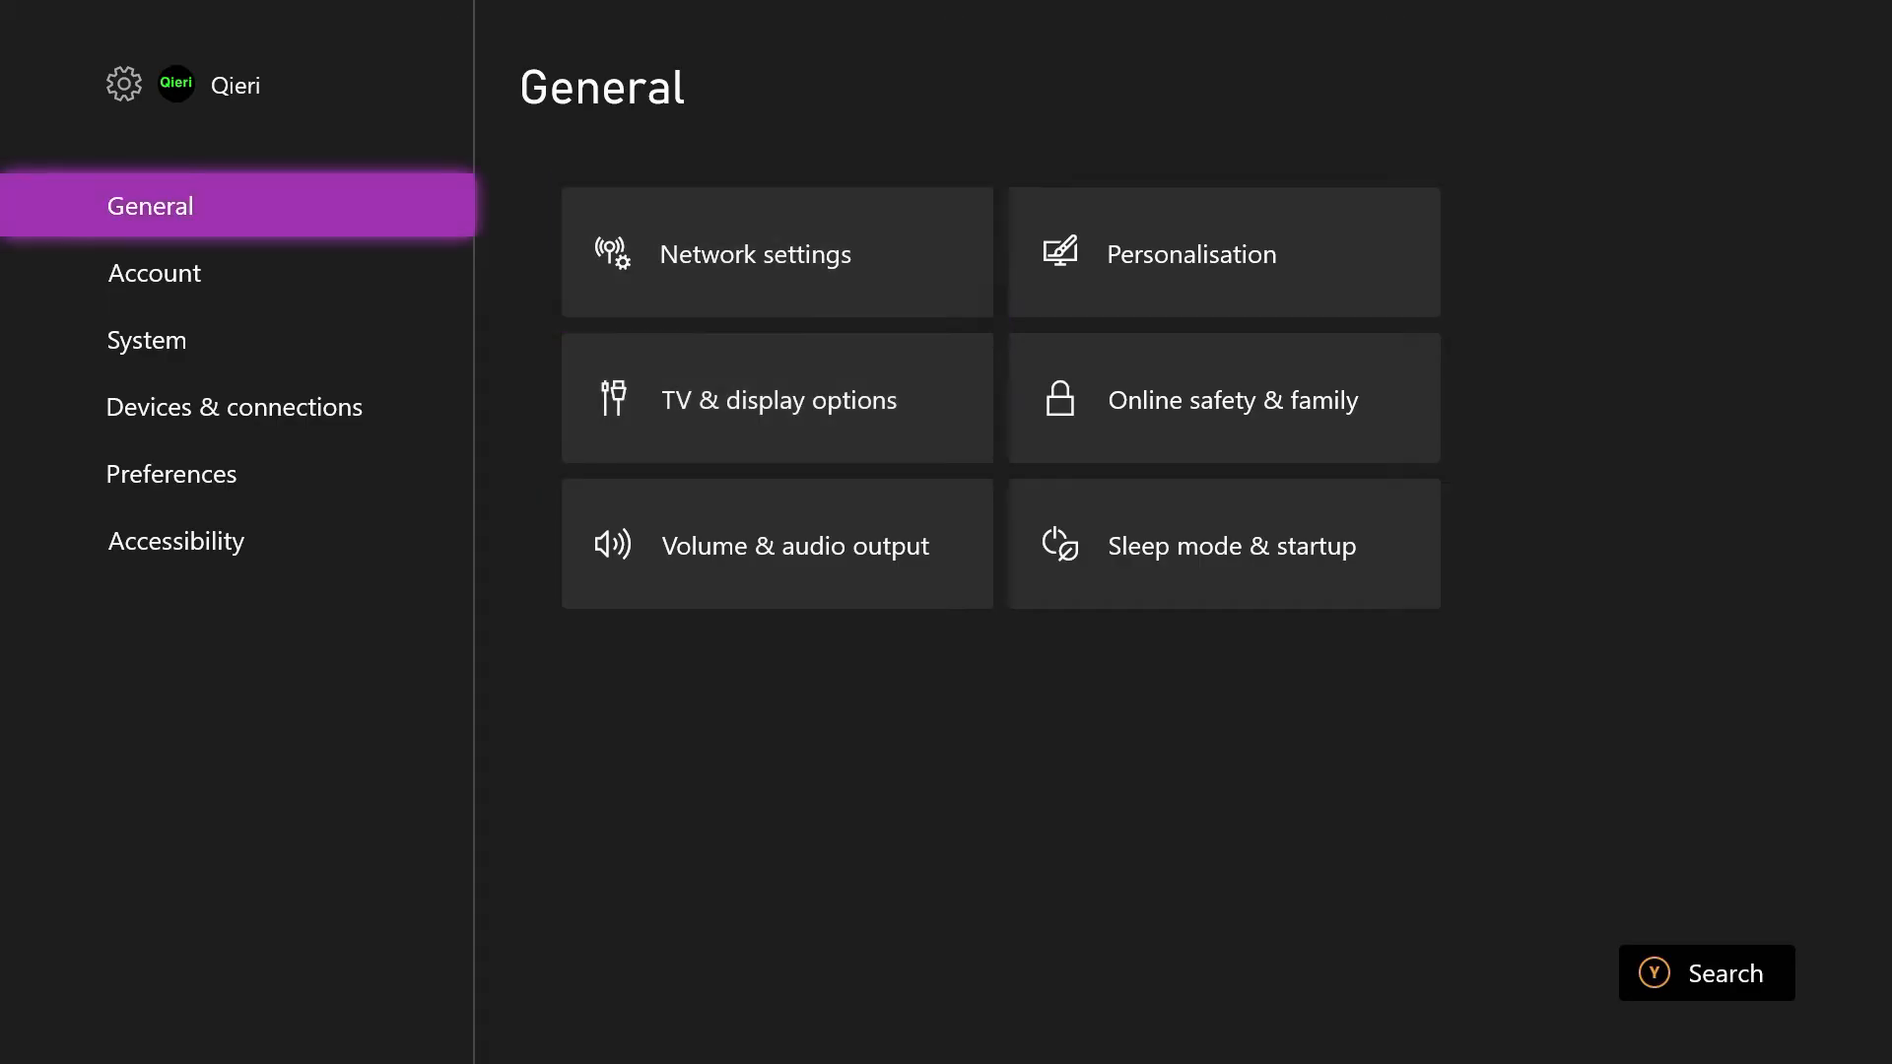
{"action": "mouse_move", "coordinate": [776, 252]}
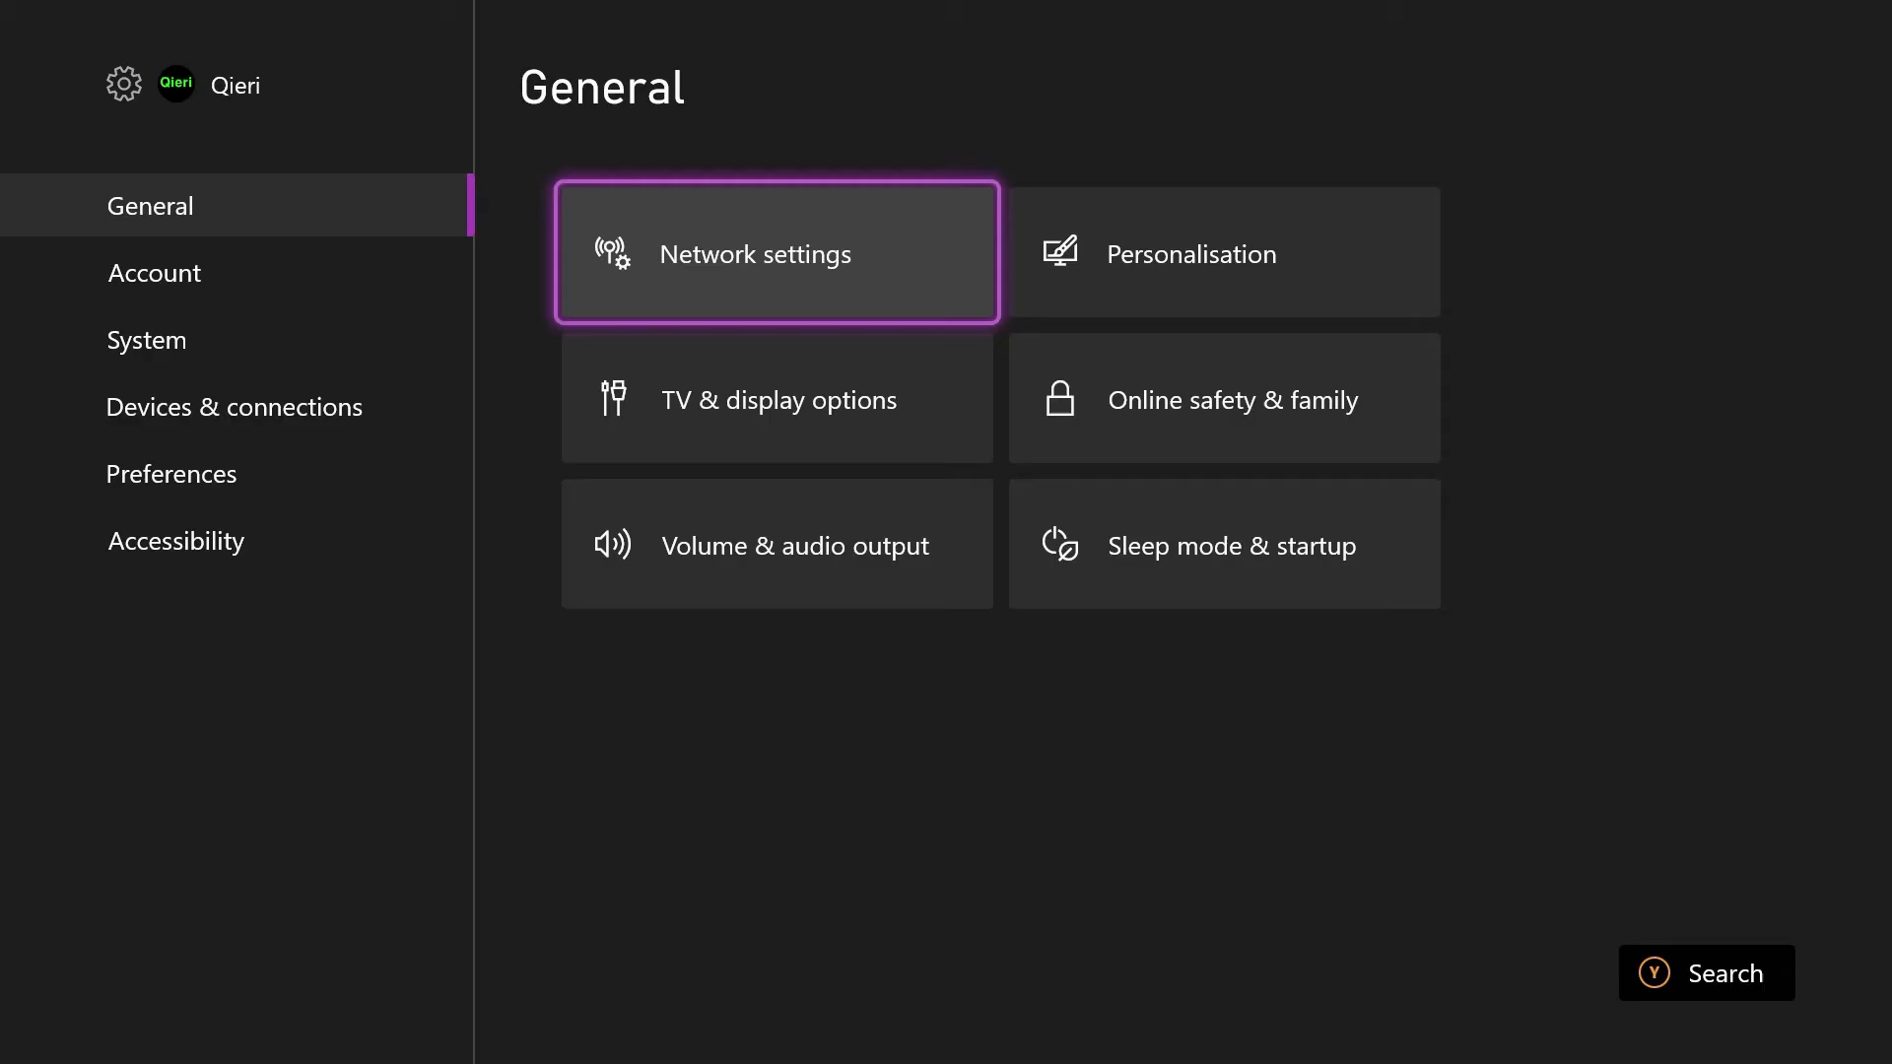
Browse Account, System and Devices & connections categories, ending on System
{"action": "left_click", "coordinate": [154, 272]}
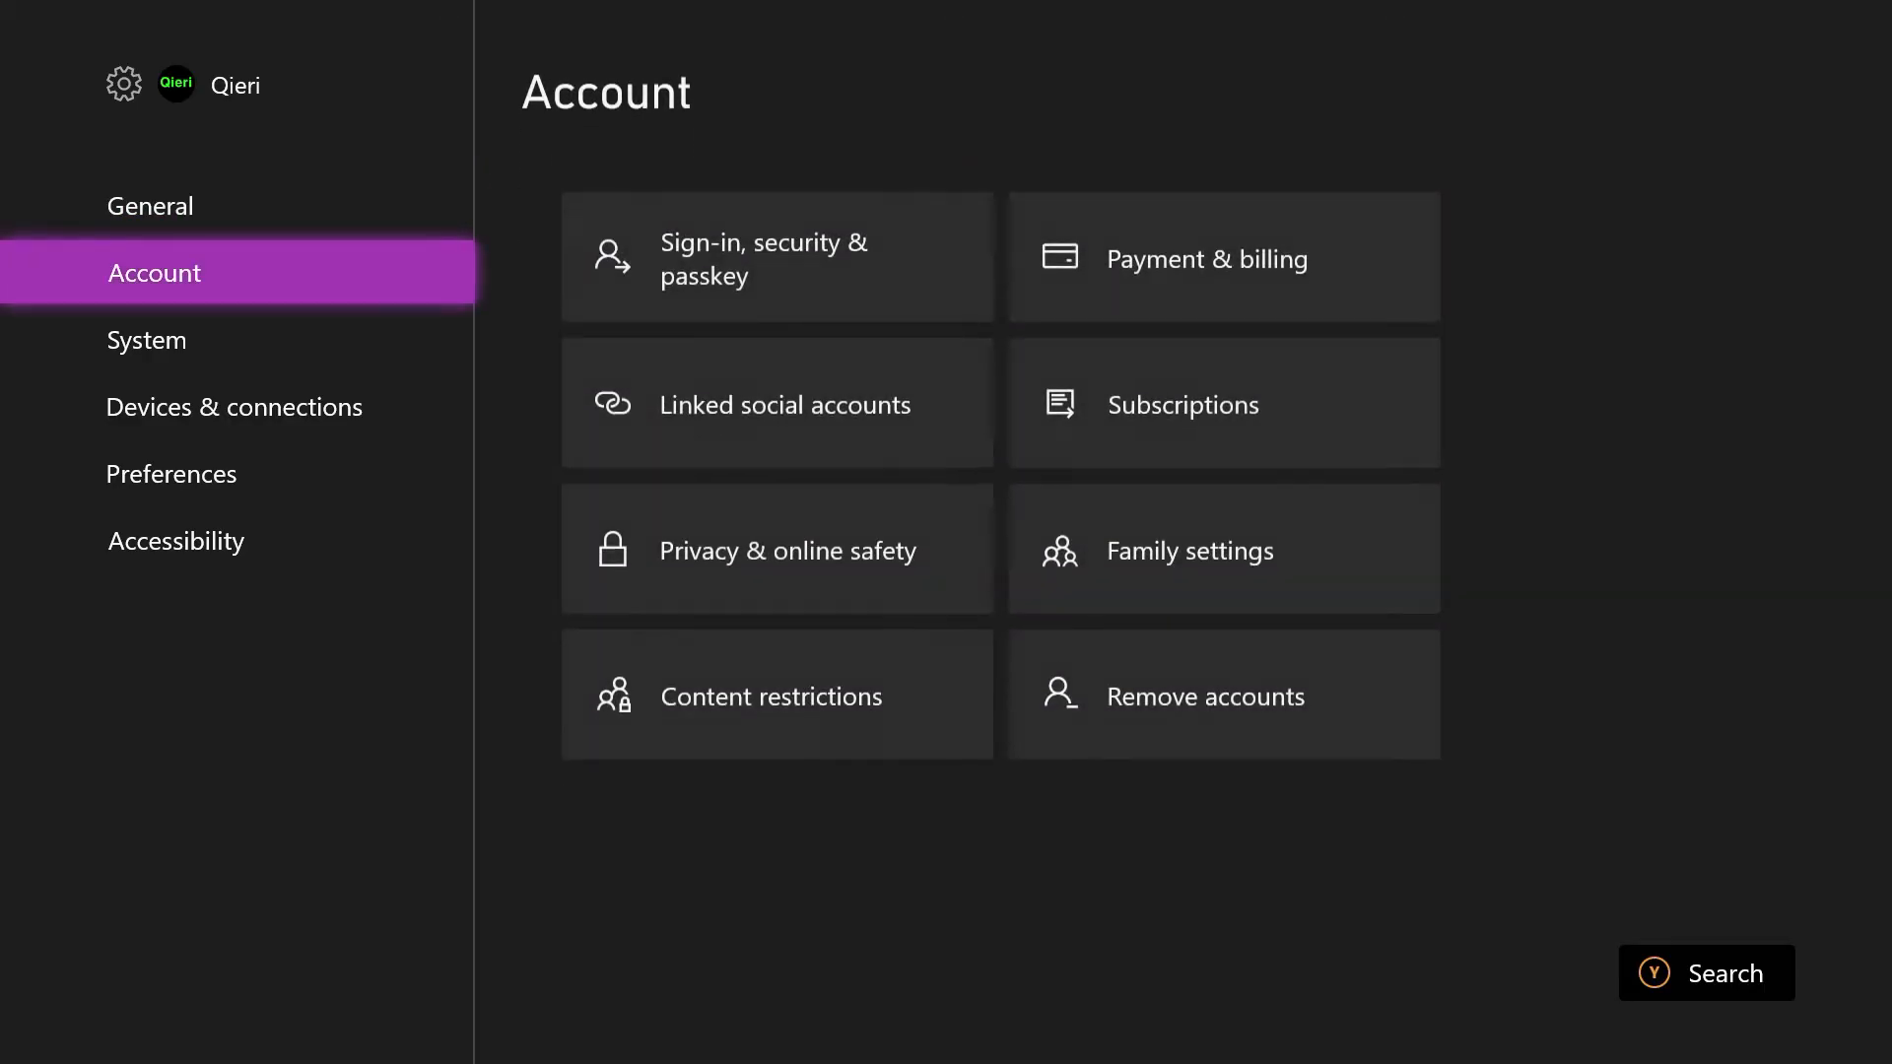
{"action": "left_click", "coordinate": [146, 339]}
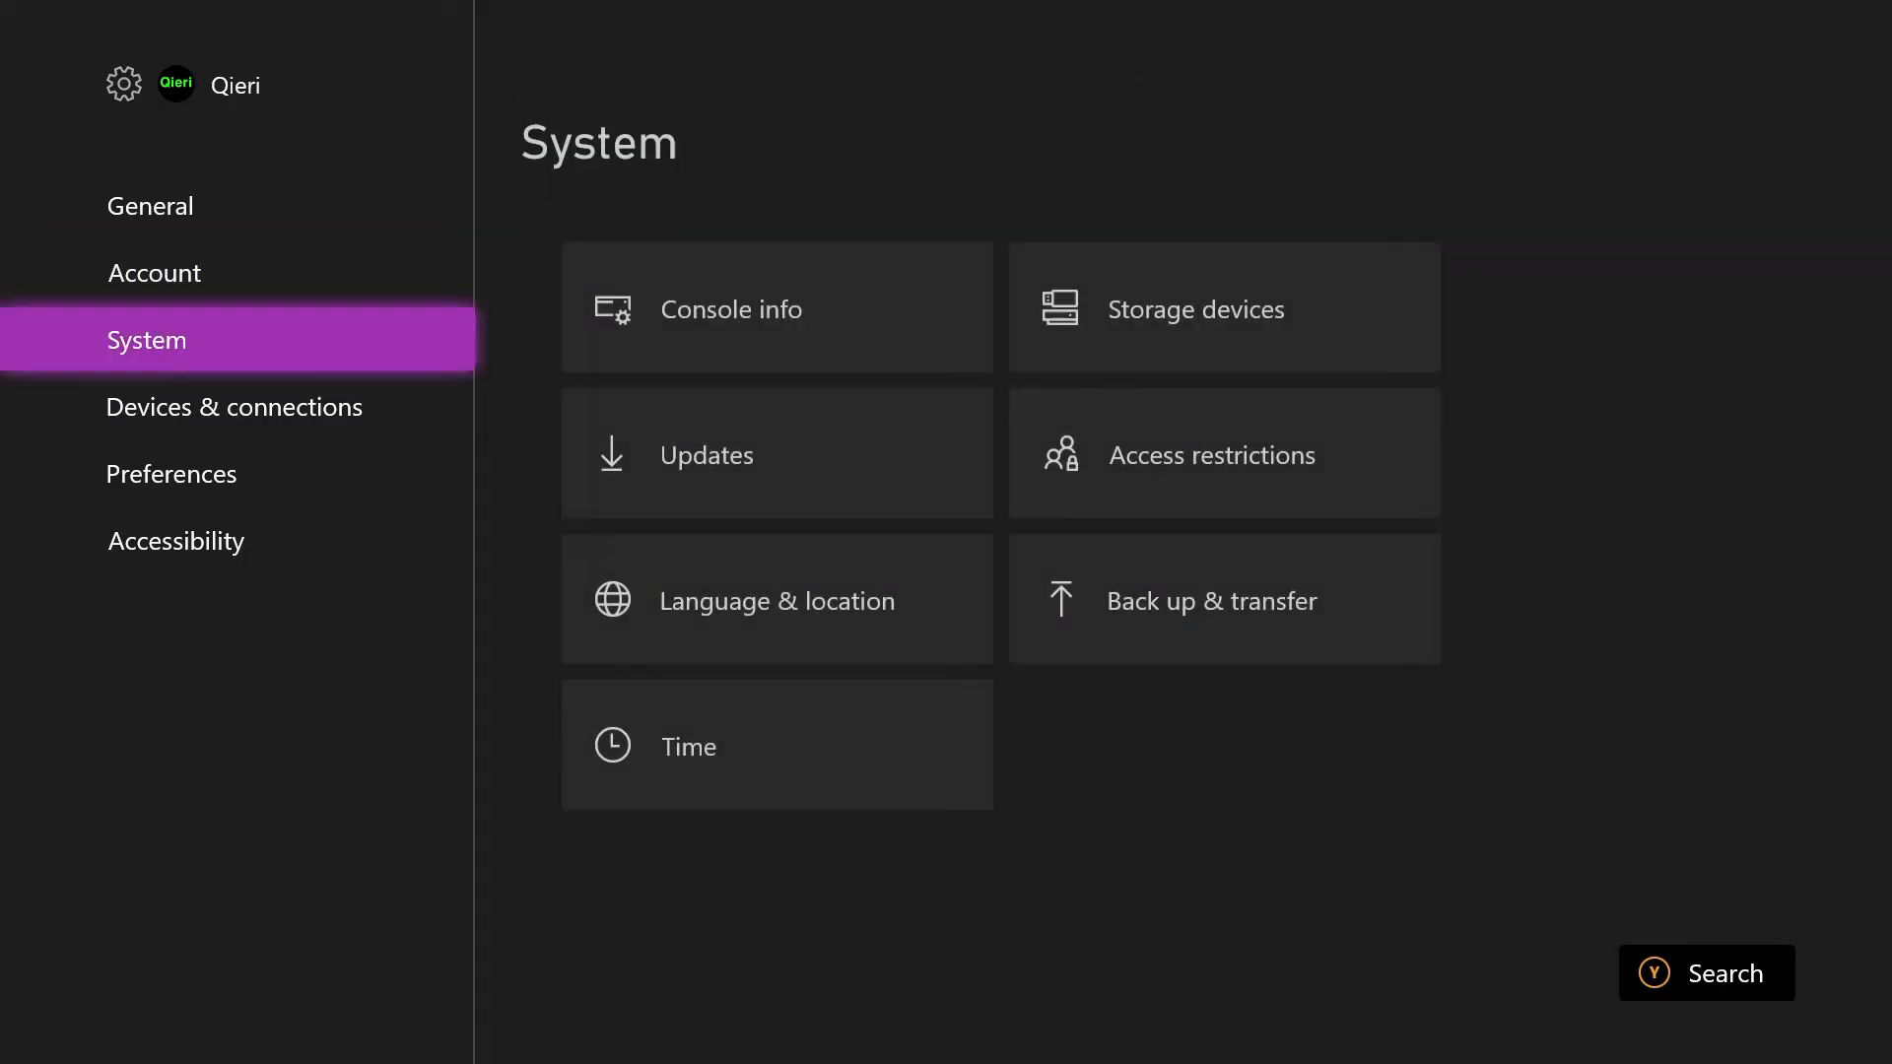
{"action": "left_click", "coordinate": [234, 406]}
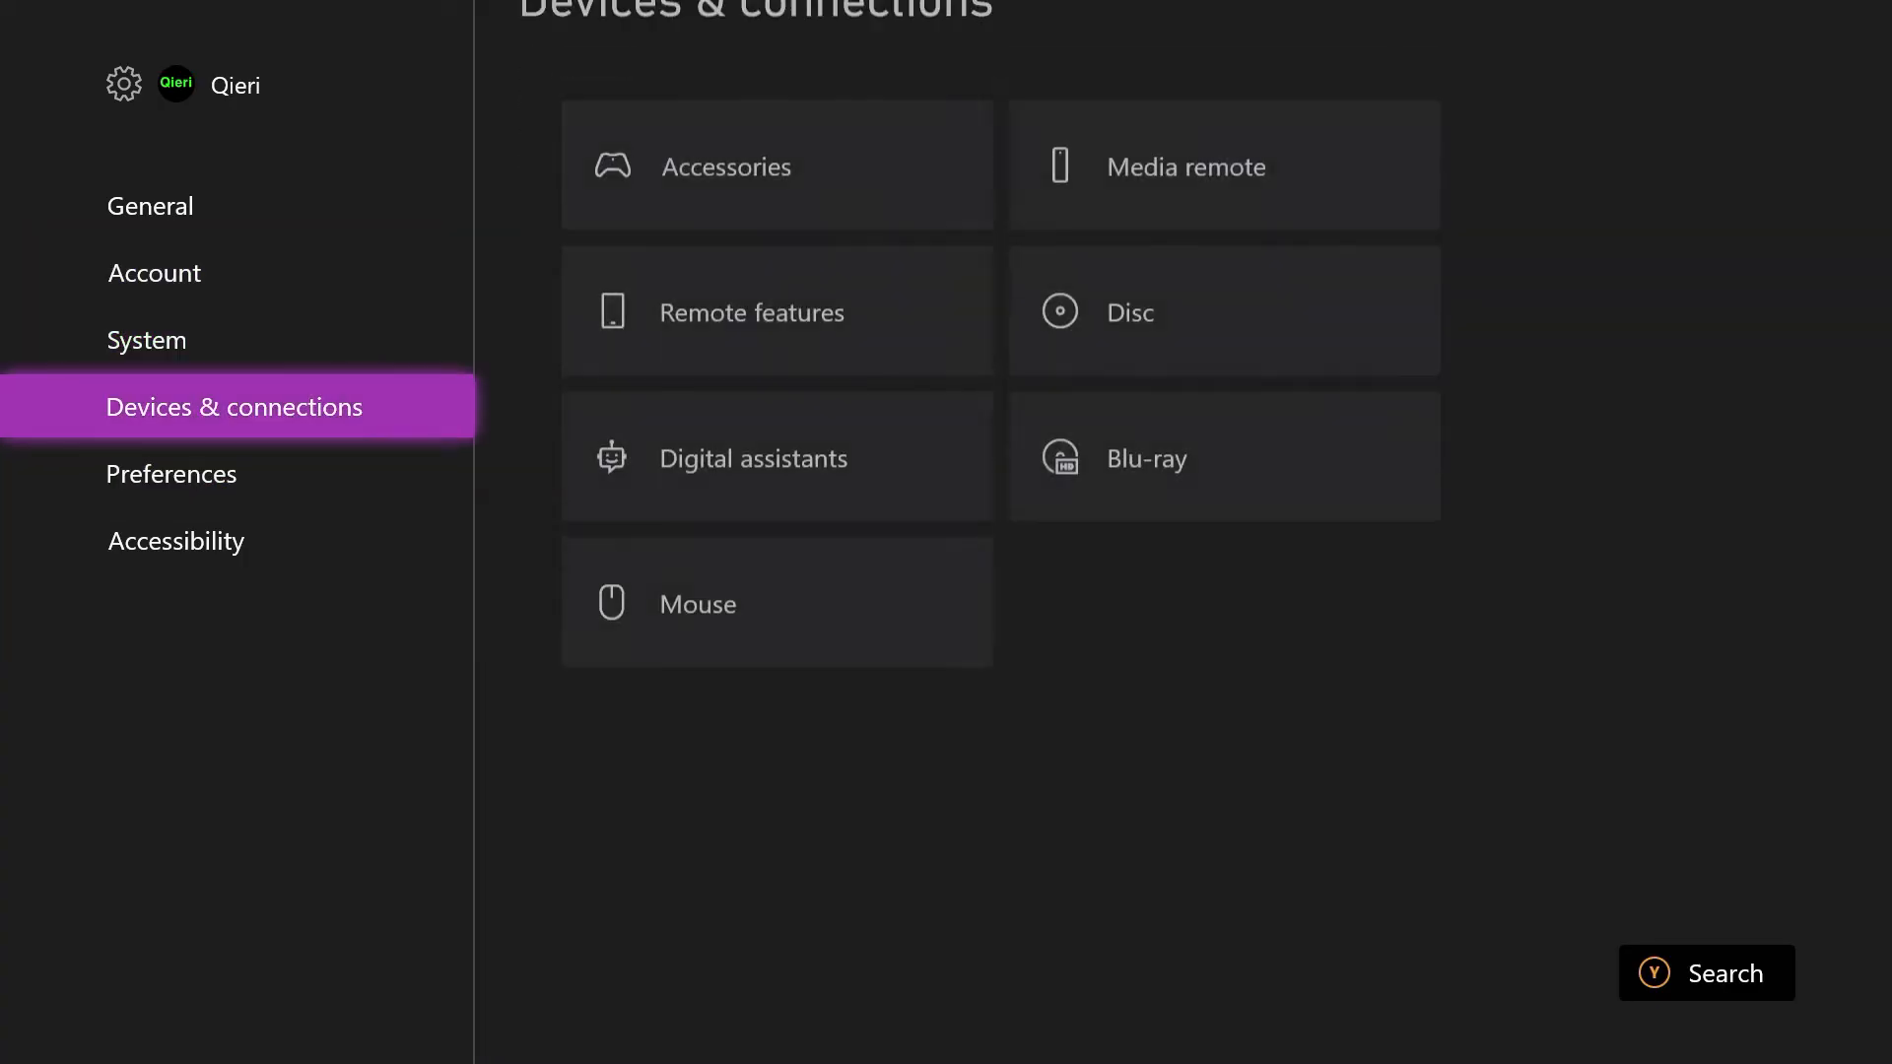
{"action": "left_click", "coordinate": [144, 339]}
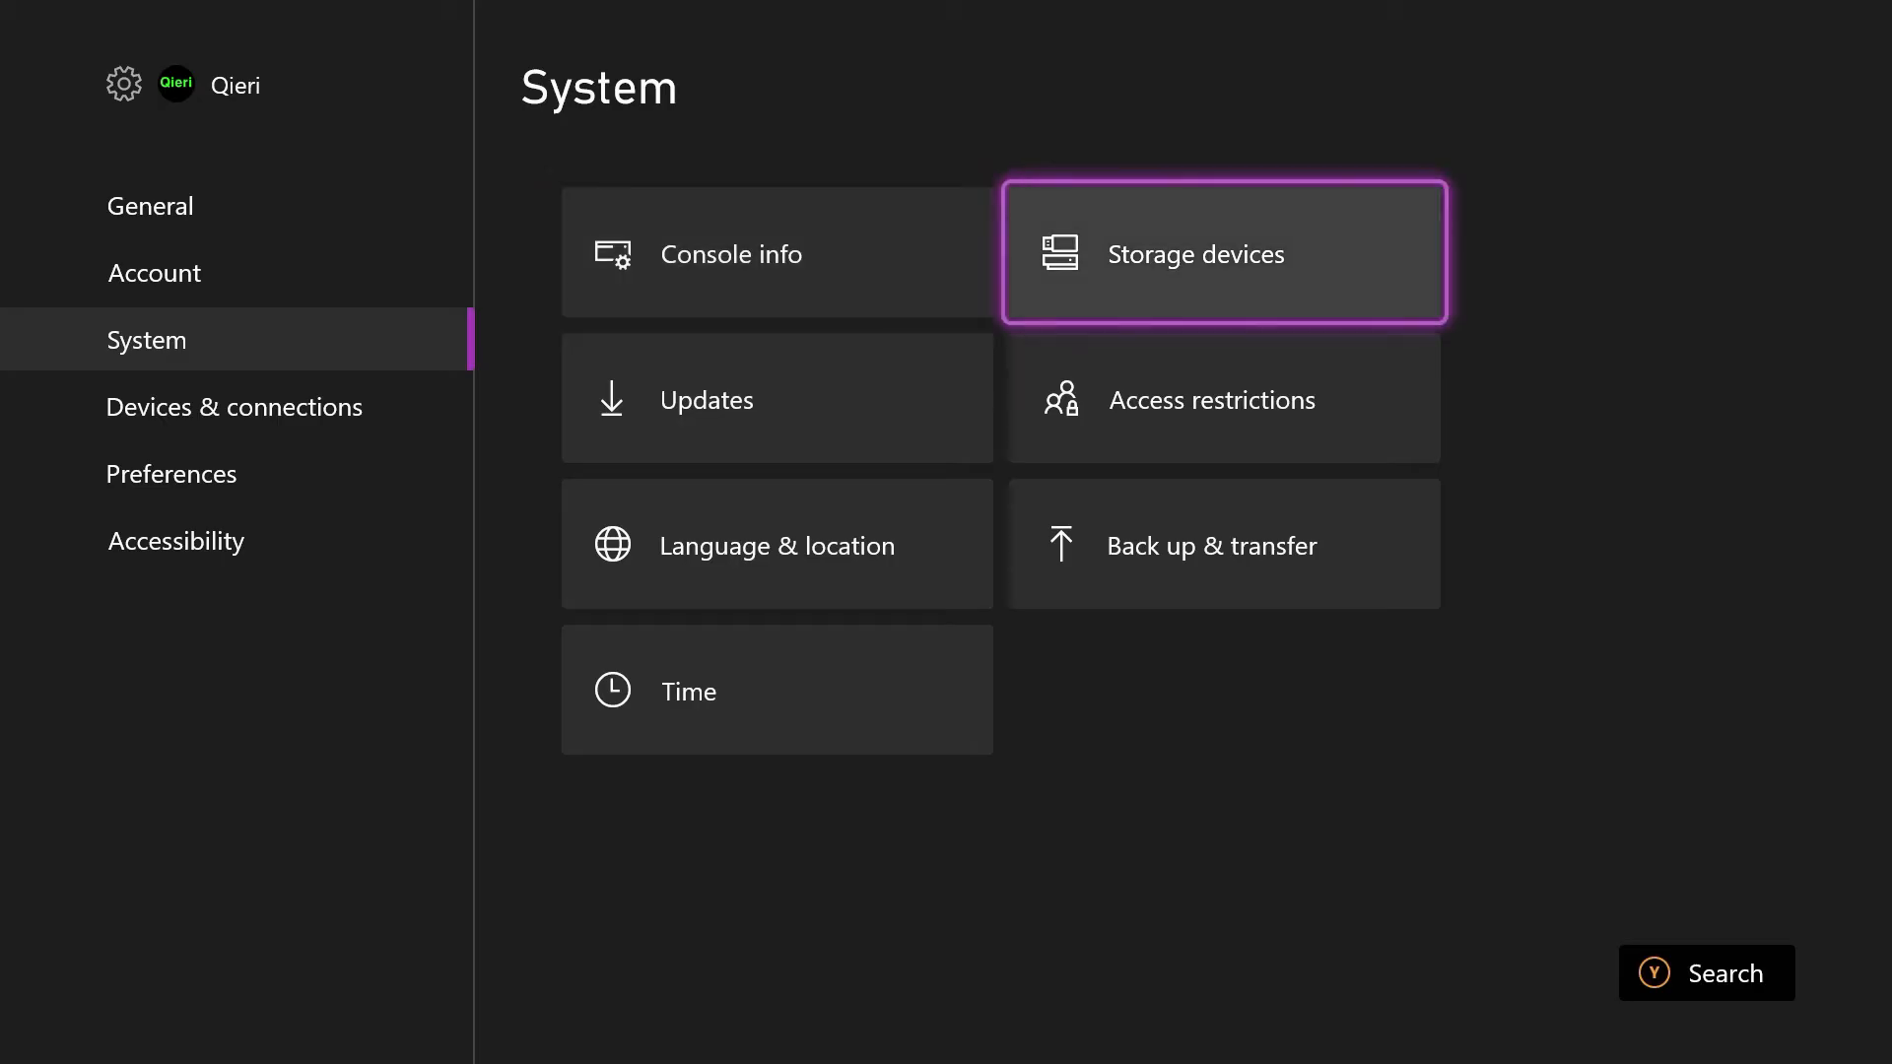
Return to TV & display options via General and check 4K TV details and Calibrate TV
{"action": "key", "text": "Down"}
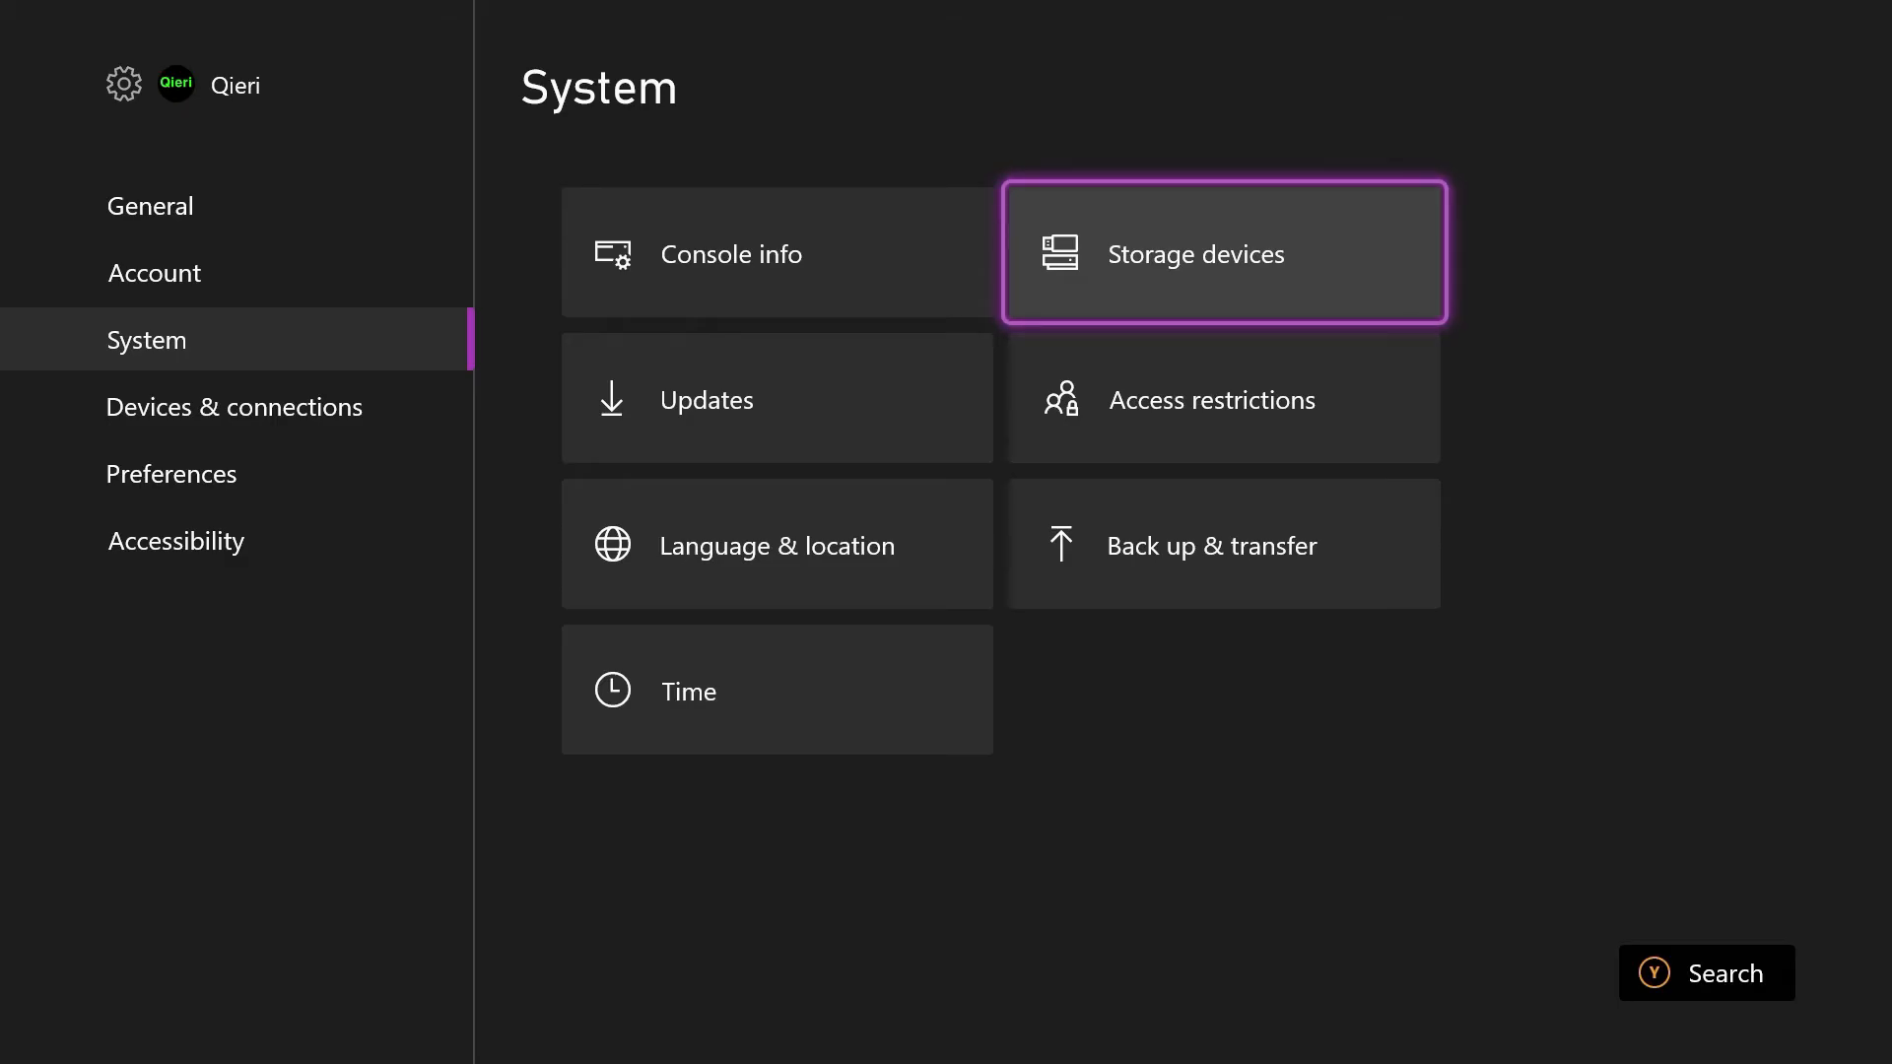
{"action": "left_click", "coordinate": [150, 205]}
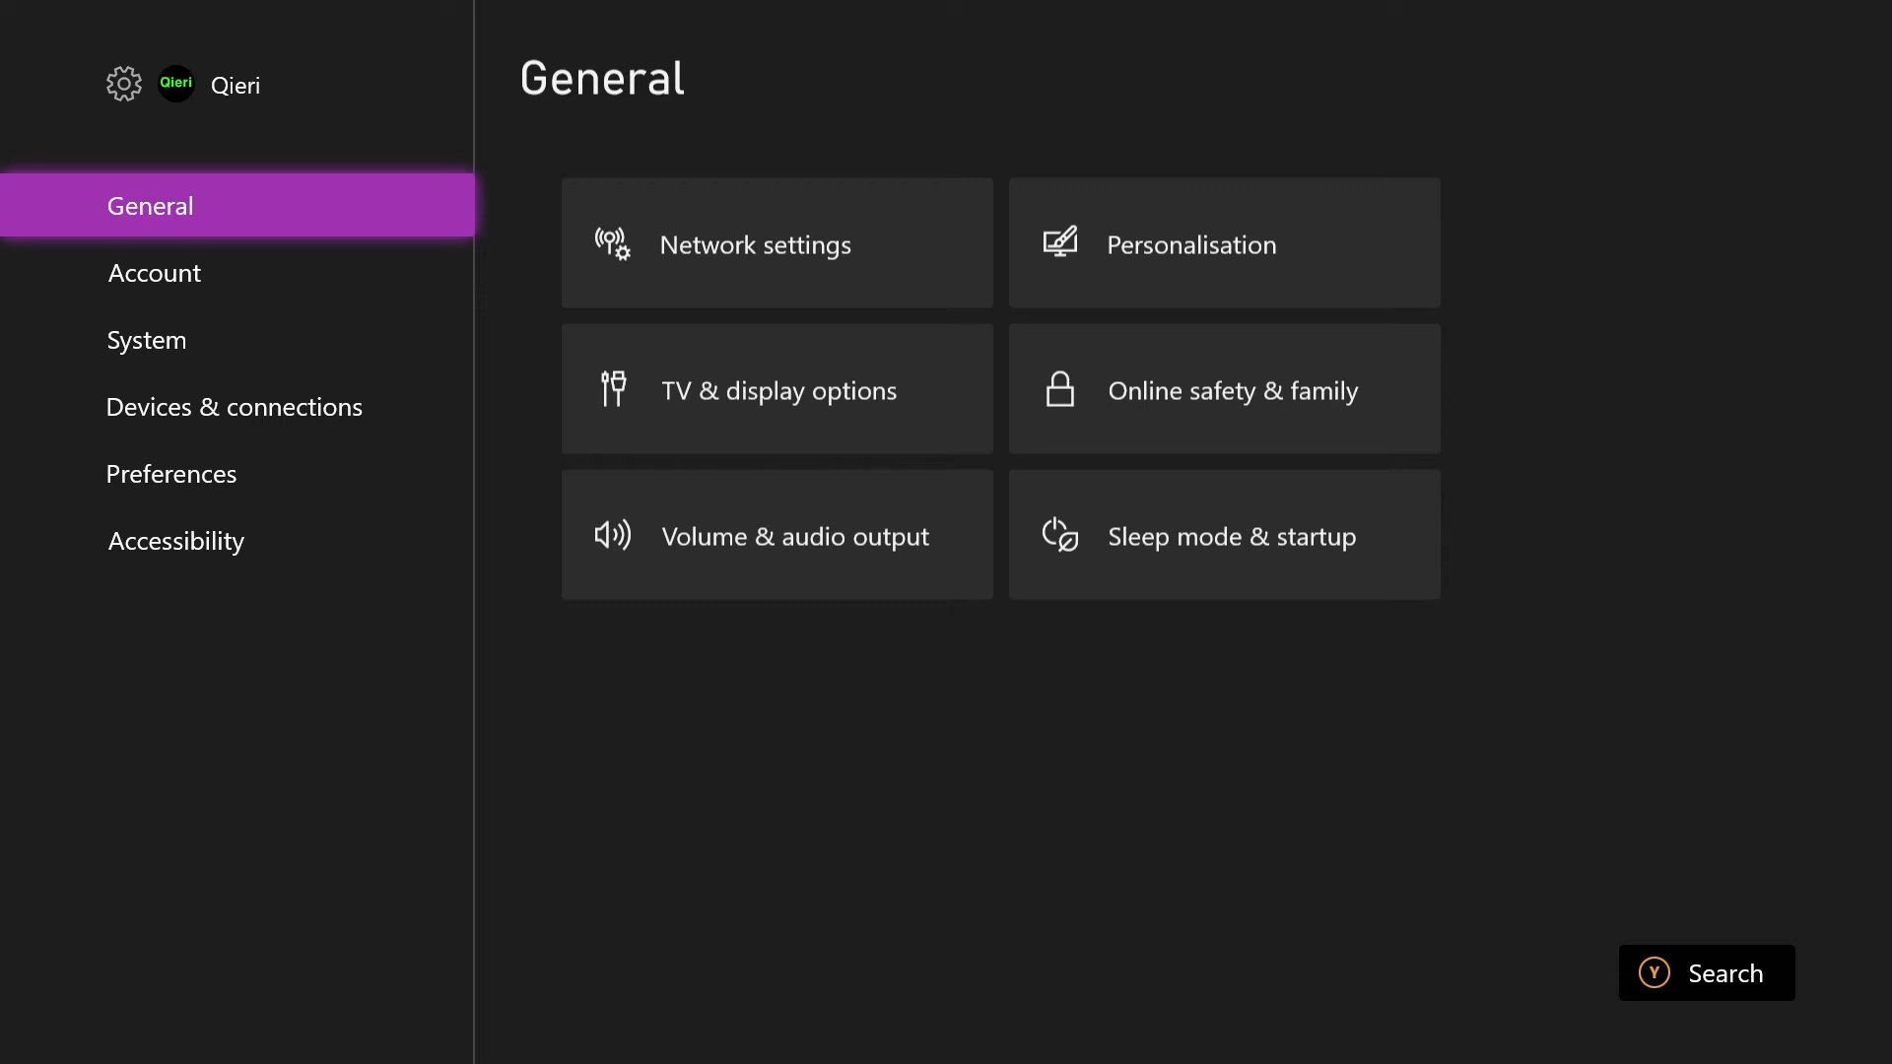
{"action": "left_click", "coordinate": [776, 389]}
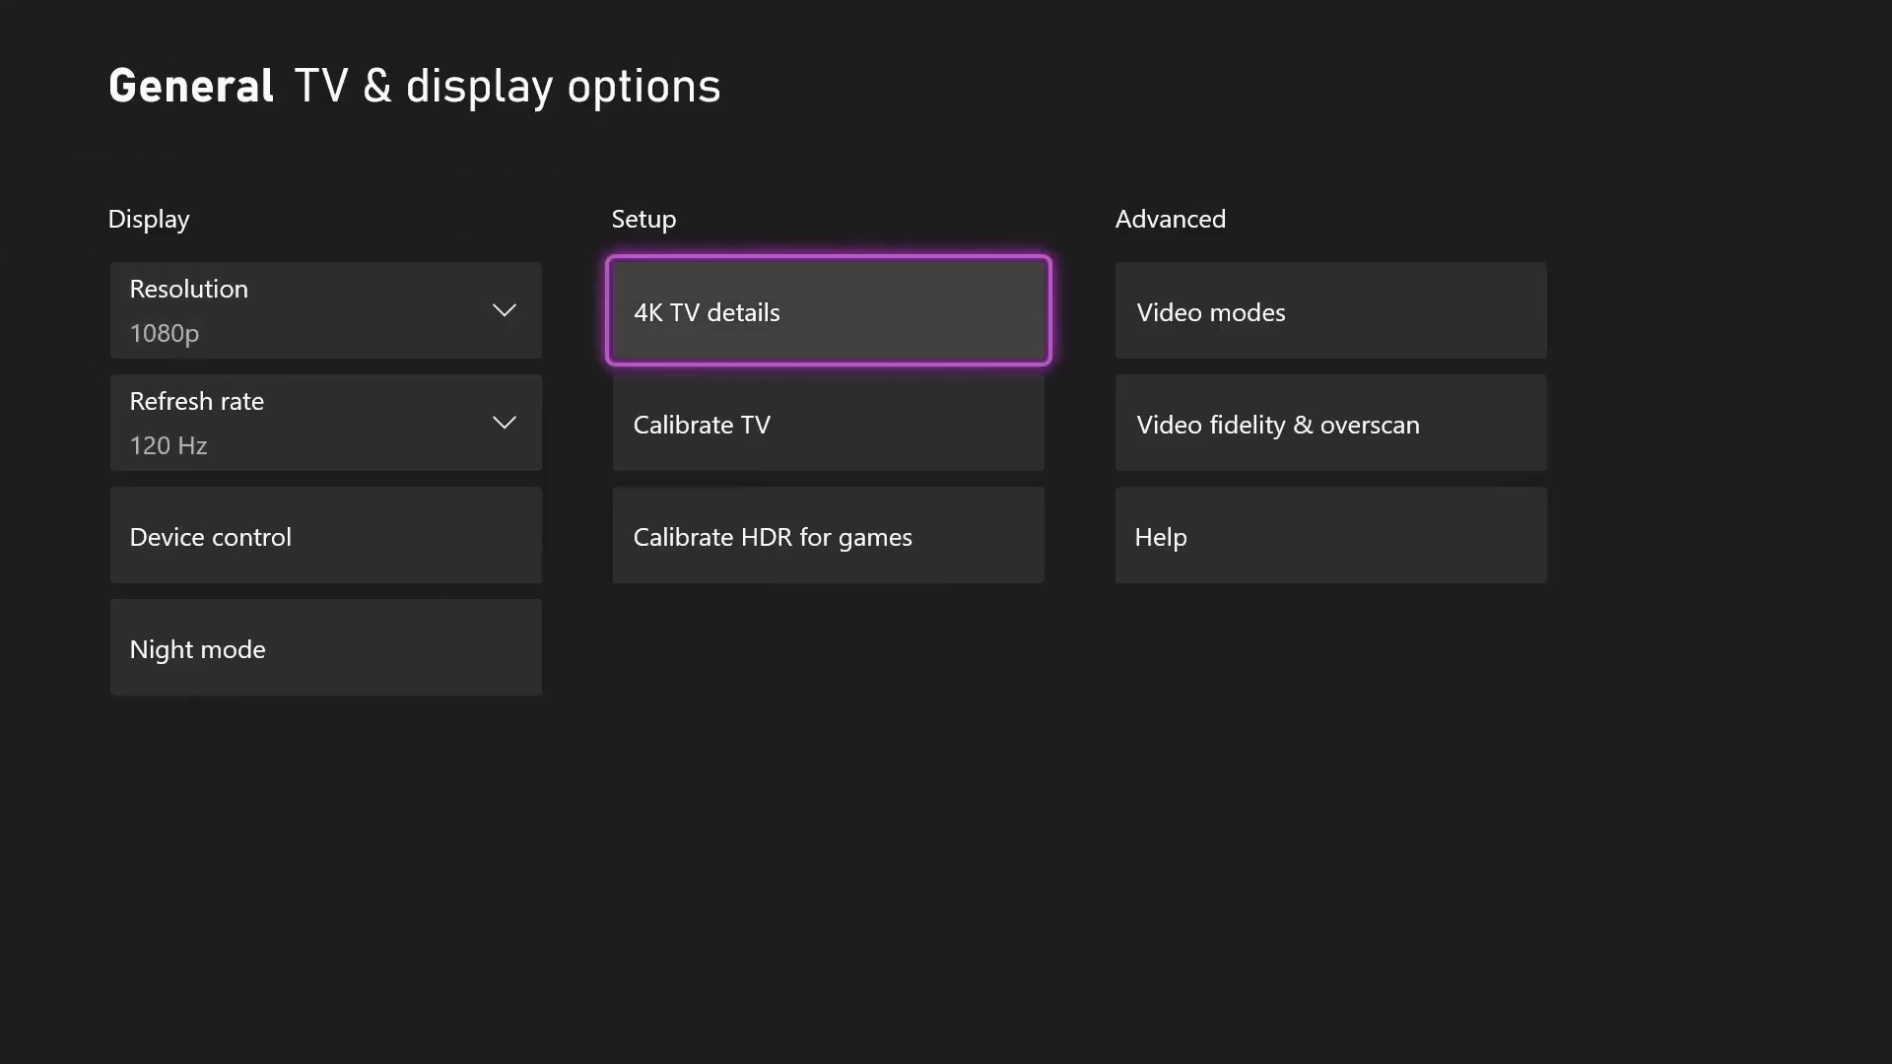
{"action": "left_click", "coordinate": [826, 309]}
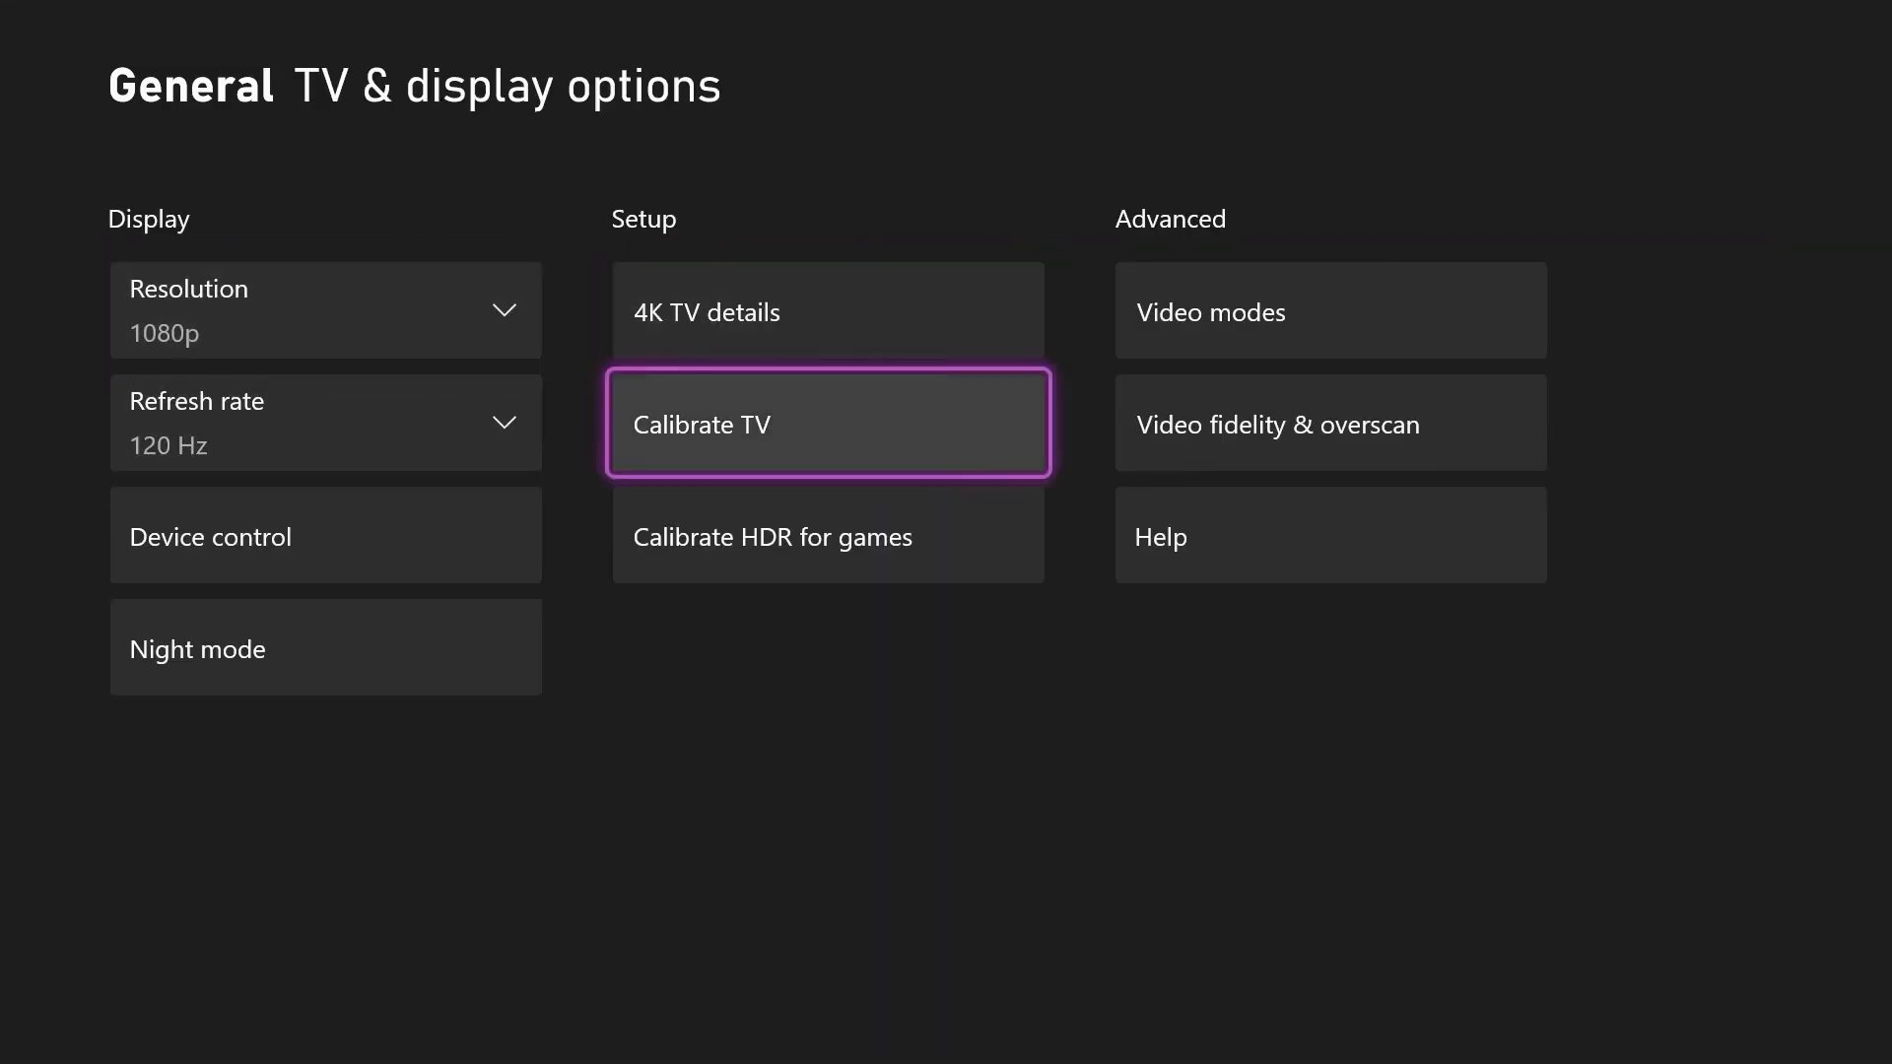
{"action": "left_click", "coordinate": [826, 424]}
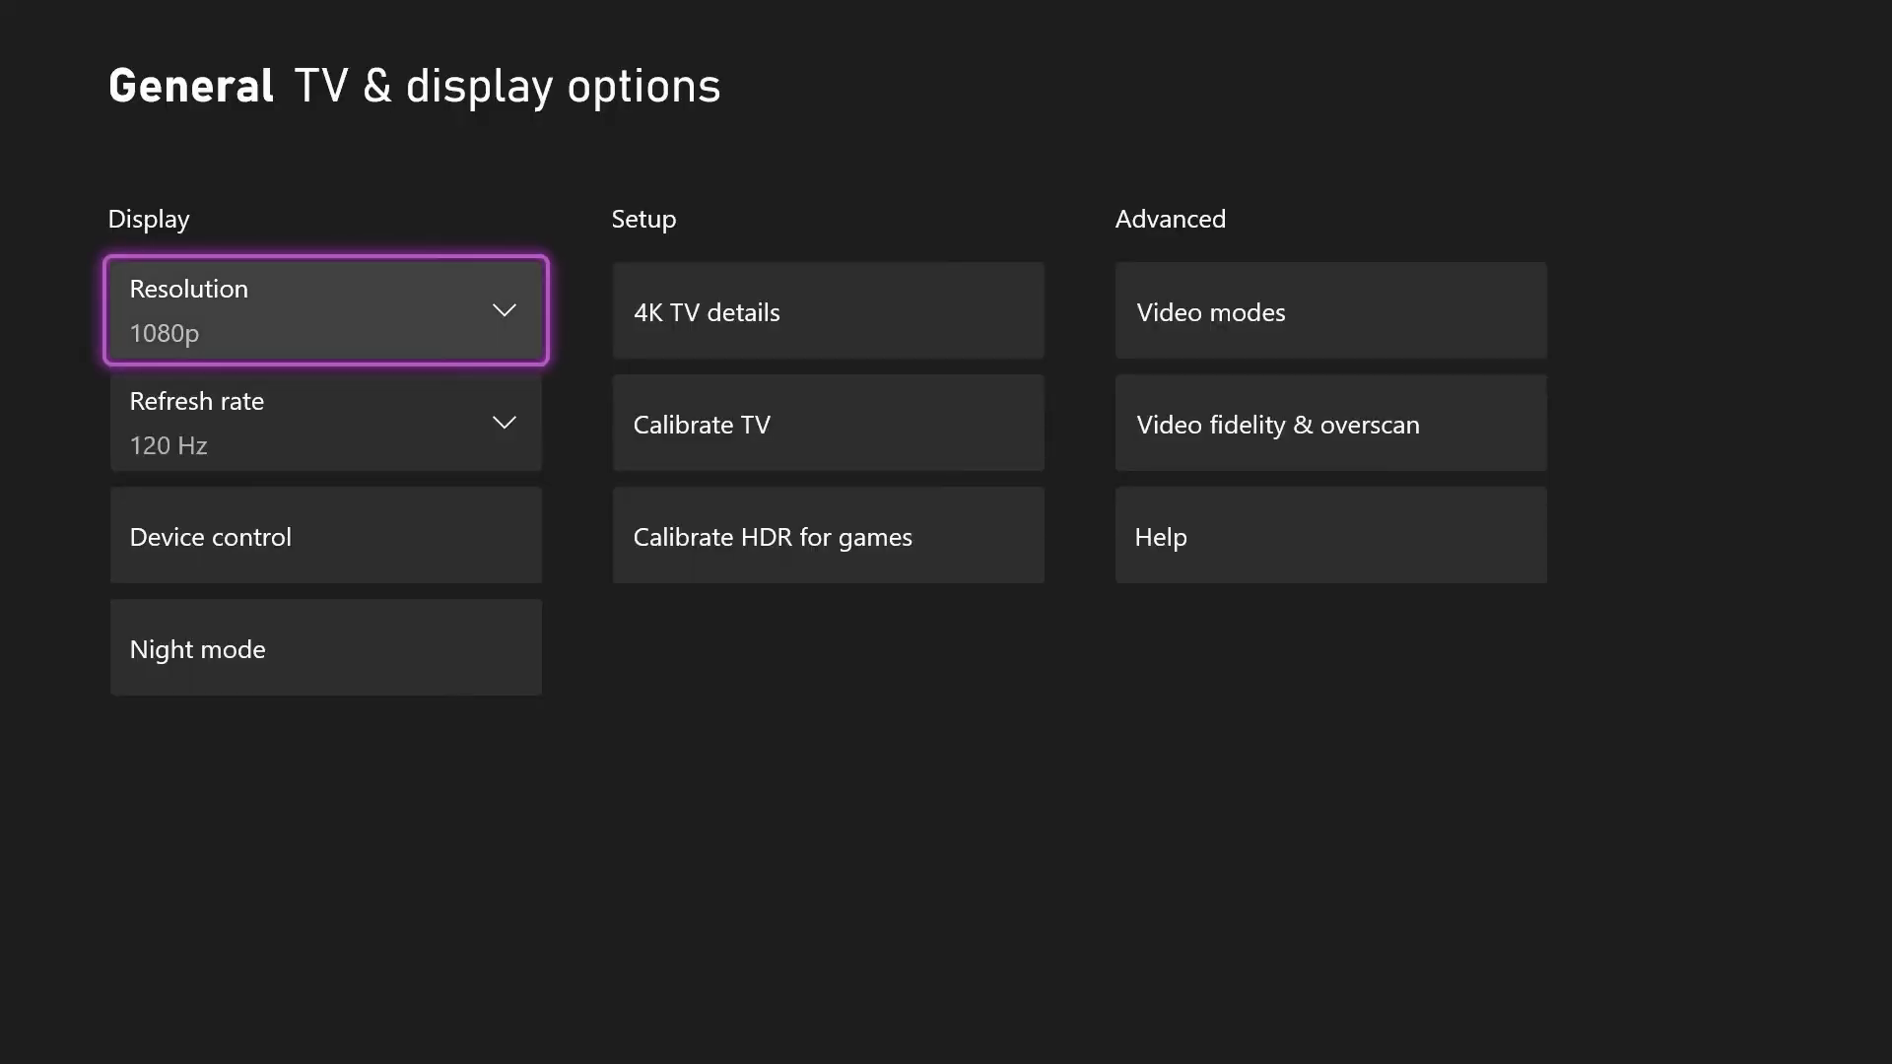
View Storage devices showing 134.5 GB free of 802.0 GB, then the installed Apps library
{"action": "left_click", "coordinate": [144, 339]}
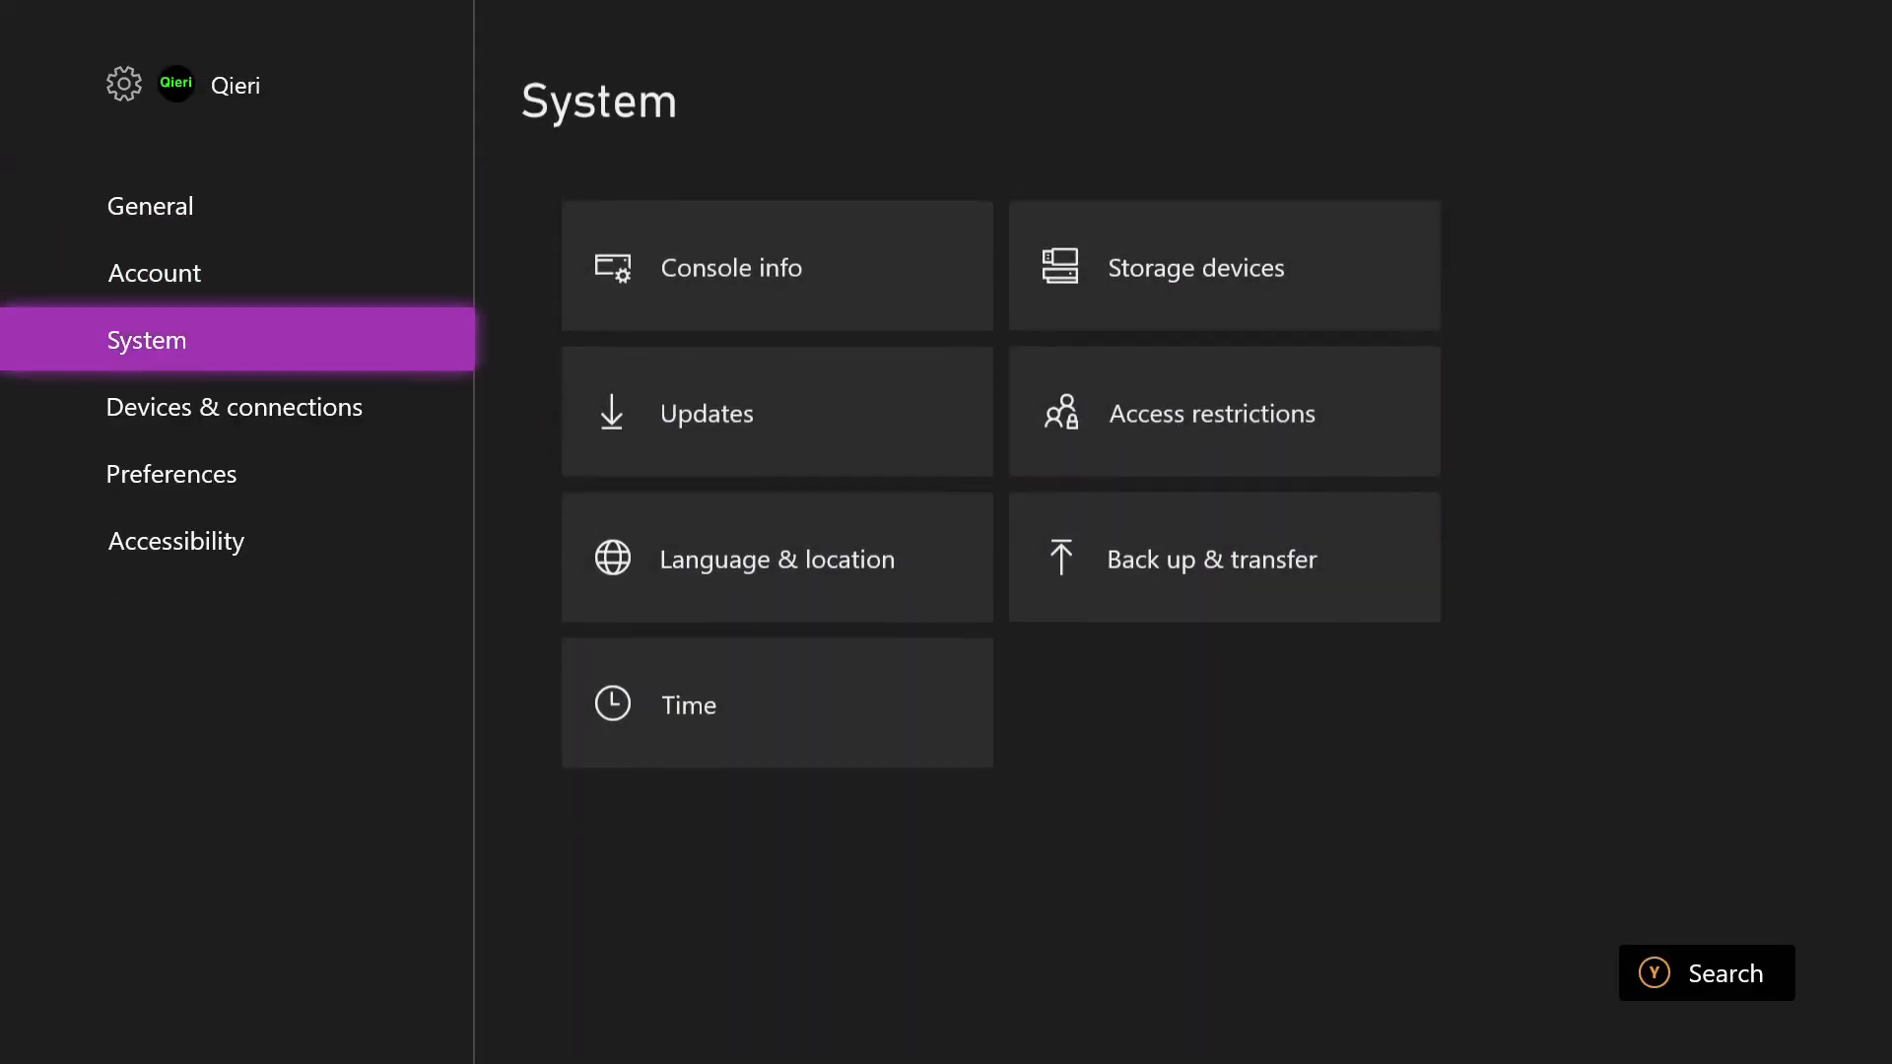
{"action": "mouse_move", "coordinate": [1222, 252]}
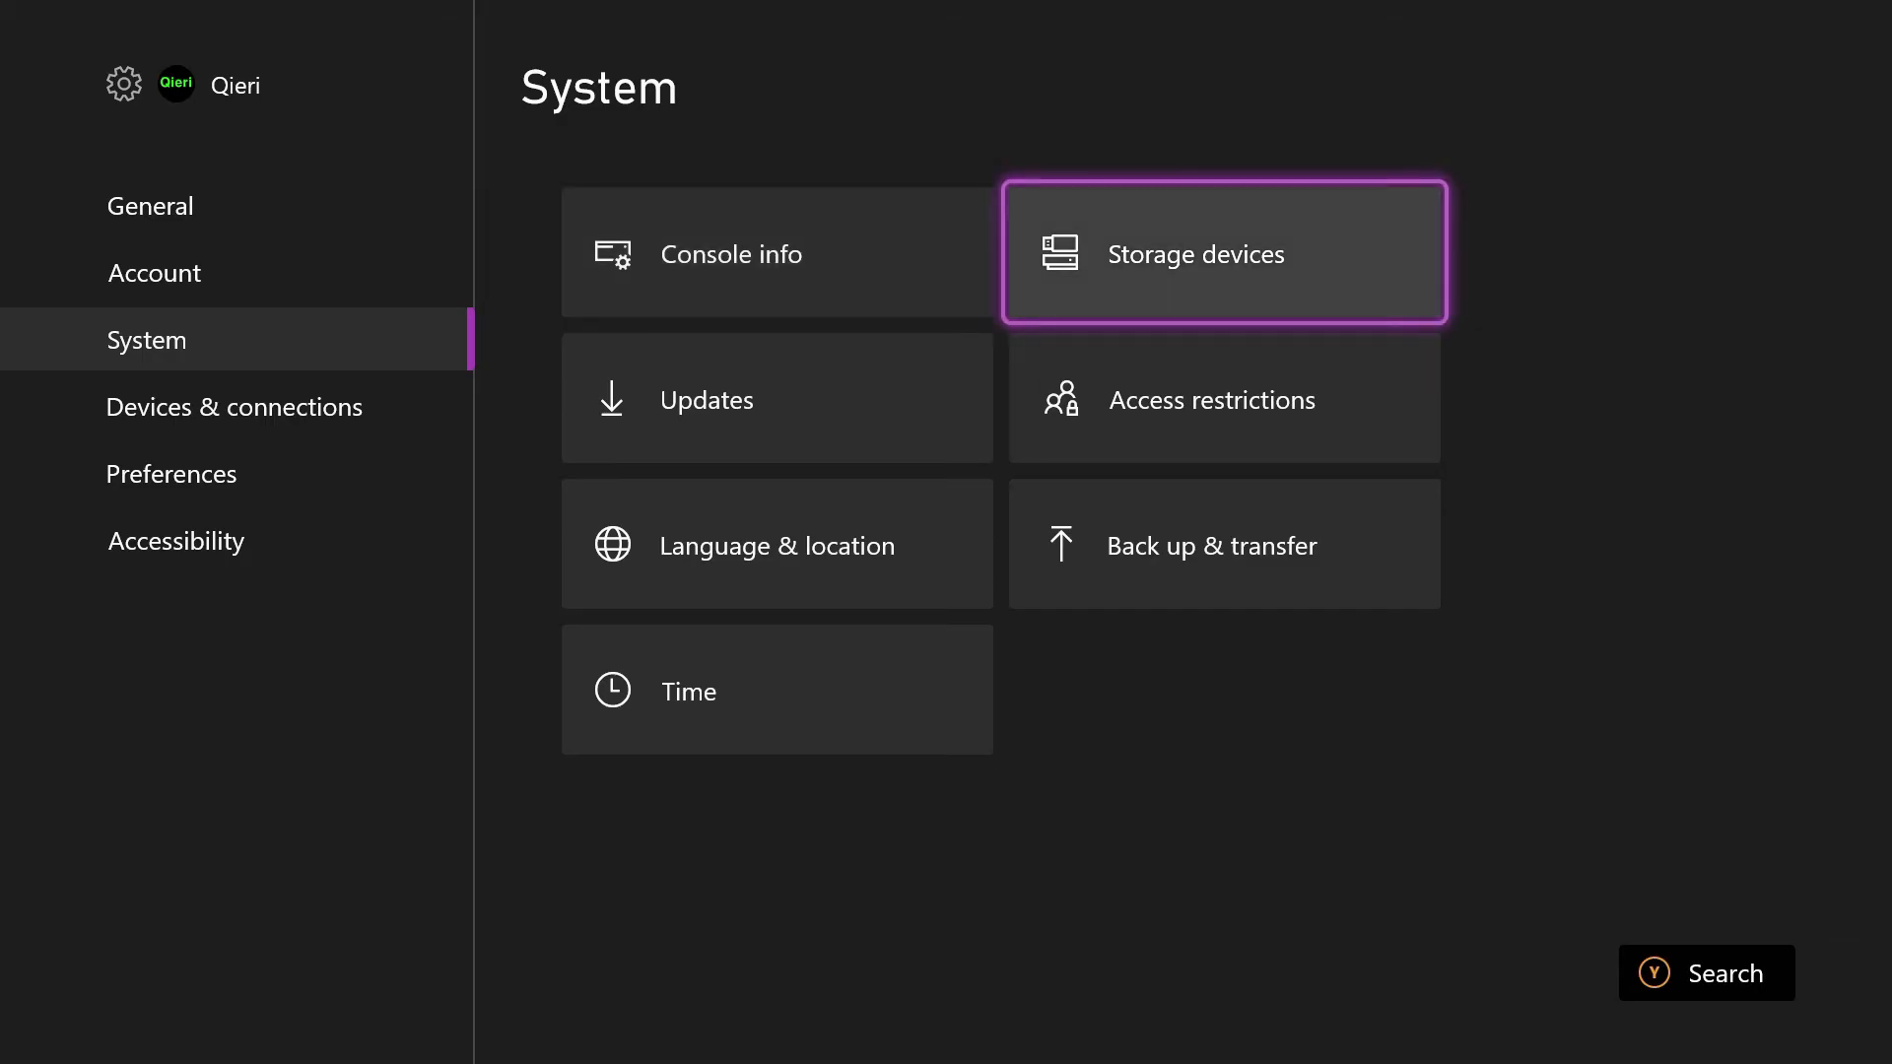
{"action": "left_click", "coordinate": [1222, 252]}
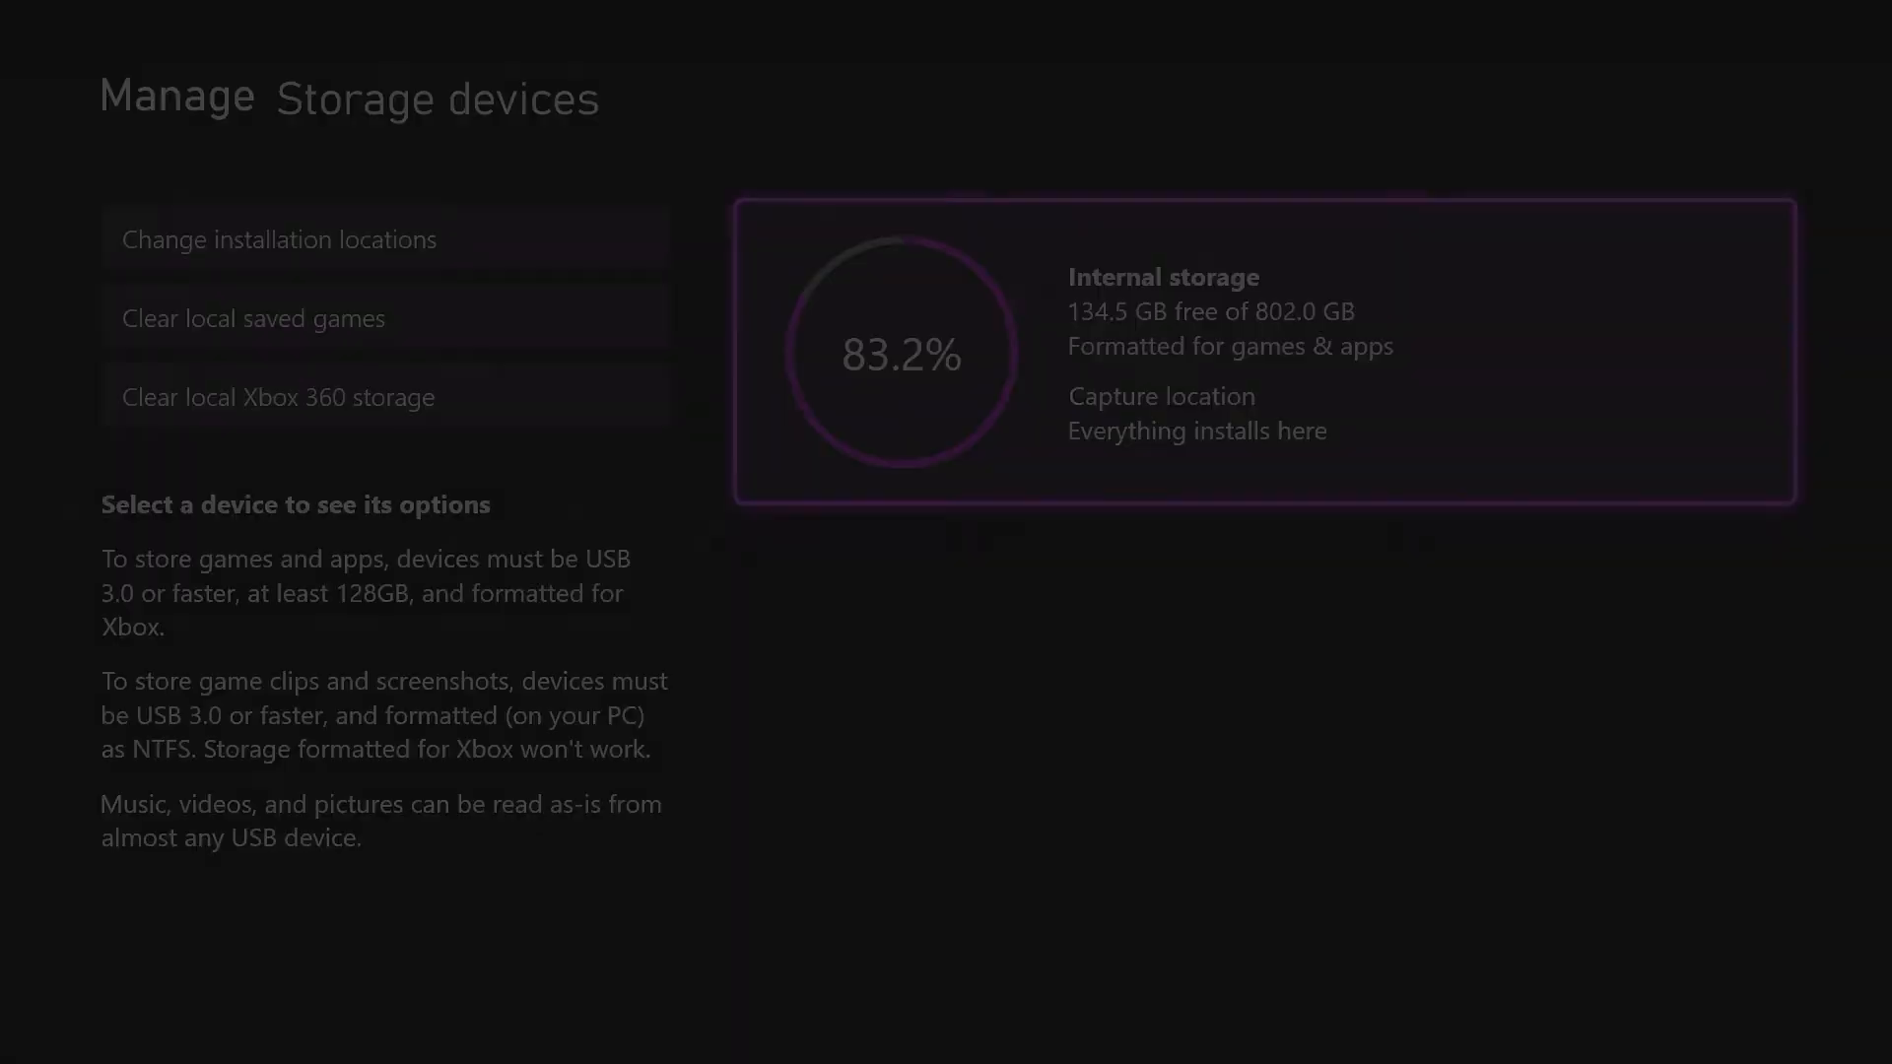
{"action": "left_click", "coordinate": [1255, 351]}
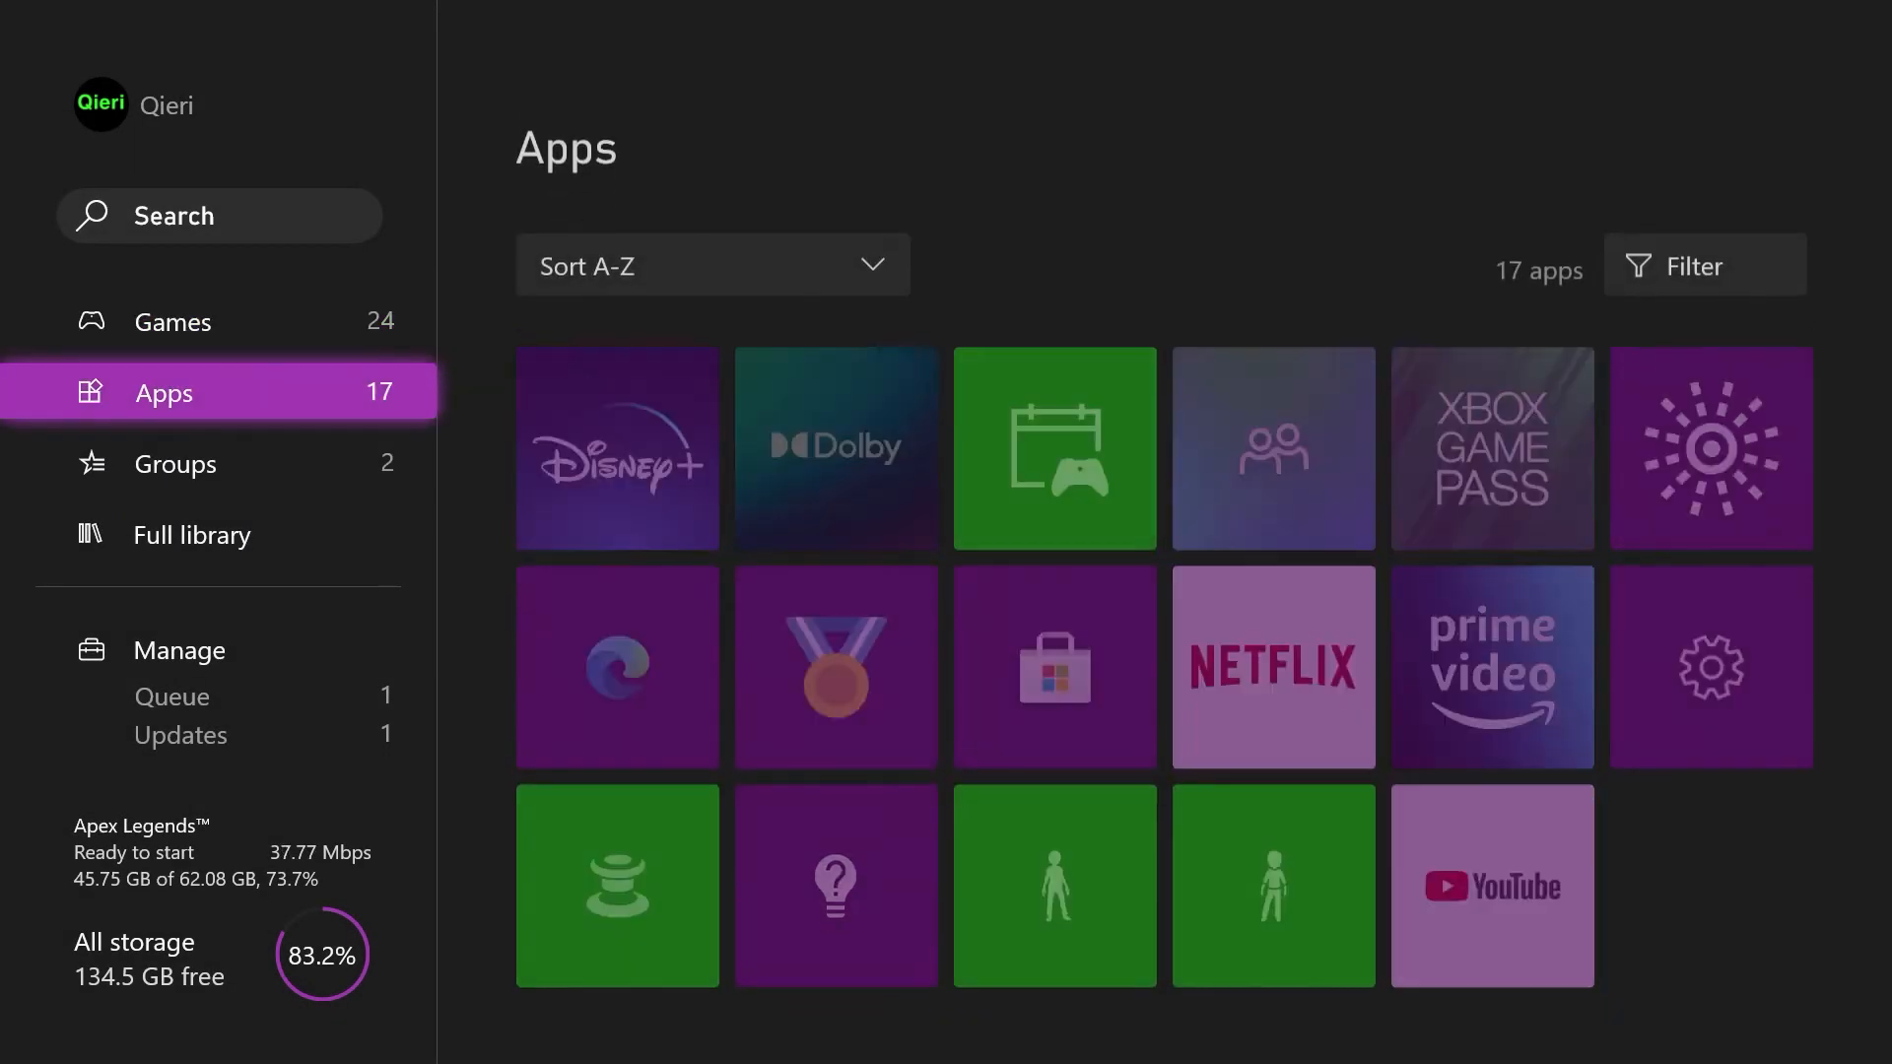
Bring up the Gears 5 options in Games, then return to Home
{"action": "left_click", "coordinate": [172, 322]}
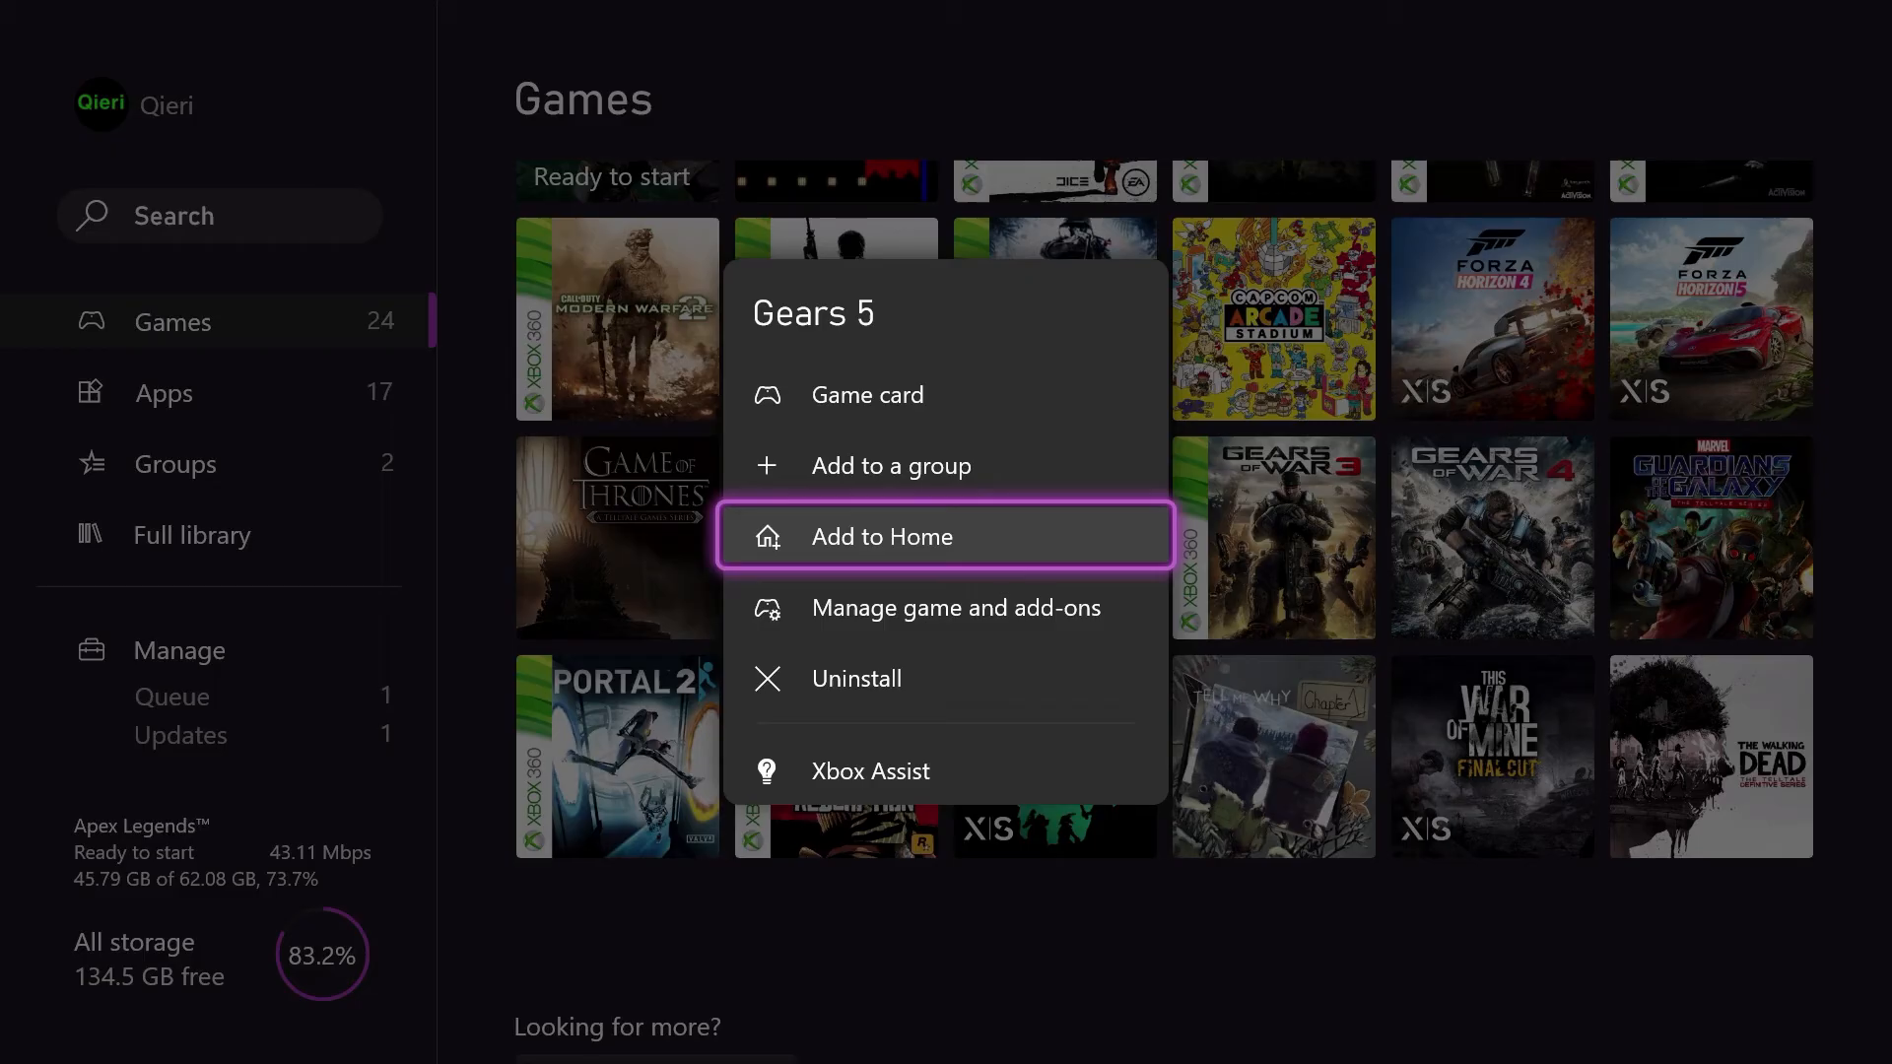
{"action": "left_click", "coordinate": [956, 607]}
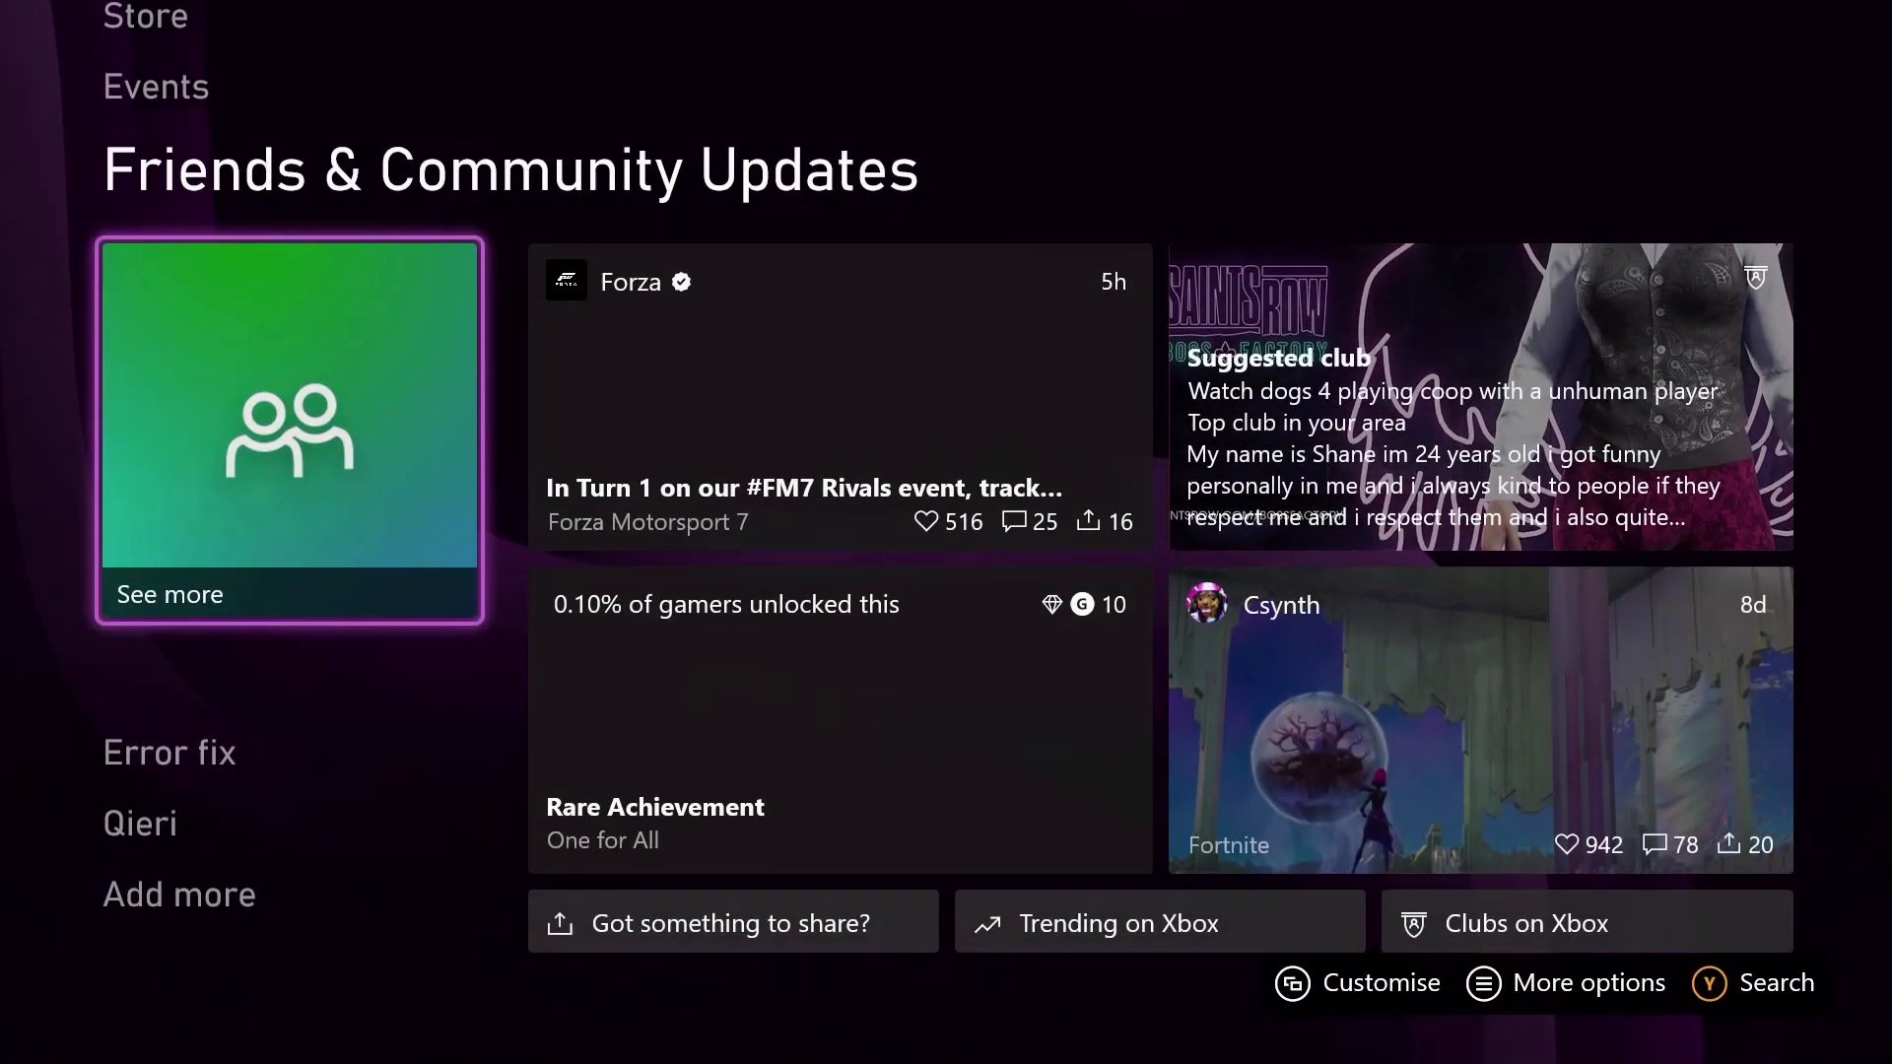
{"action": "scroll", "scroll_direction": "down", "scroll_amount": 3}
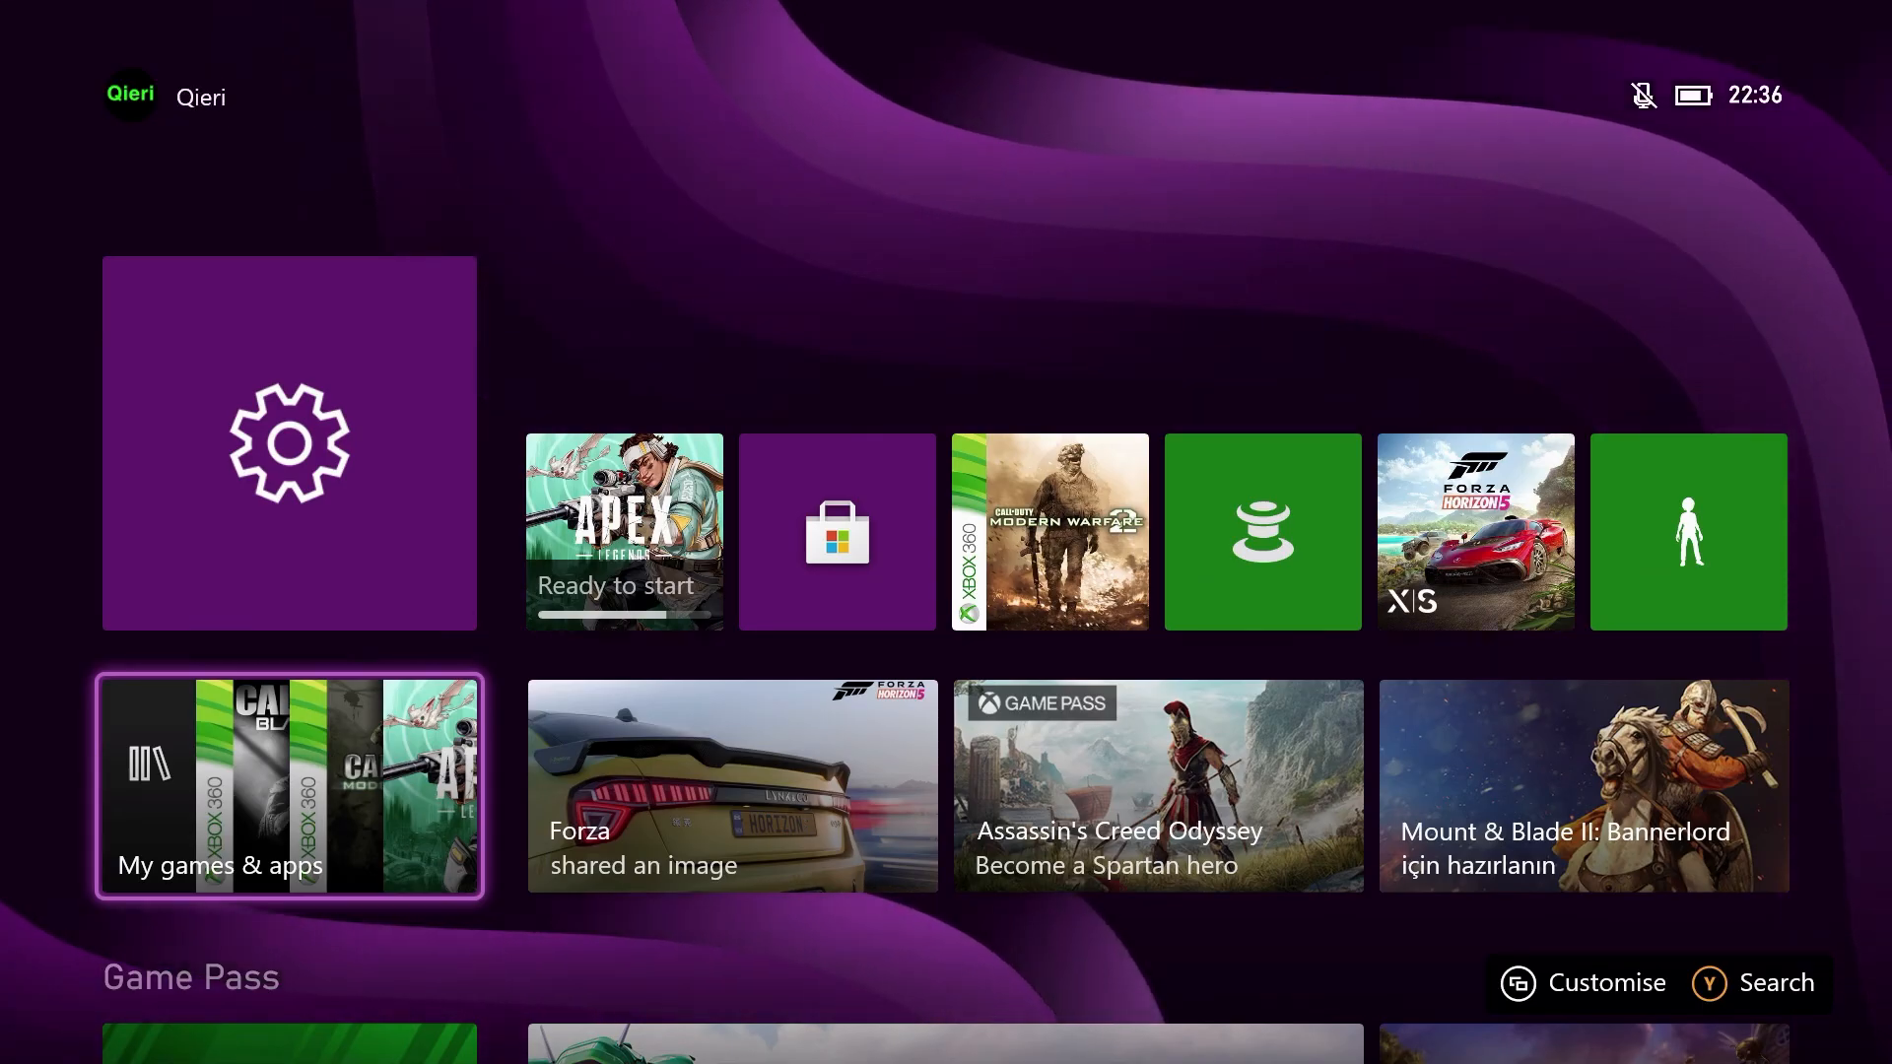
{"action": "key", "text": "Up"}
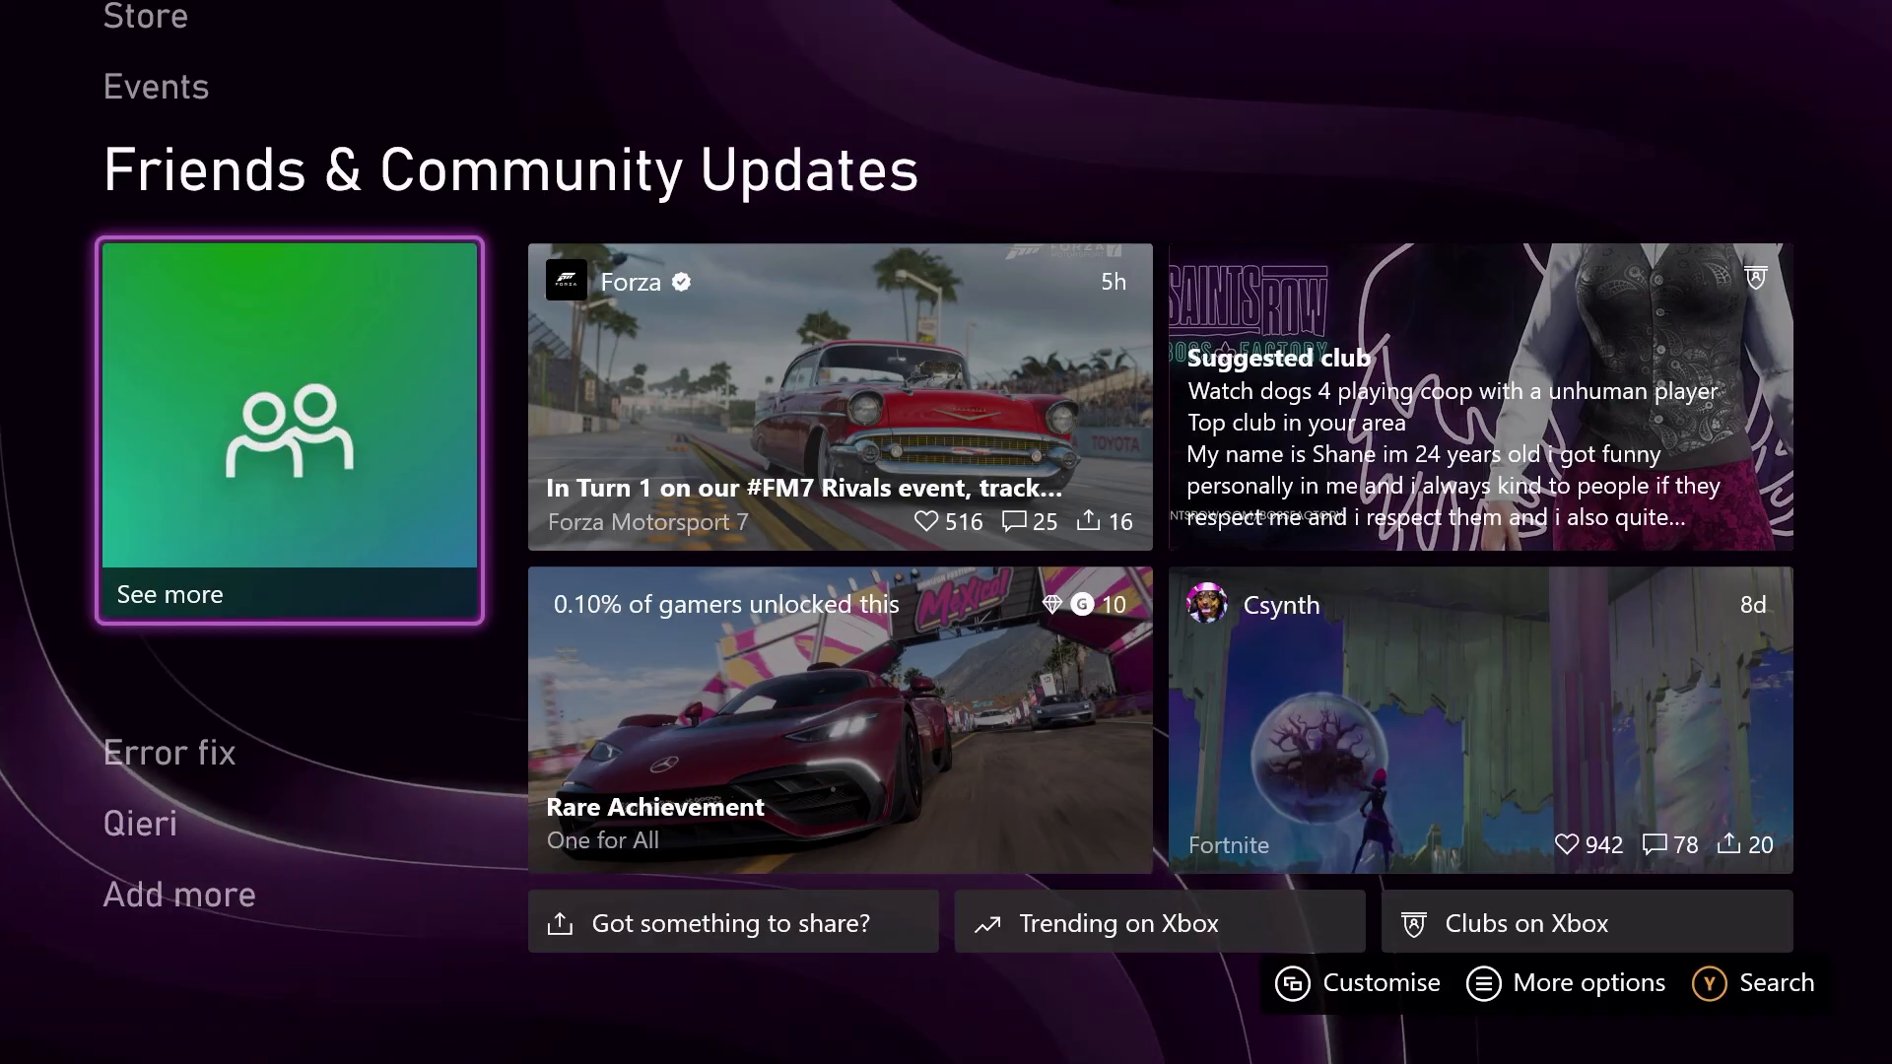
{"action": "scroll", "scroll_direction": "down", "scroll_amount": 3}
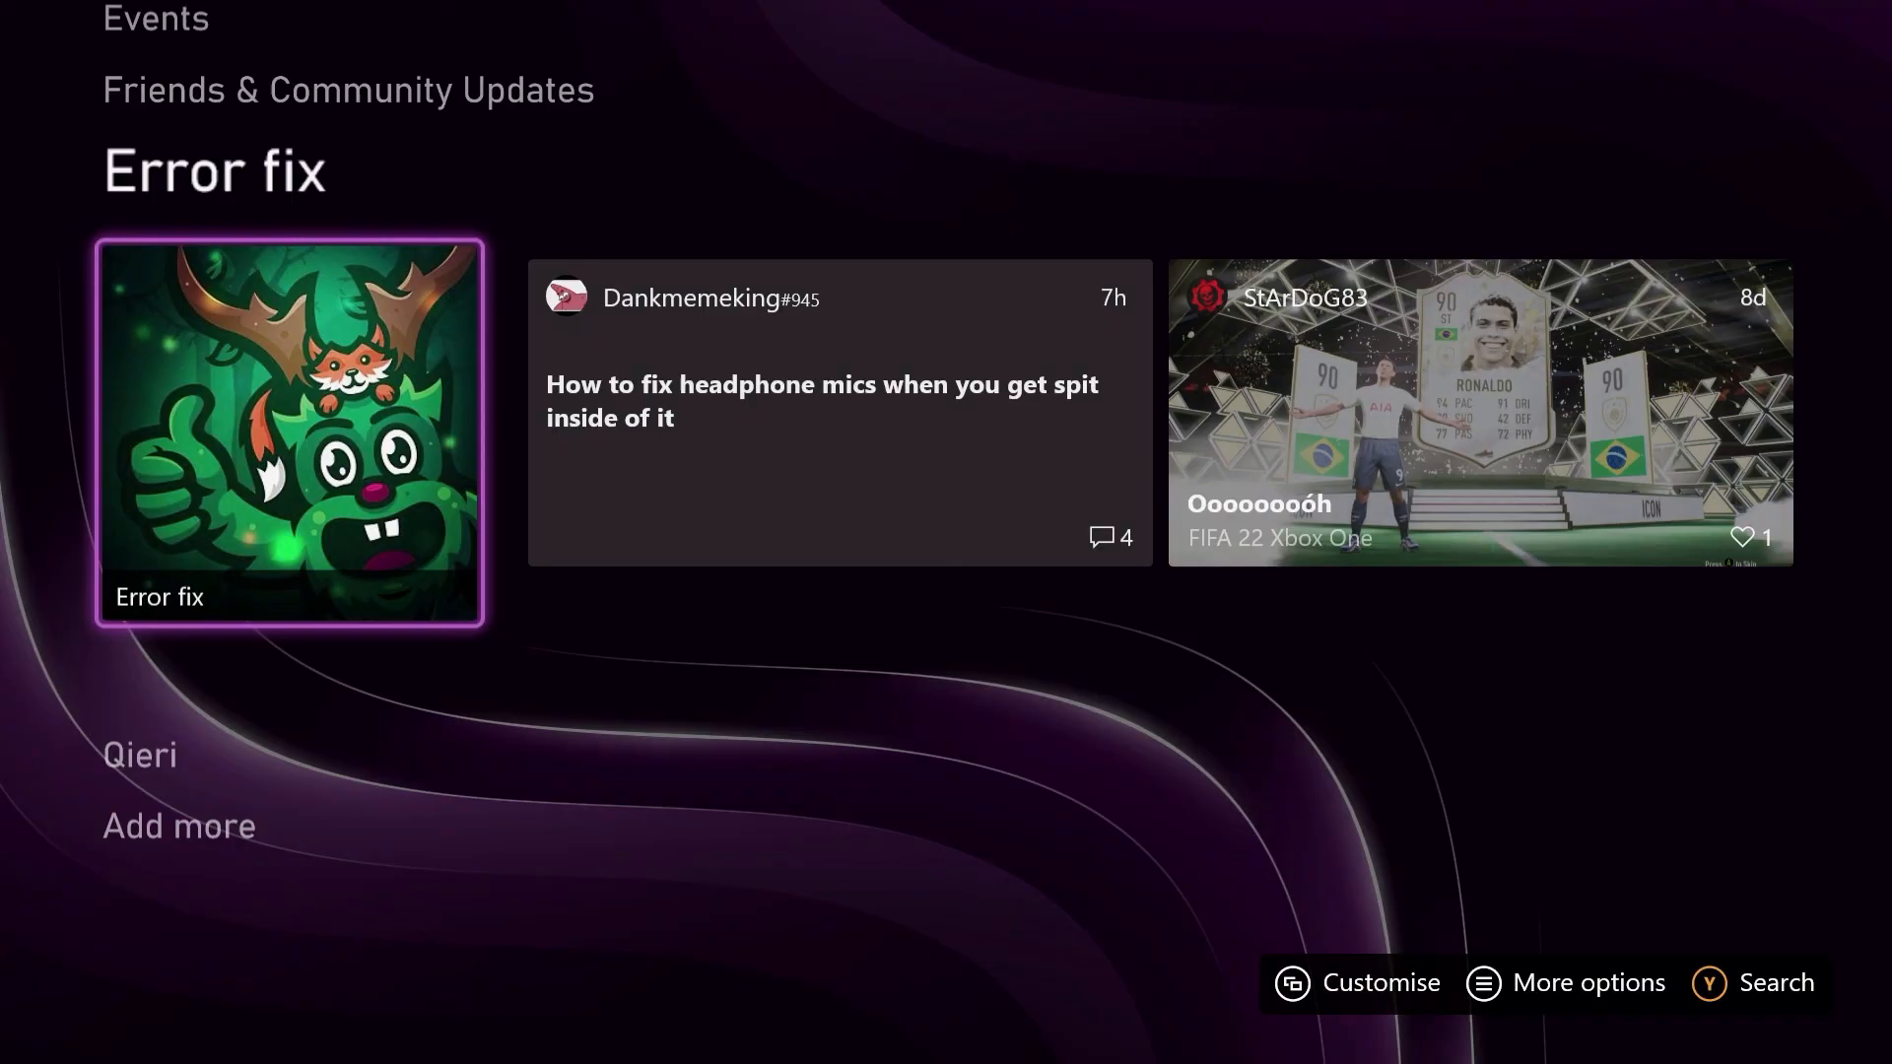